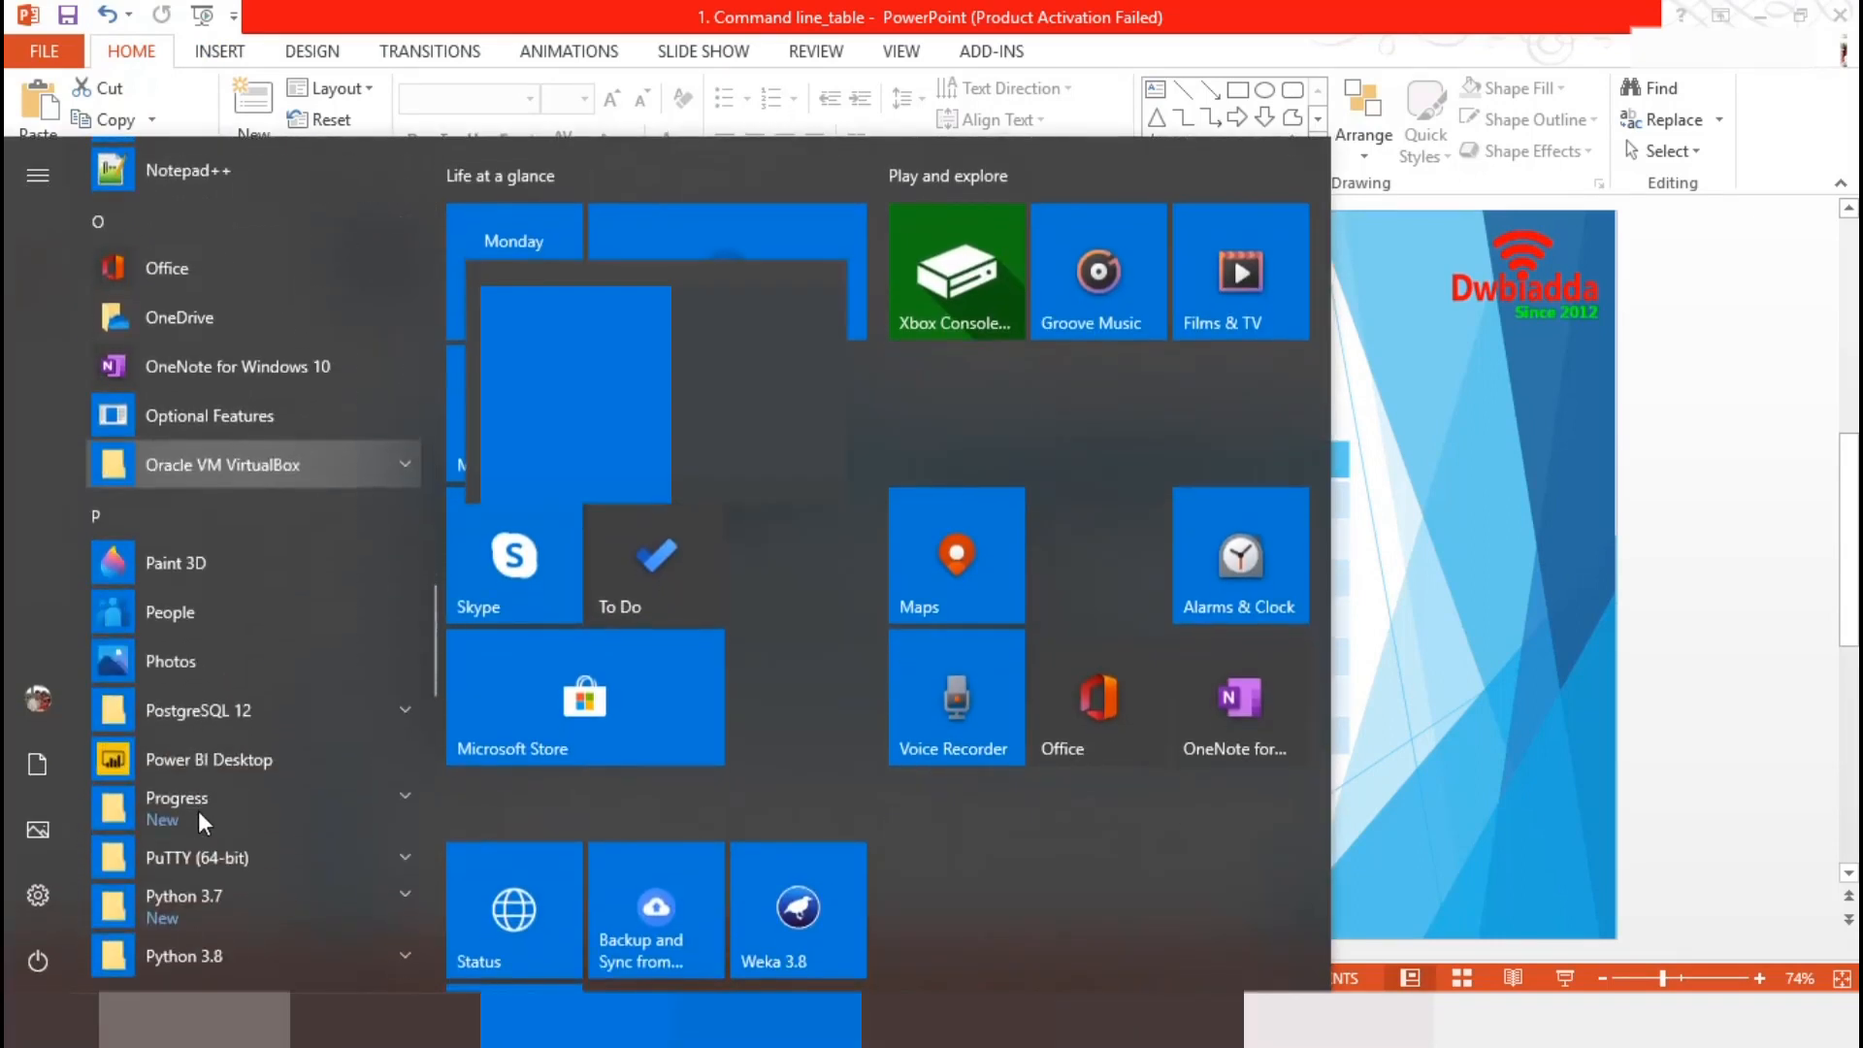
- Scroll the Start menu app list down to the P section near PostgreSQL 12
scroll(down, 3)
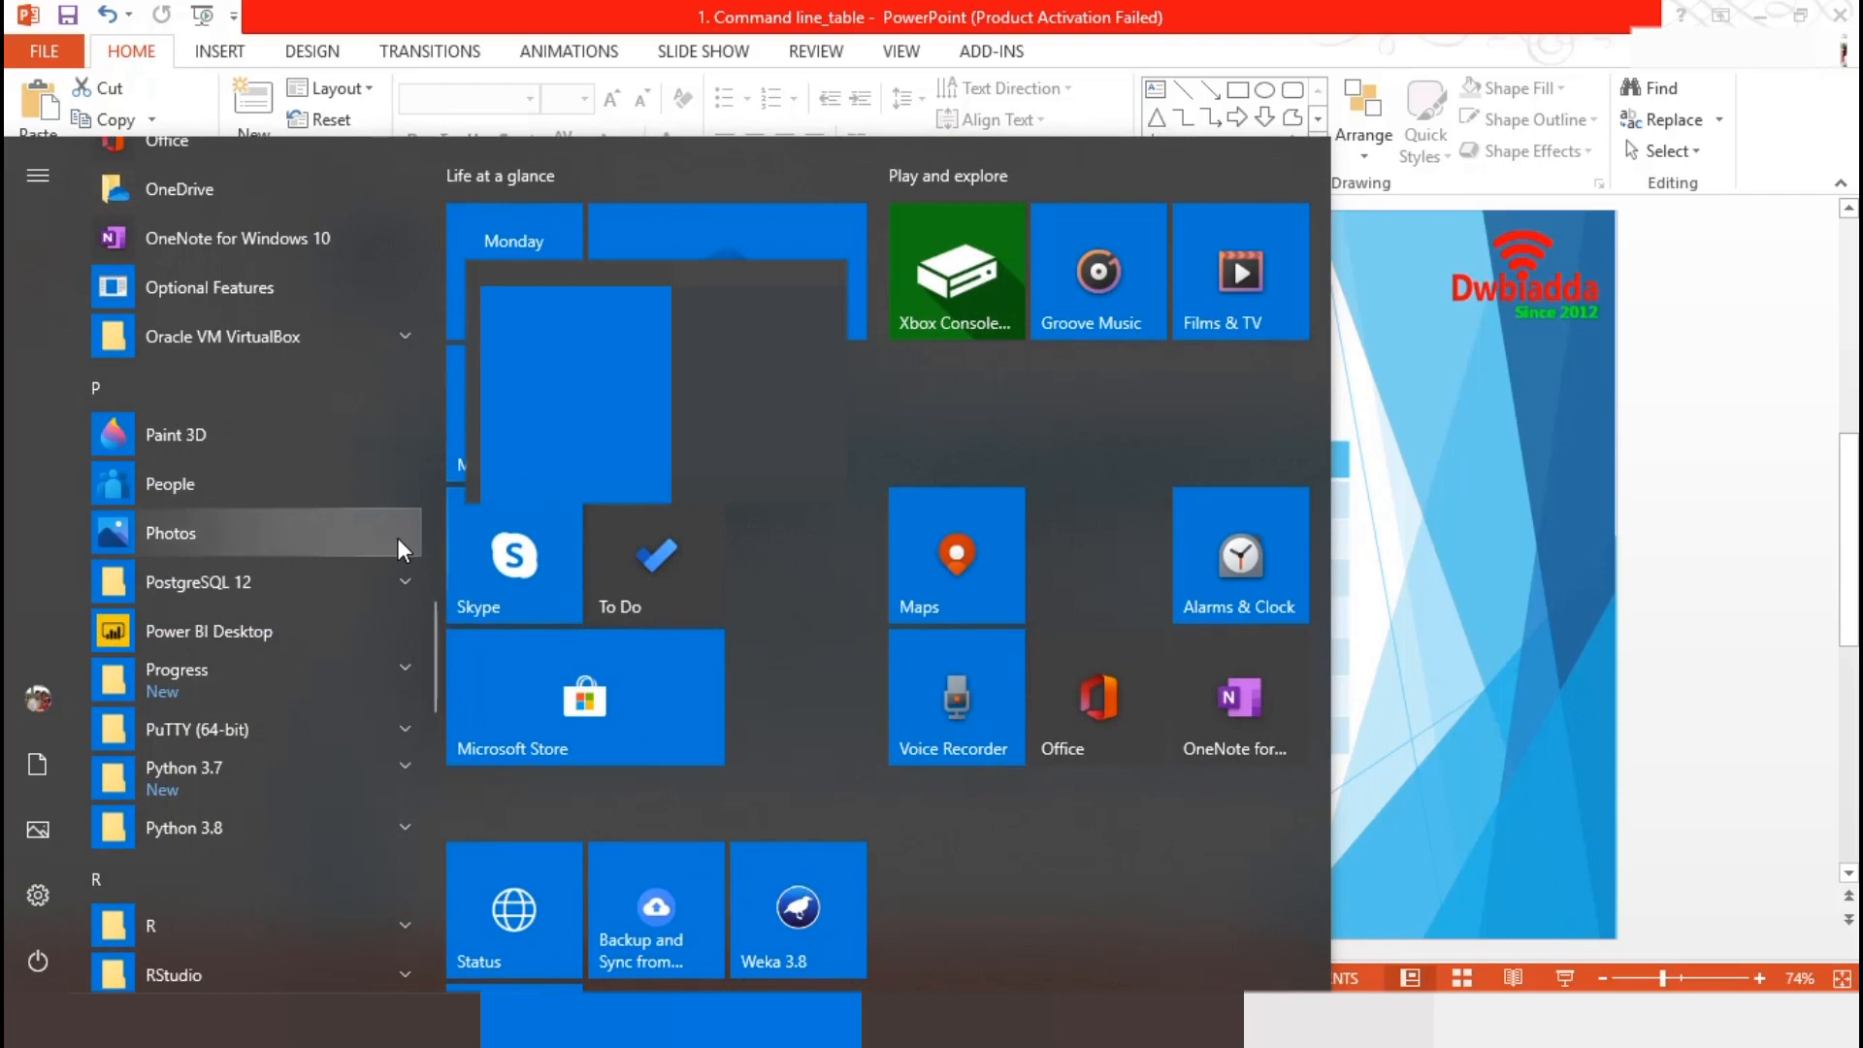
mouse_move(437, 555)
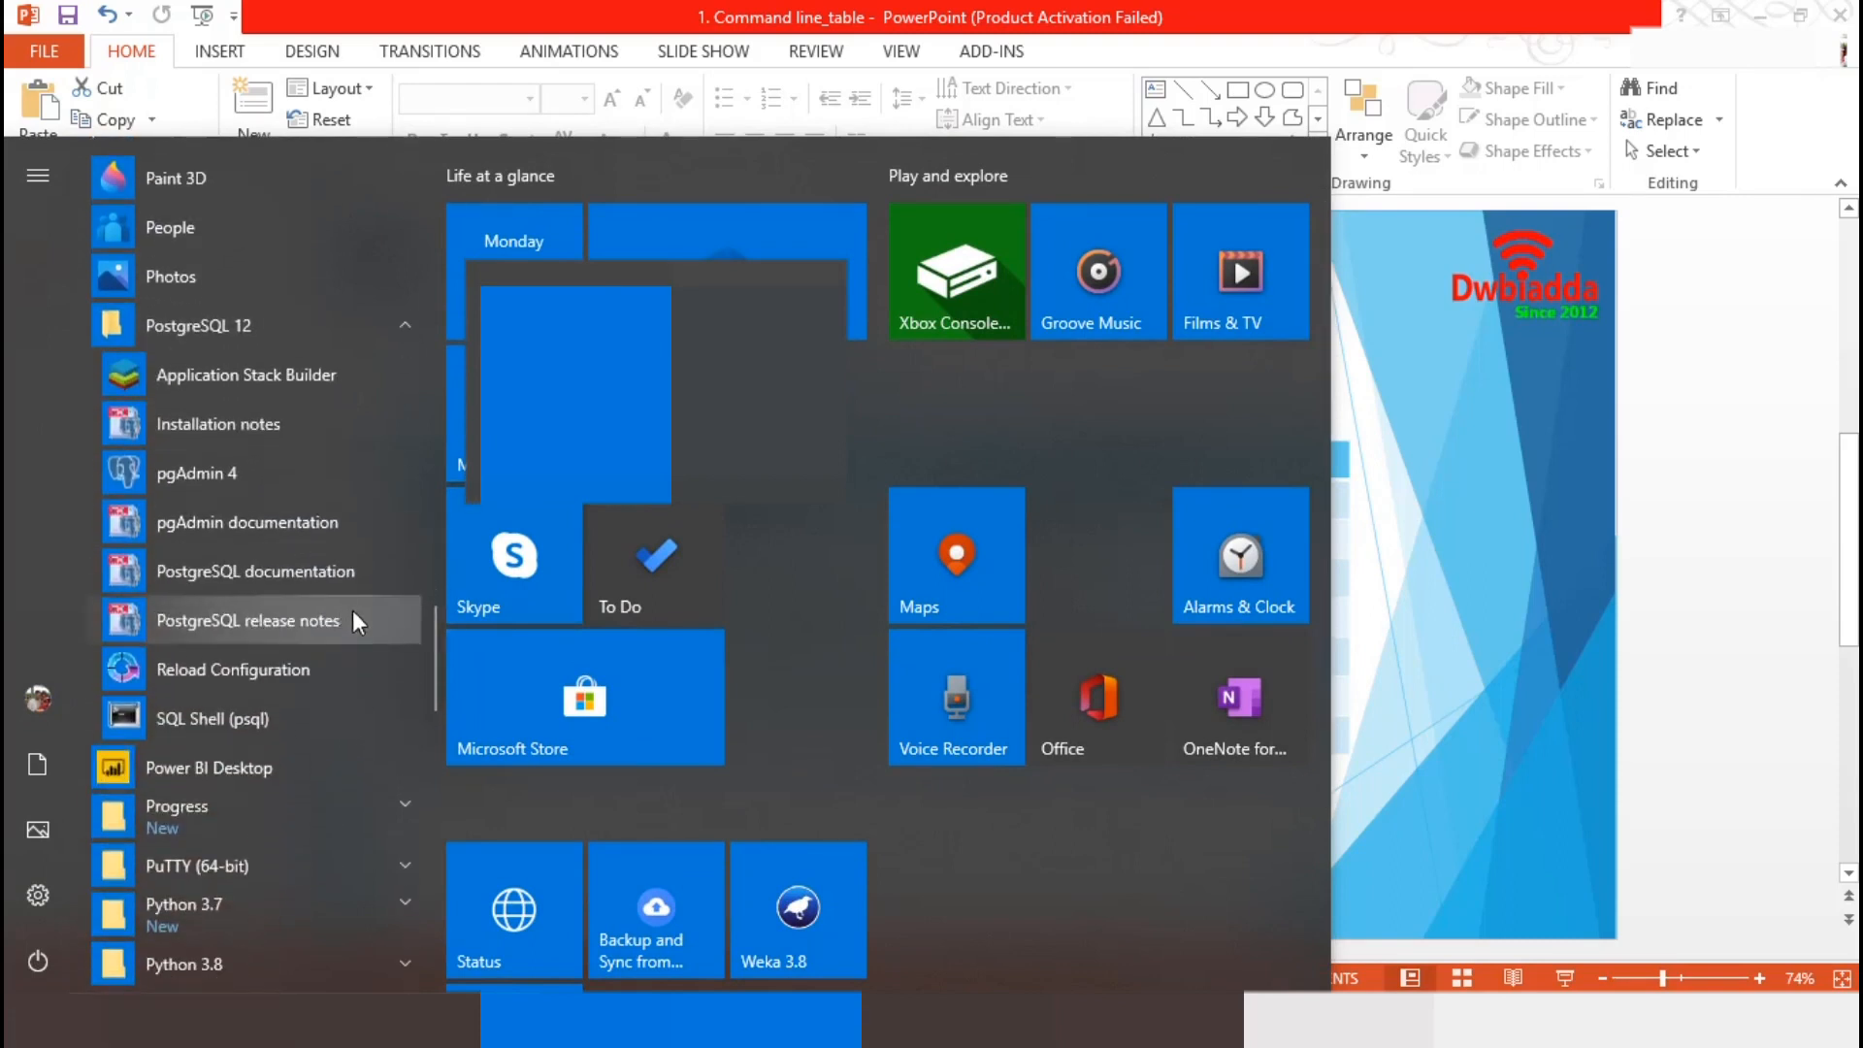
mouse_move(386, 718)
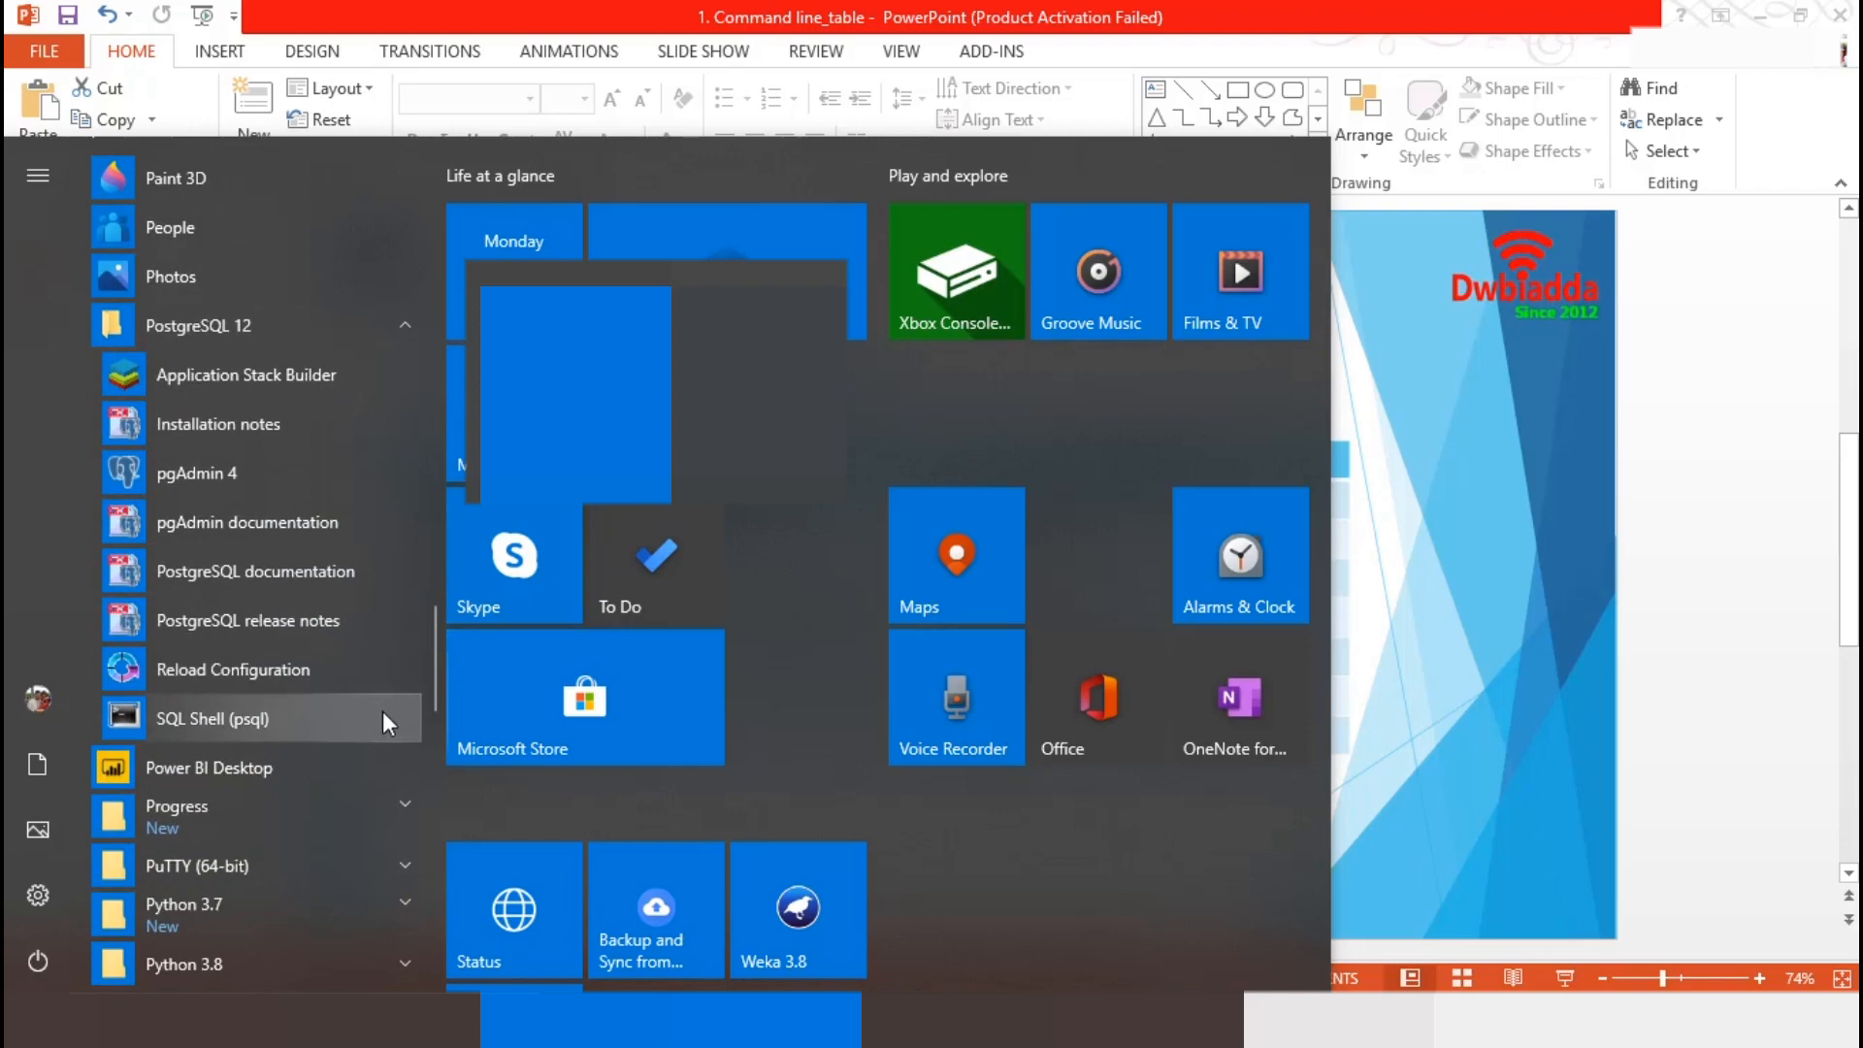
- Log in to the local postgres server with defaults and run SELECT version(); showing PostgreSQL 12.2
click(215, 718)
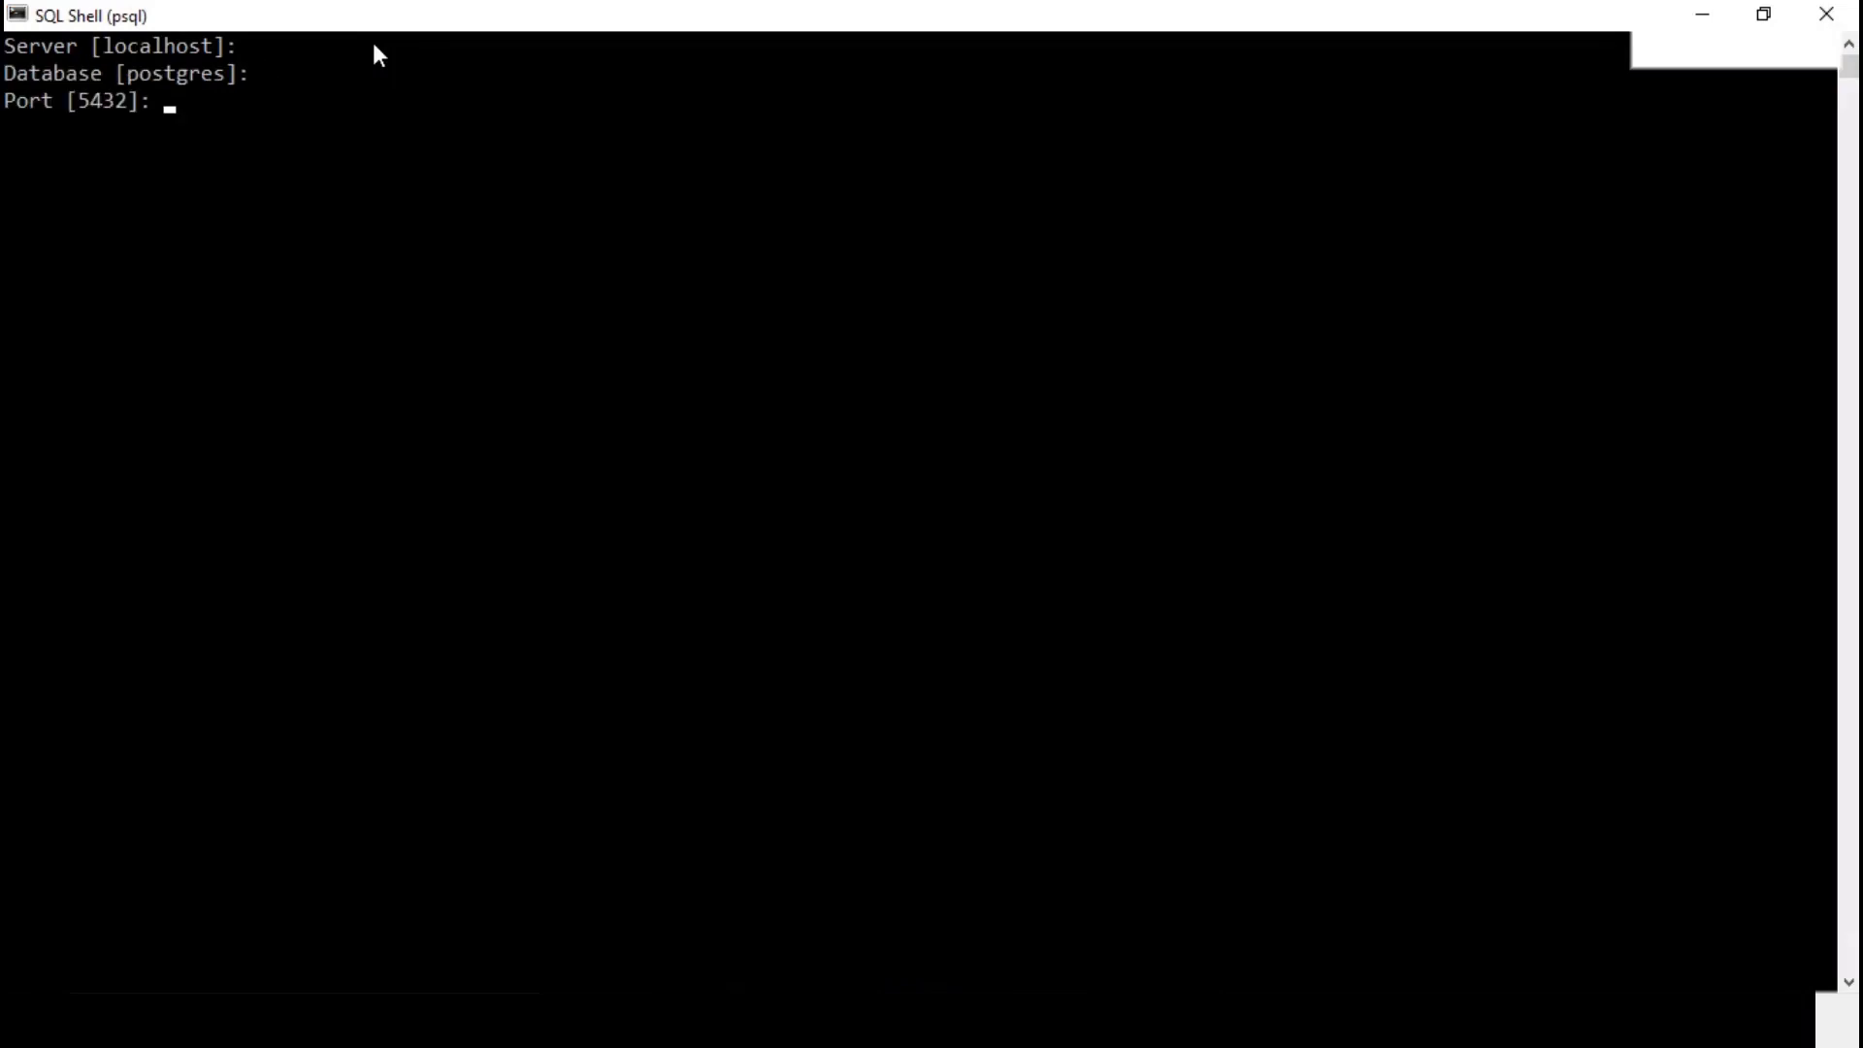
key(enter)
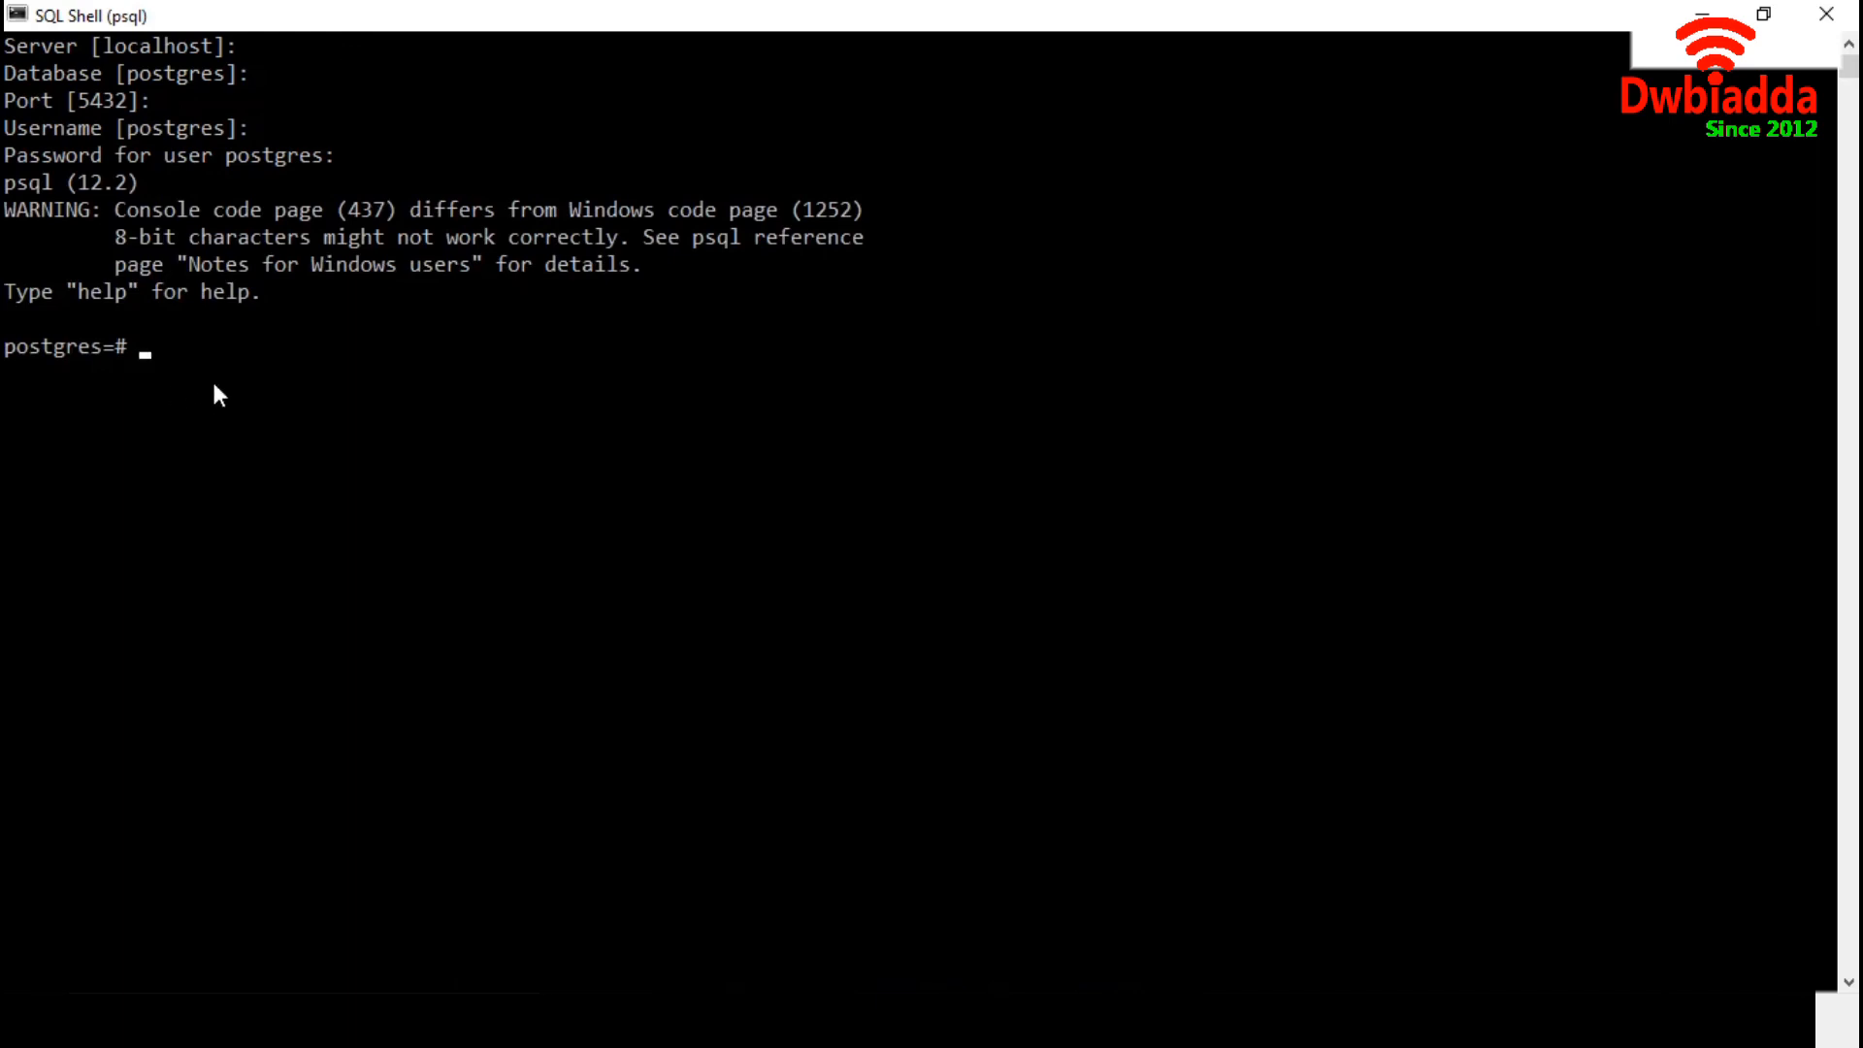
text(SELE)
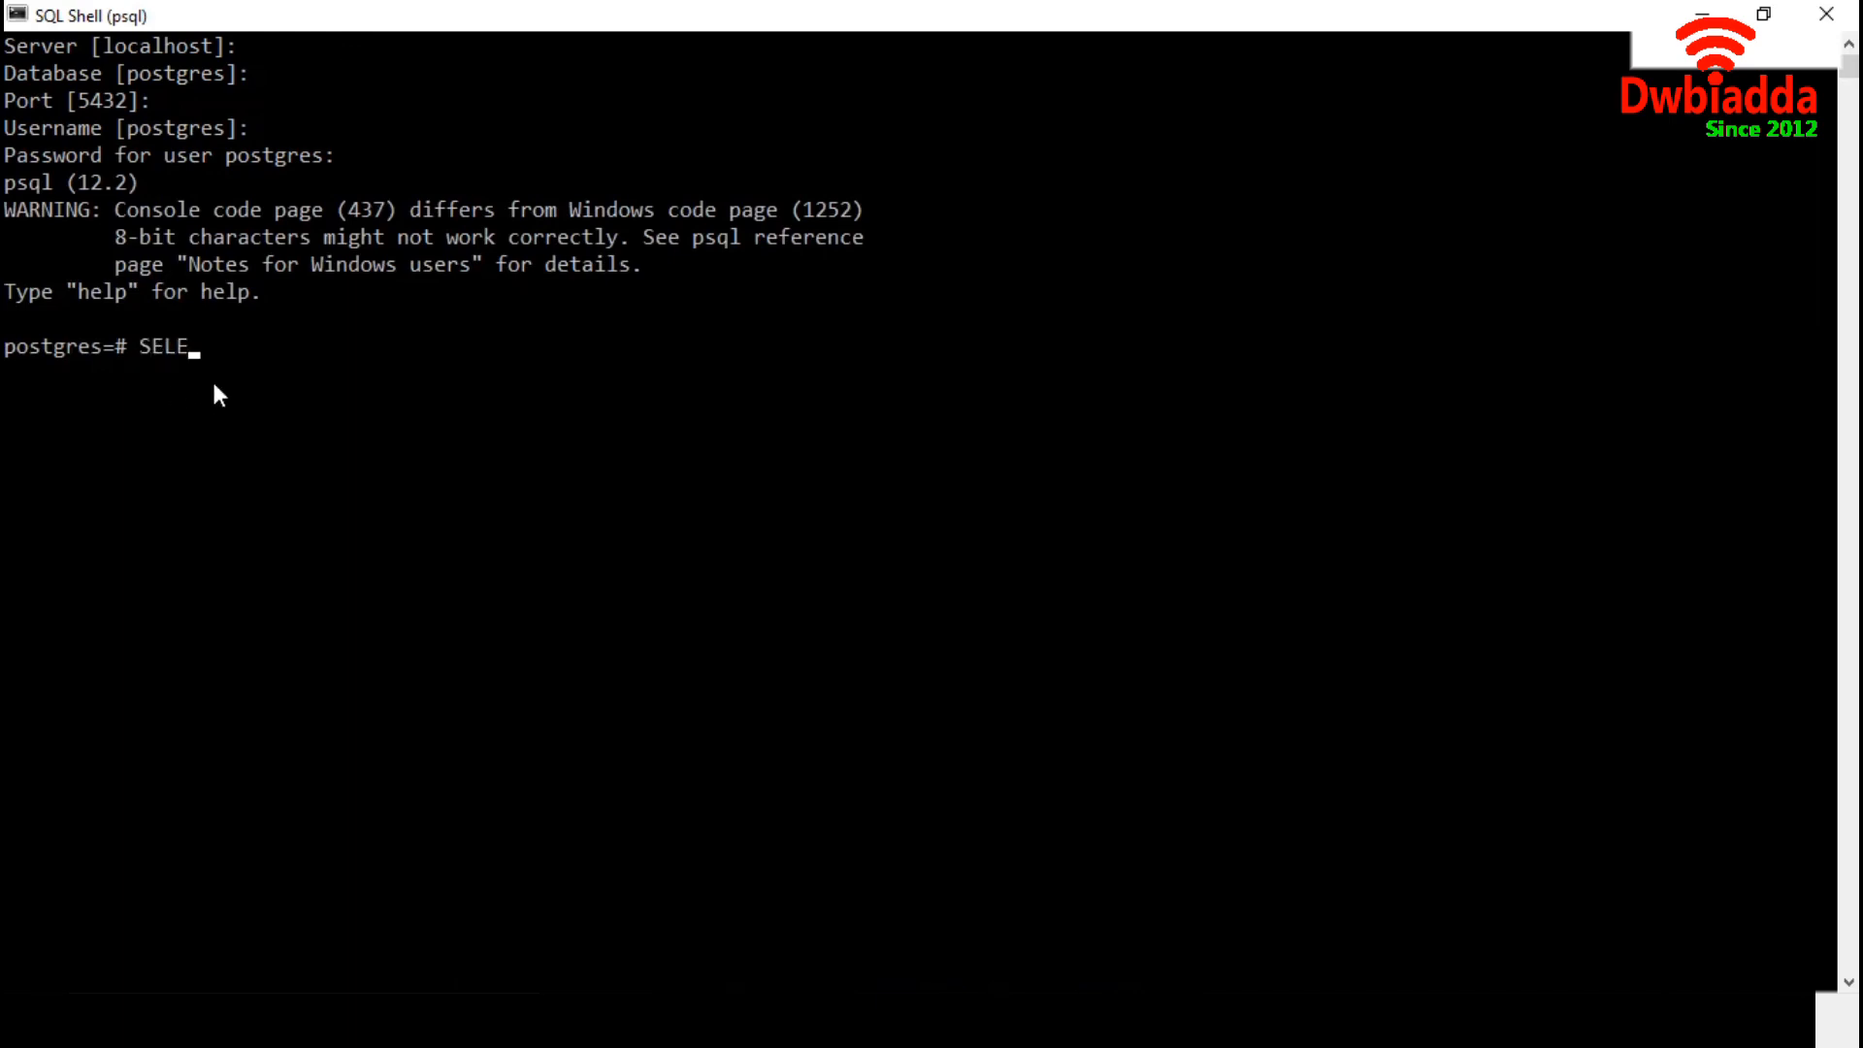
text(CT version())
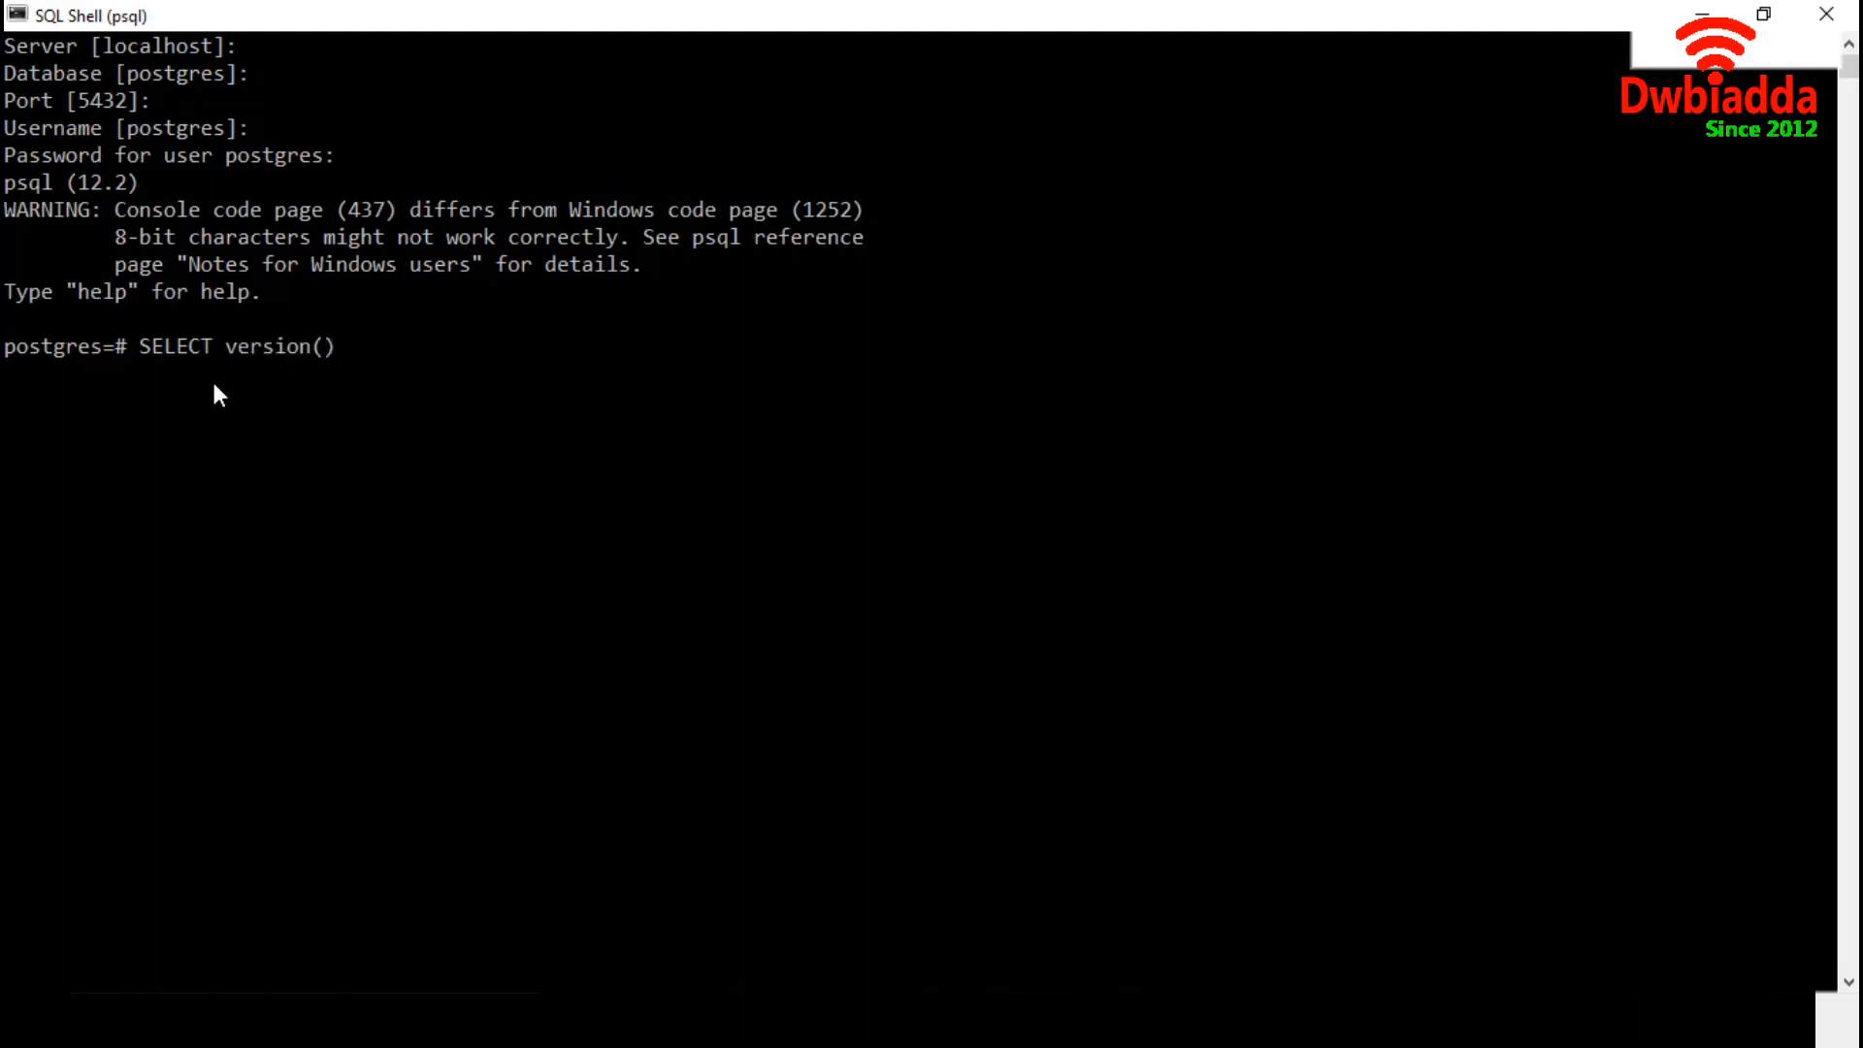
text(;)
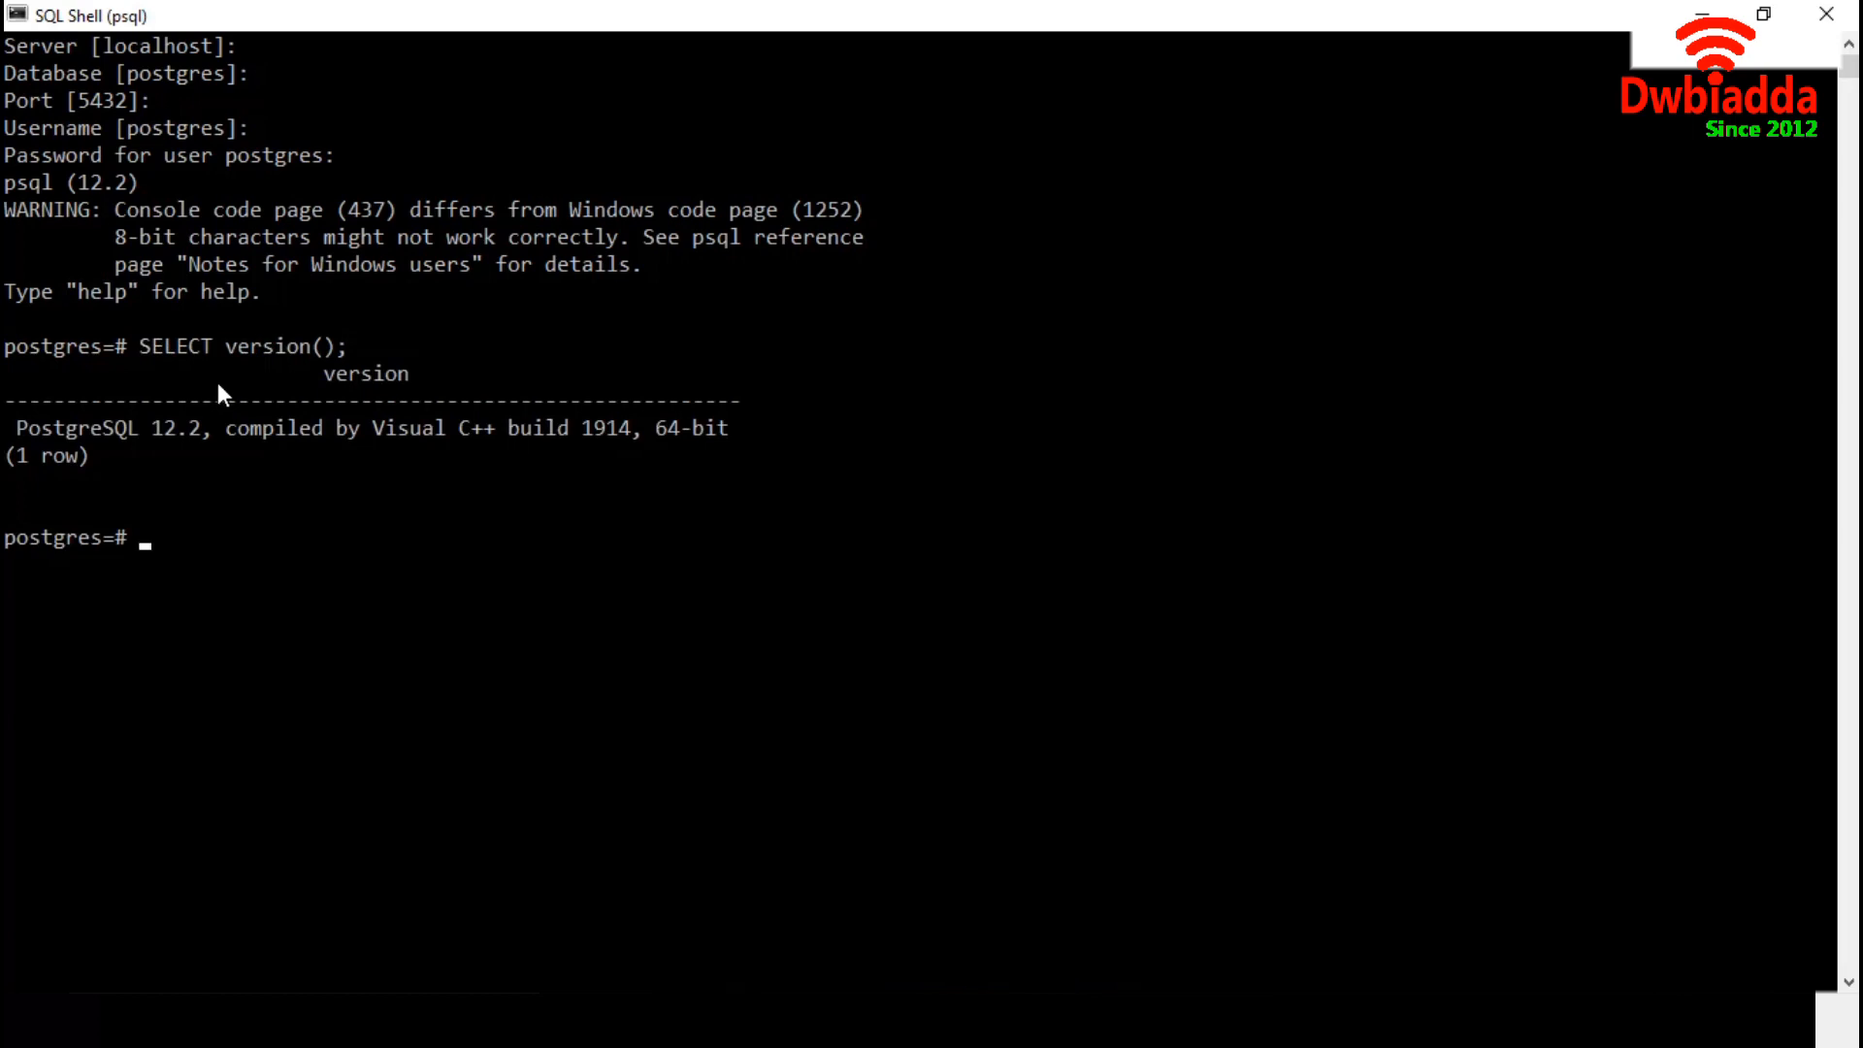
mouse_move(184, 460)
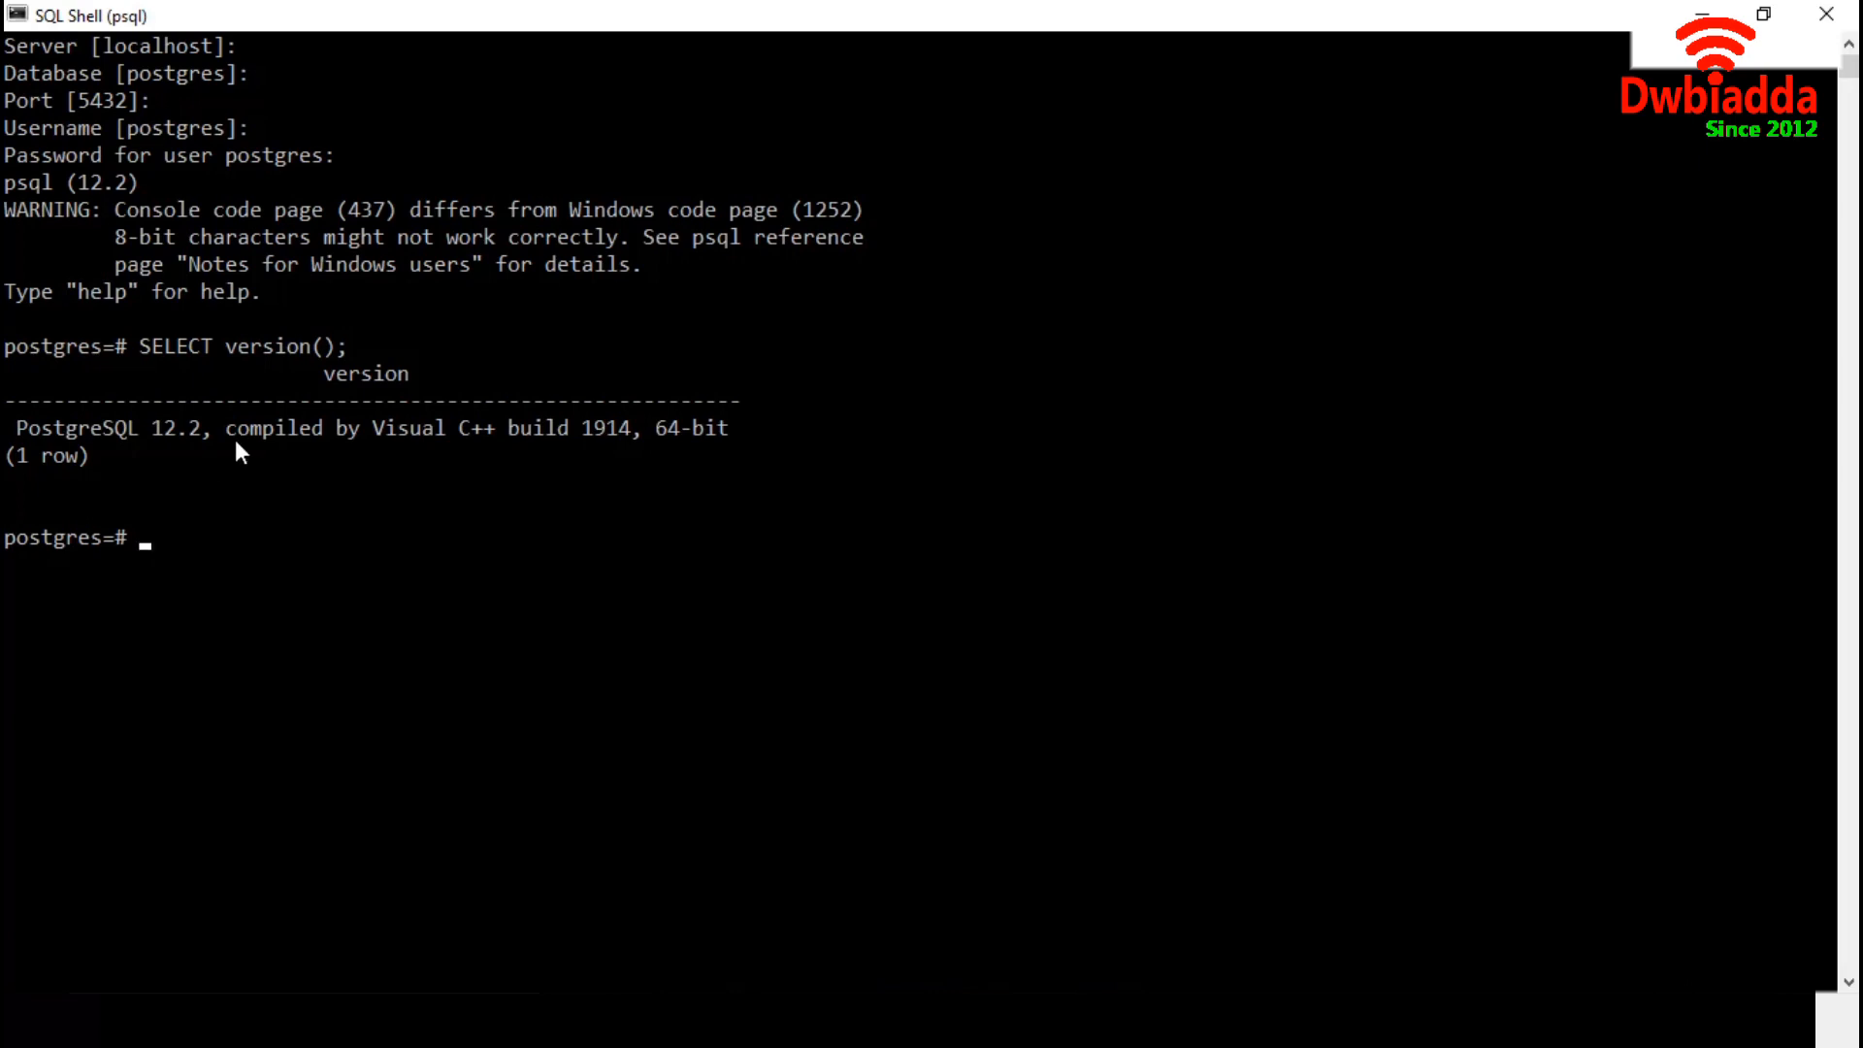
- List the five databases with \l, then connect to dvdrental with \c
text(\l)
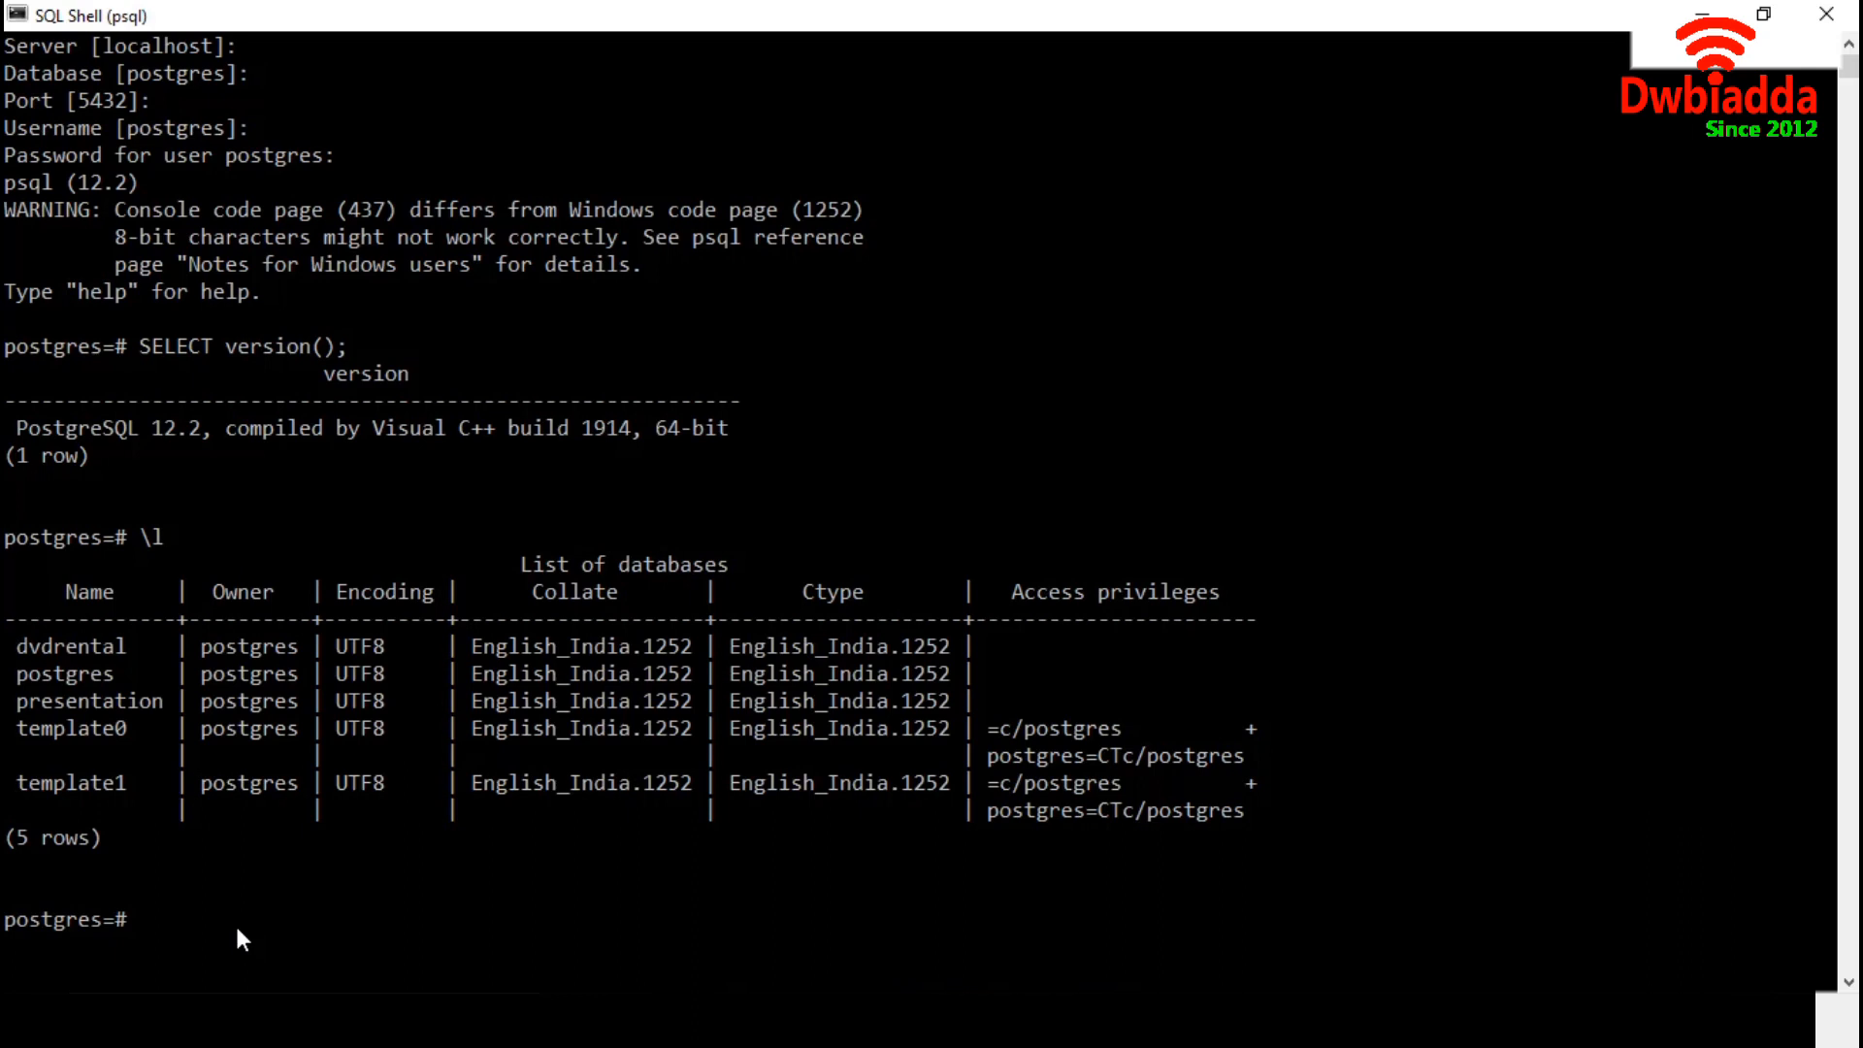
mouse_move(151, 803)
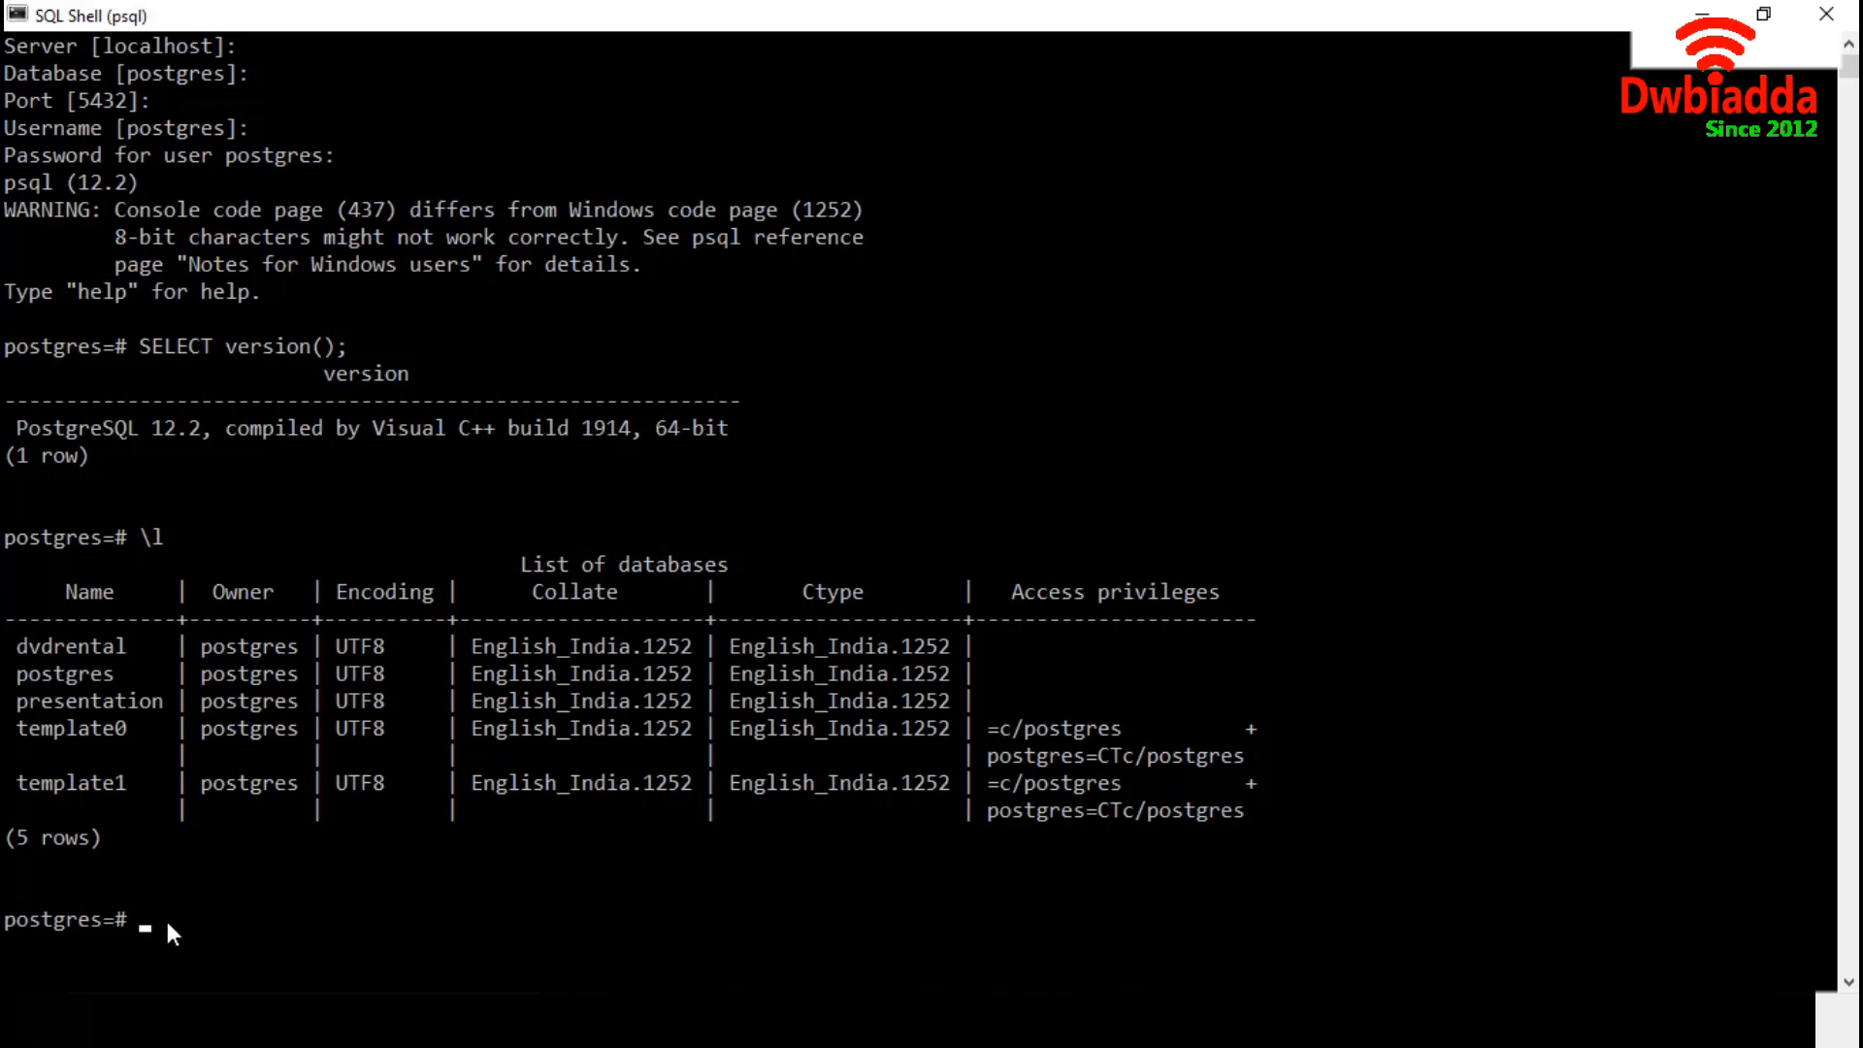
text(\c)
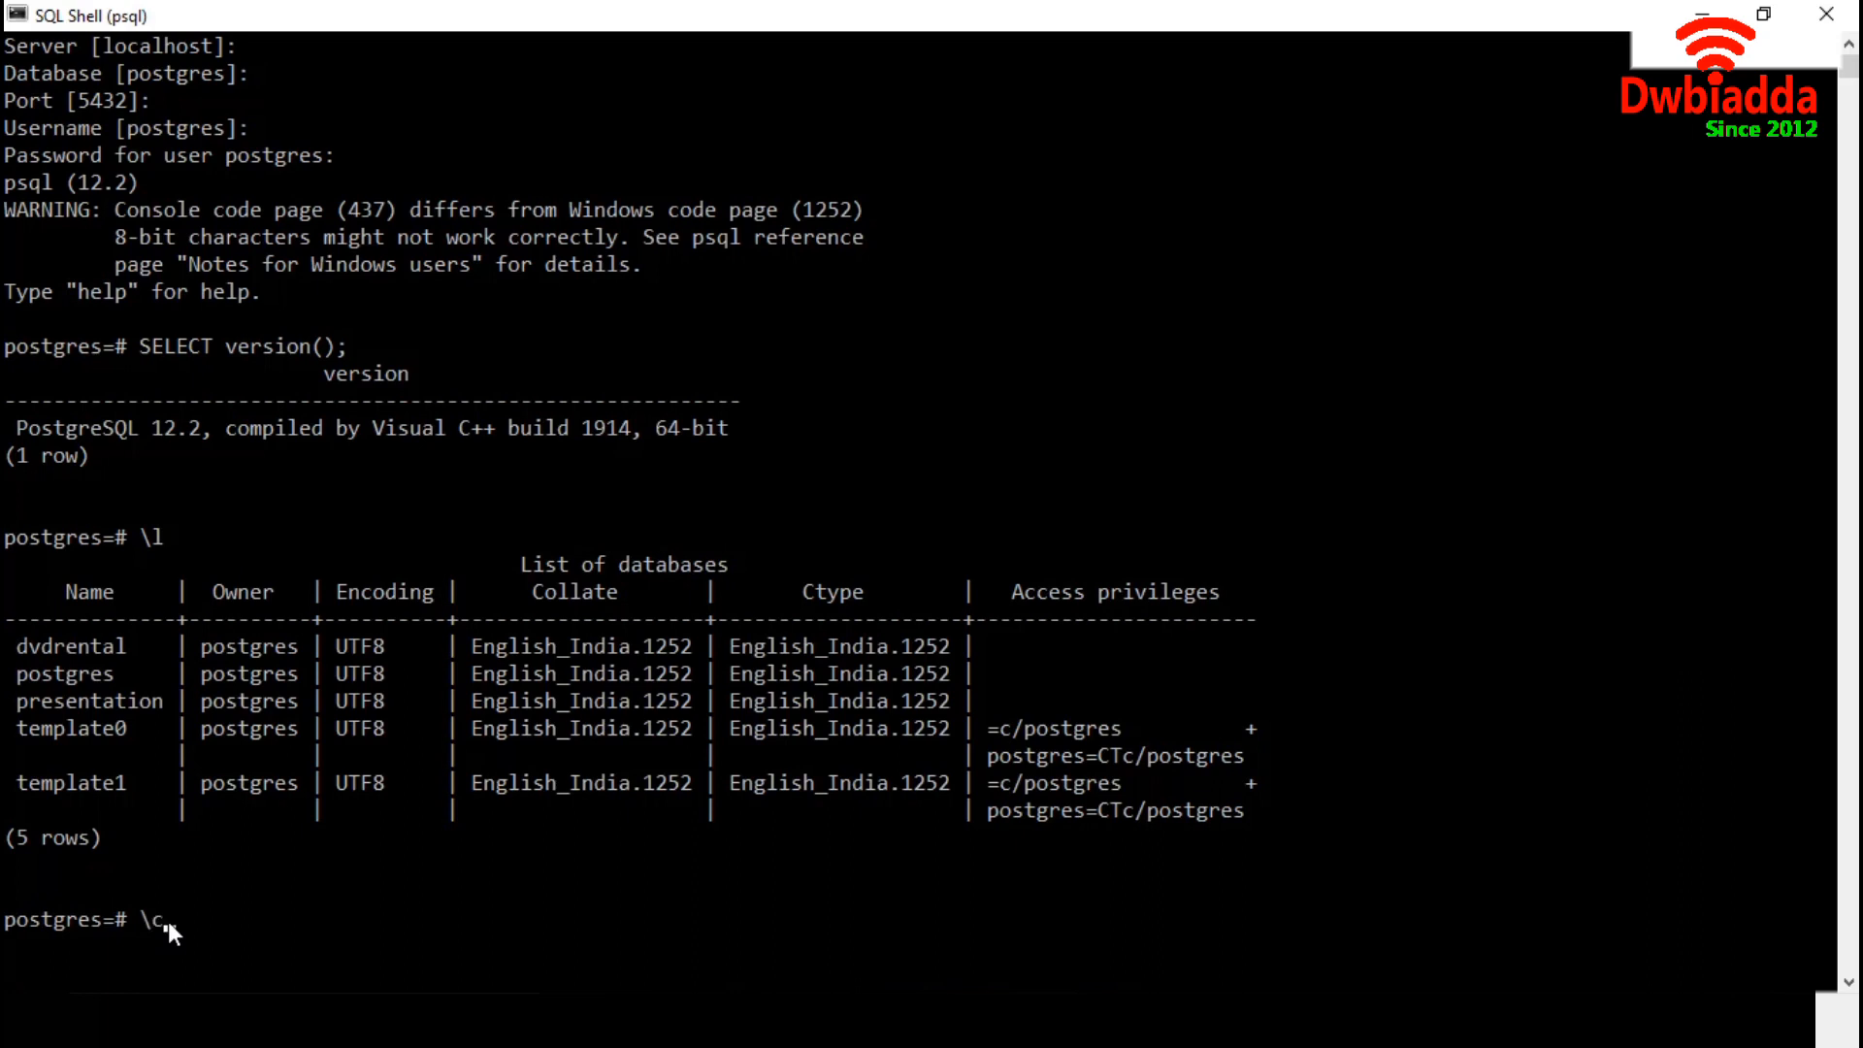
text(dvdrental)
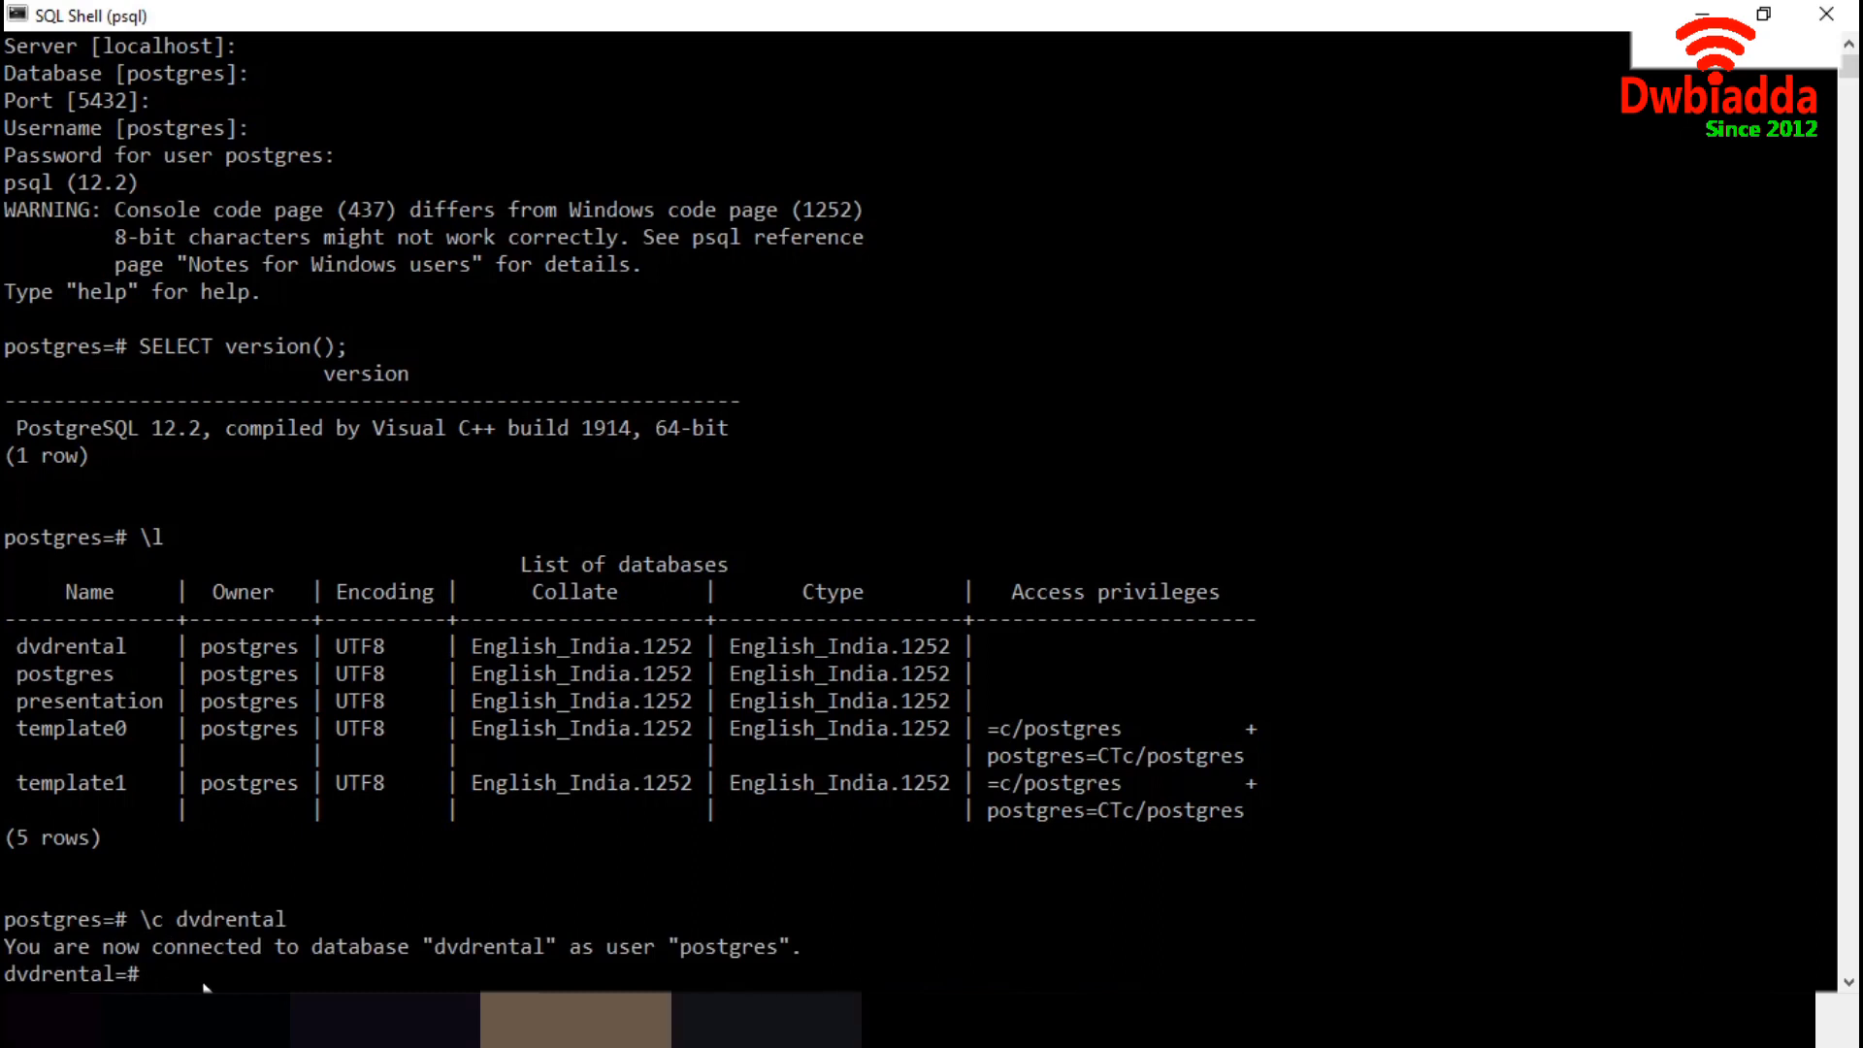
text(\)
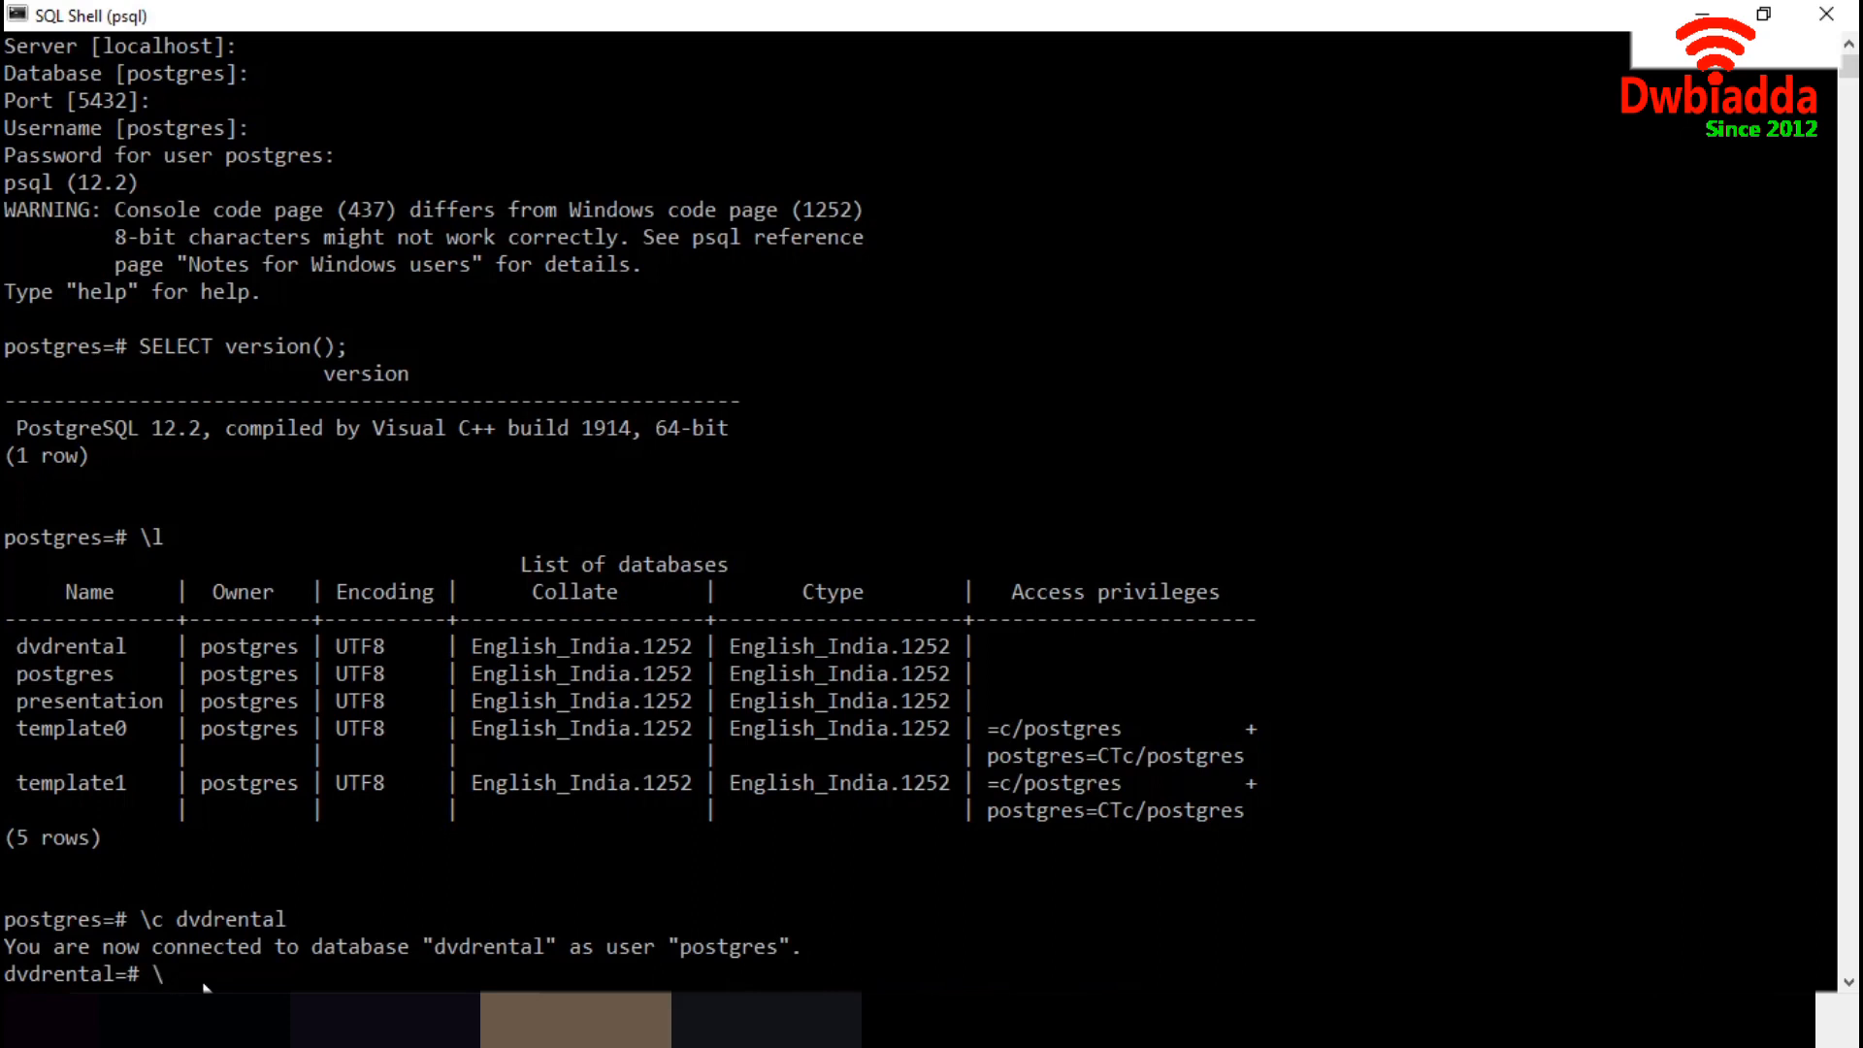
- Clear the screen with \! cls and list dvdrental's 19 tables with \dt
text(! c)
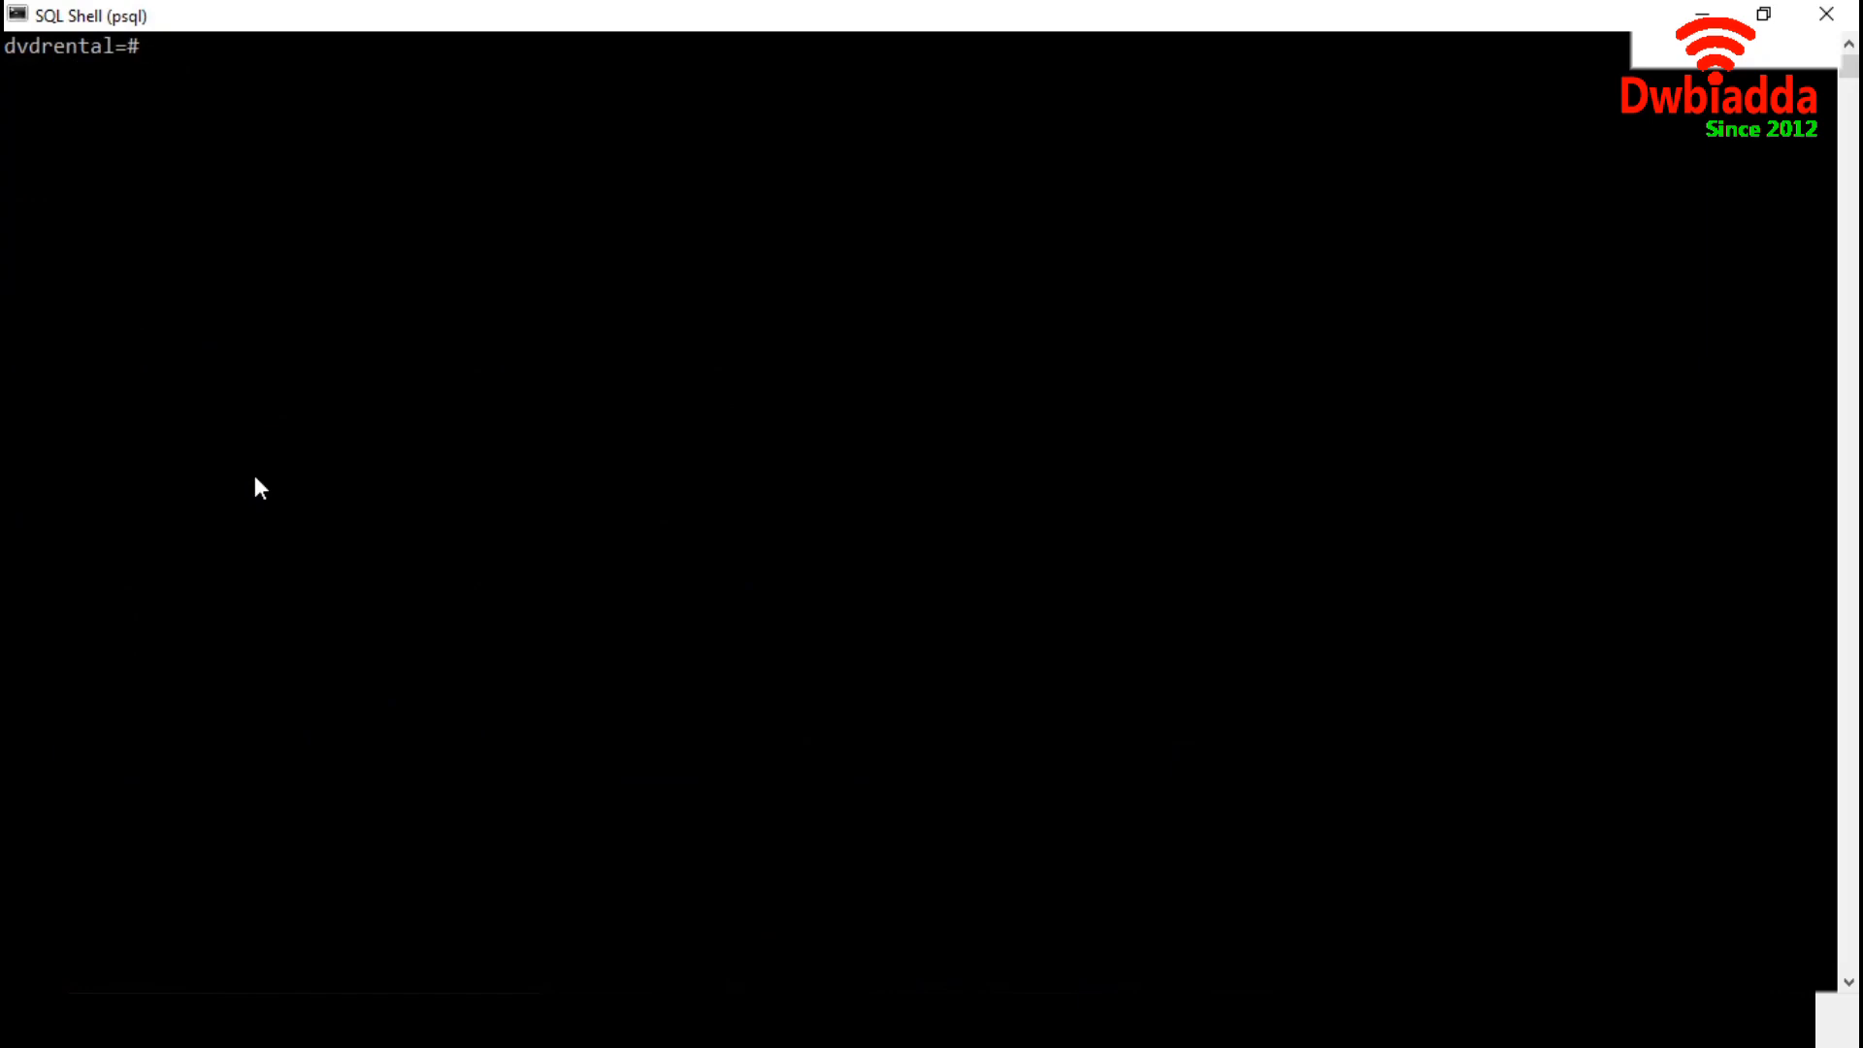
text(\dt)
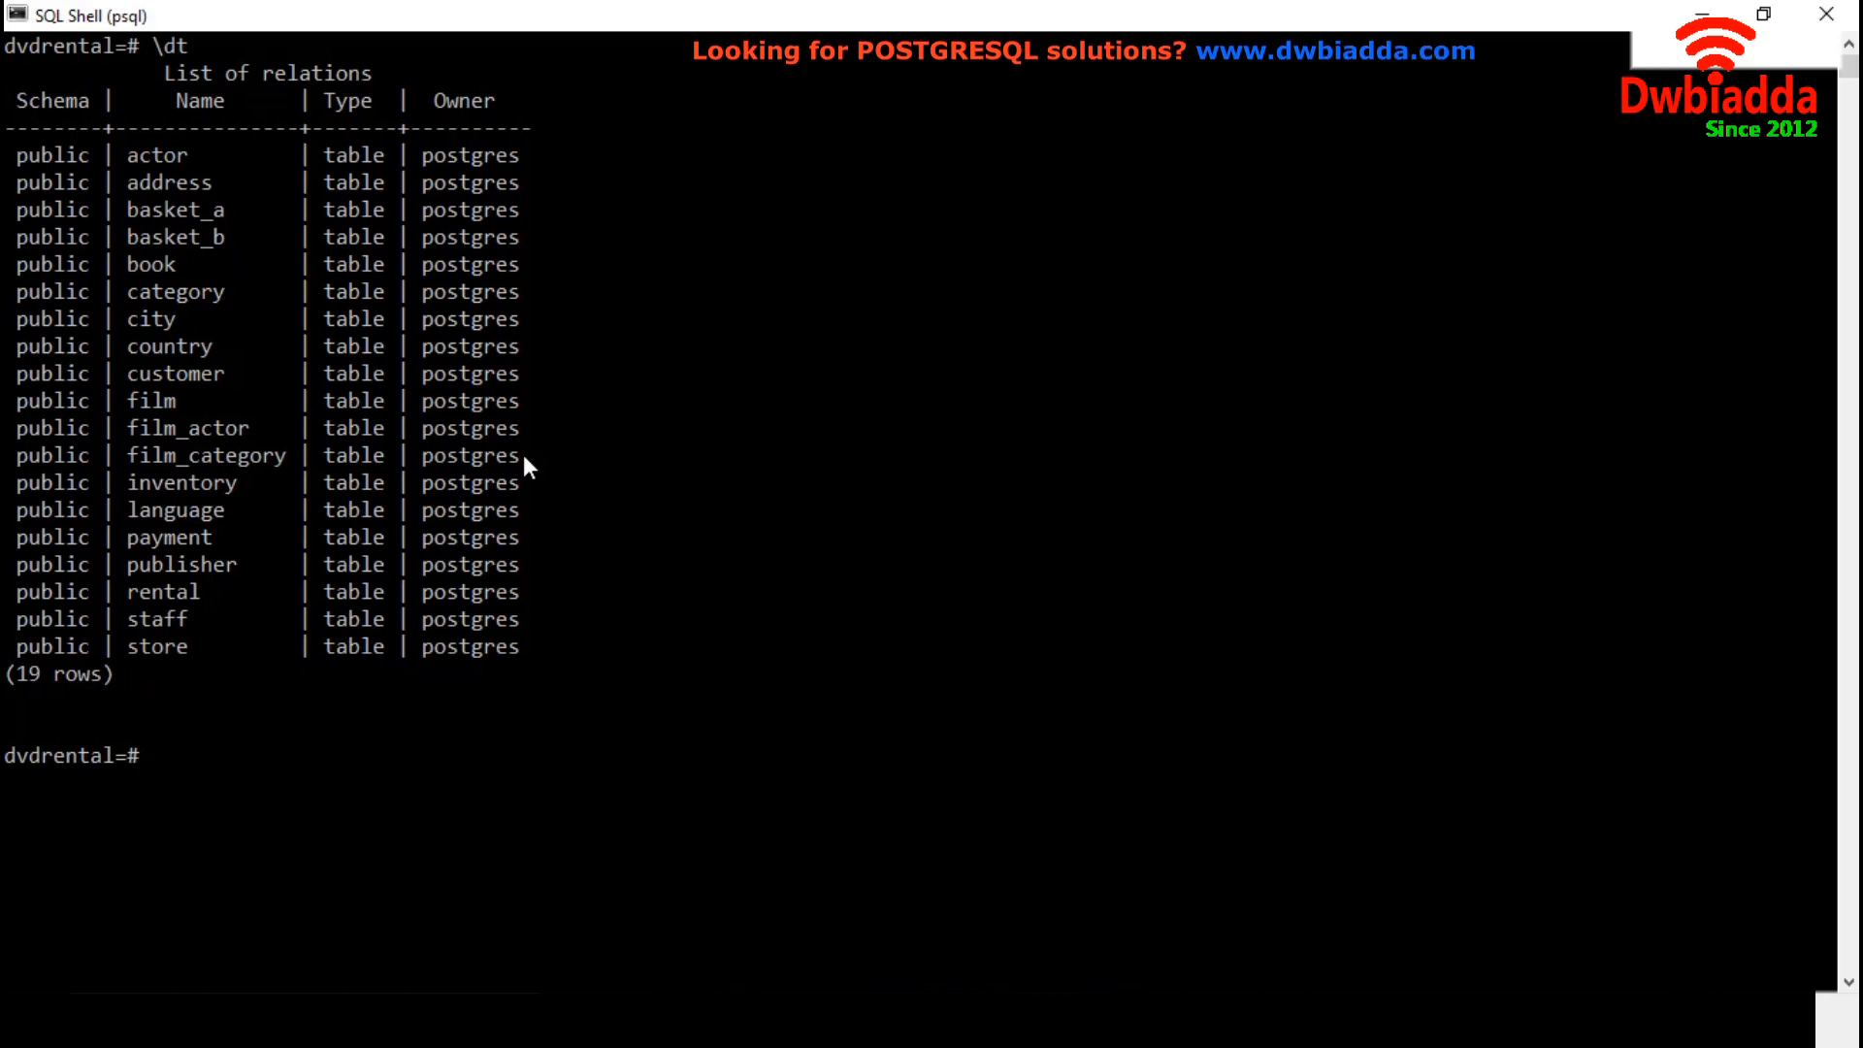
text(\)
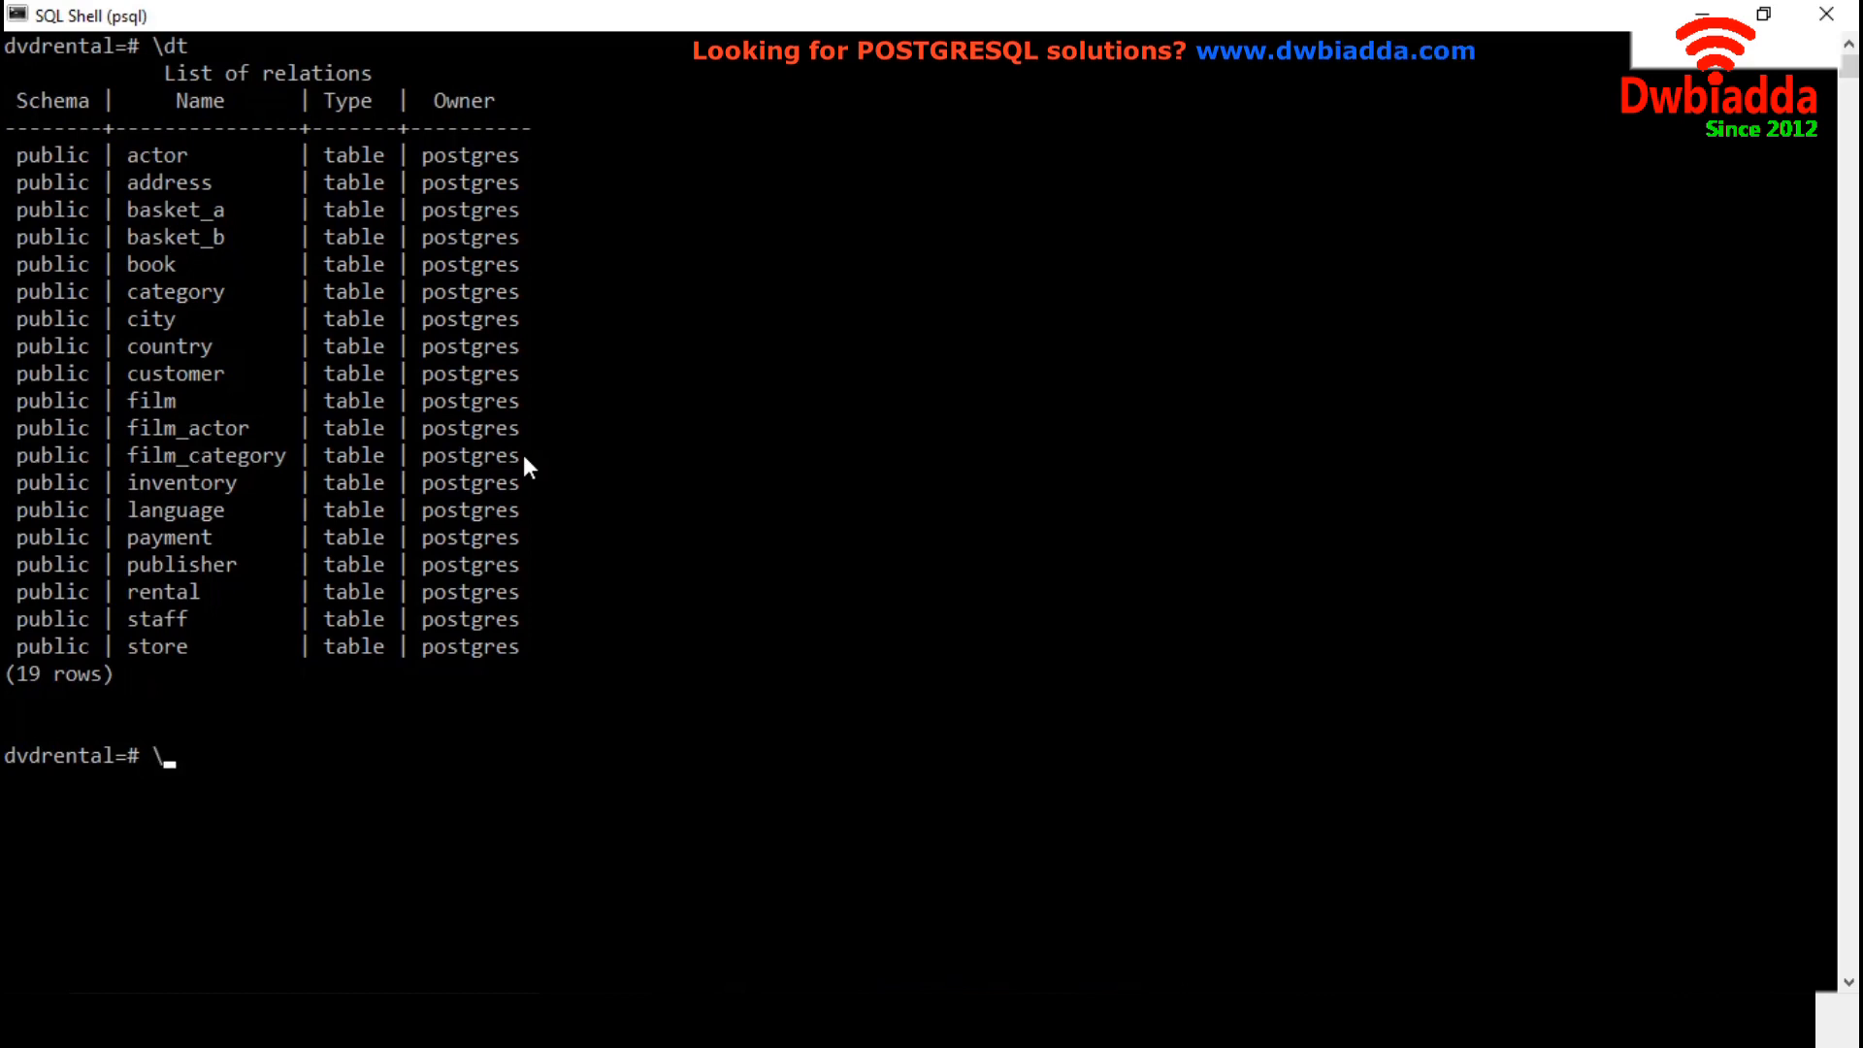
text(d)
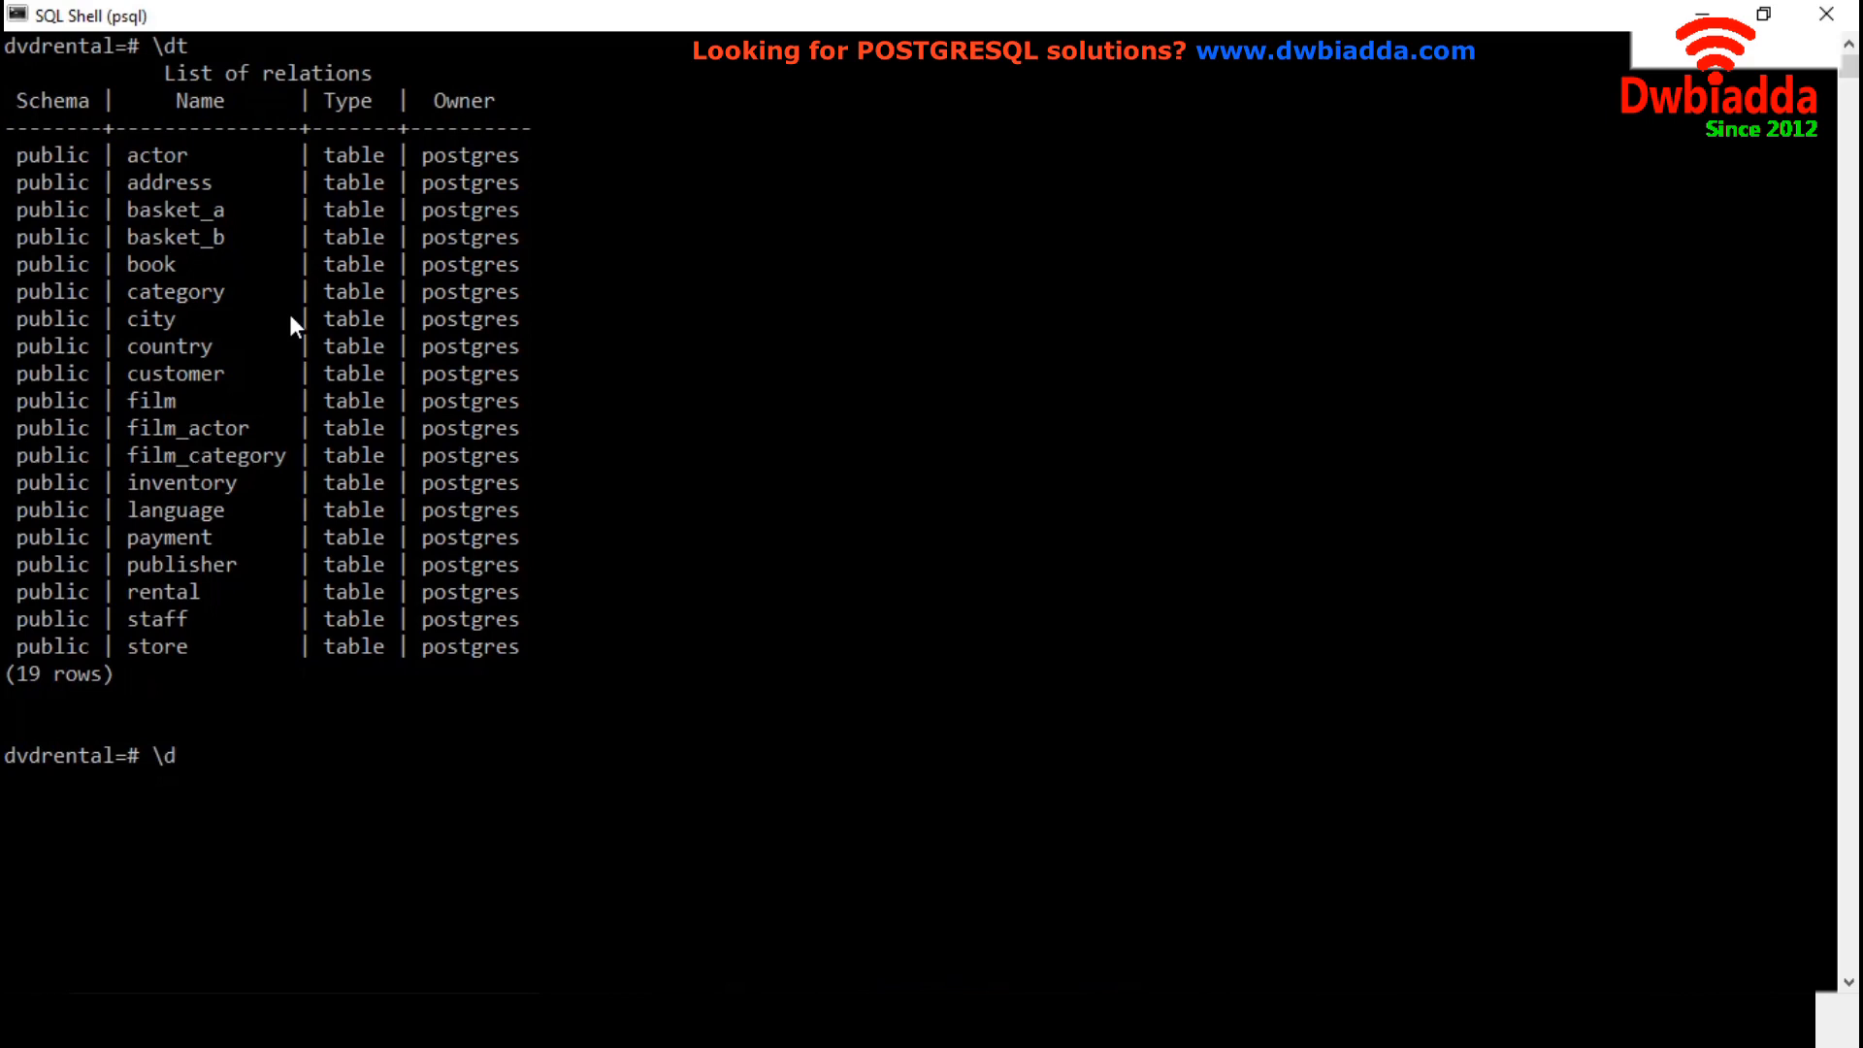
mouse_move(151, 394)
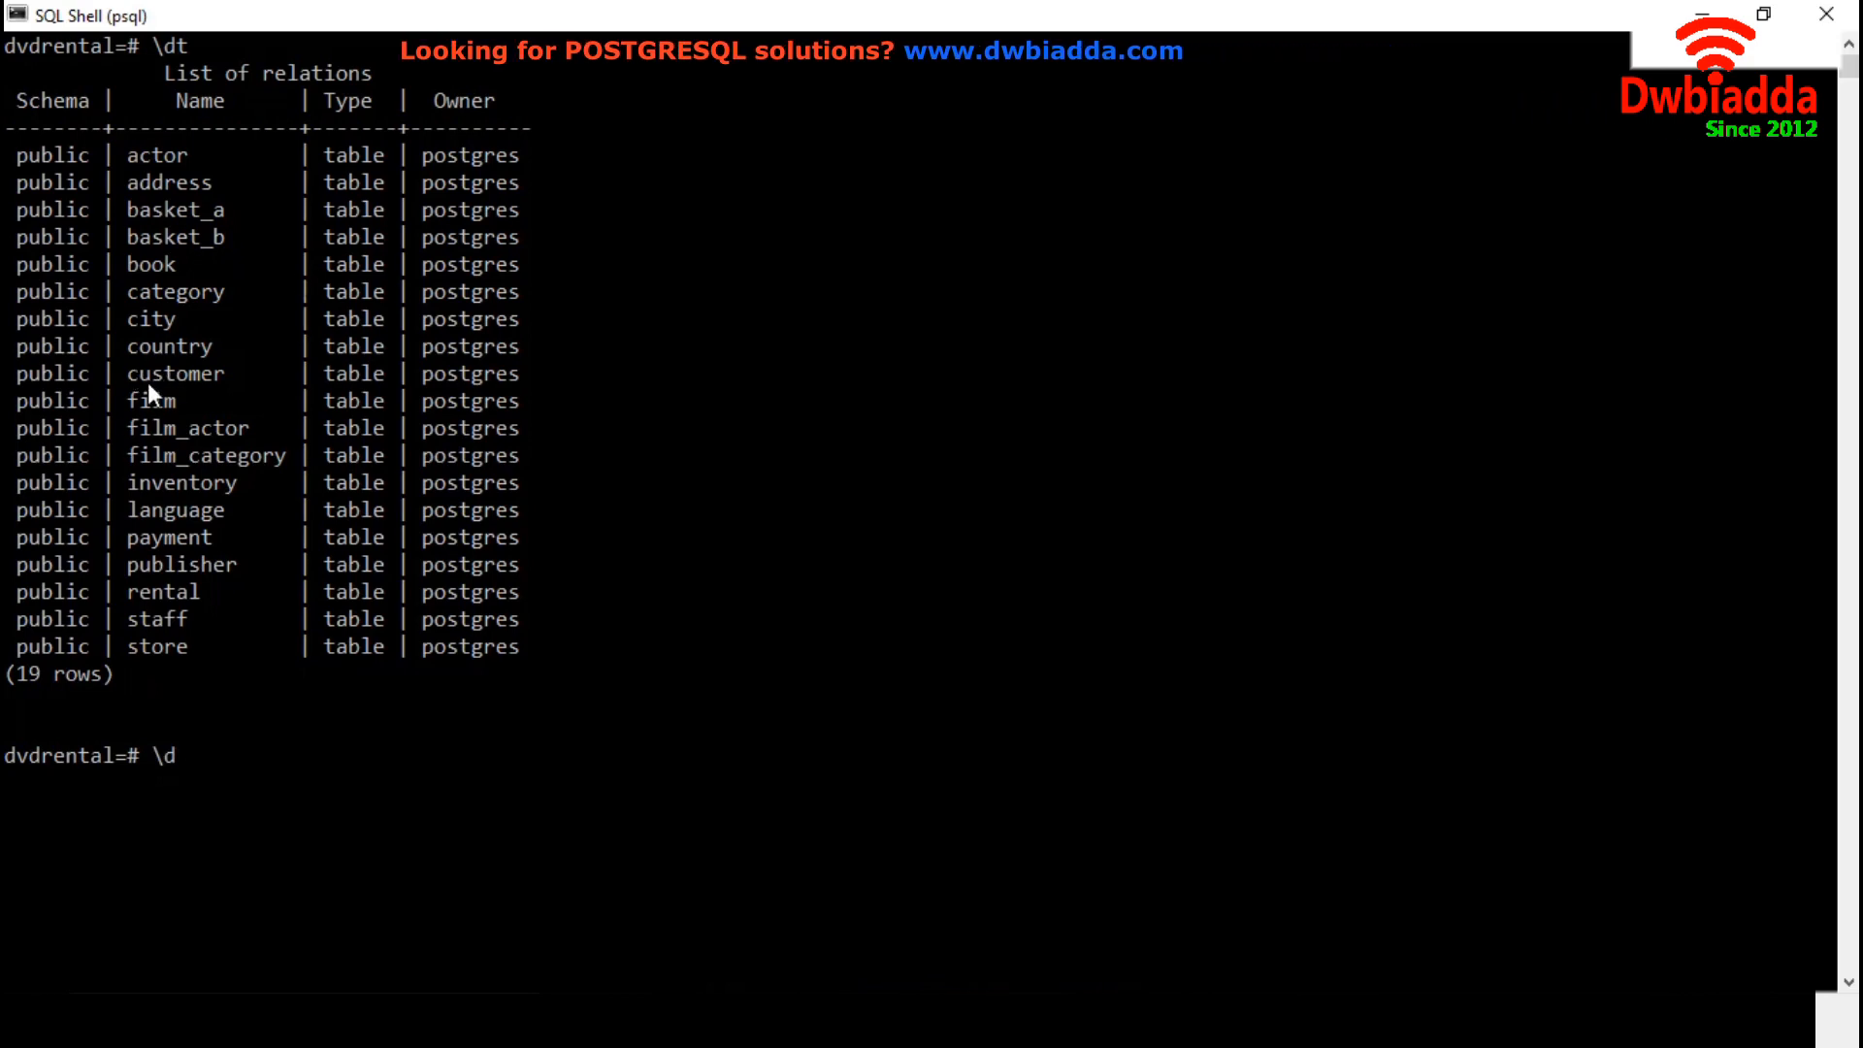
text(customer)
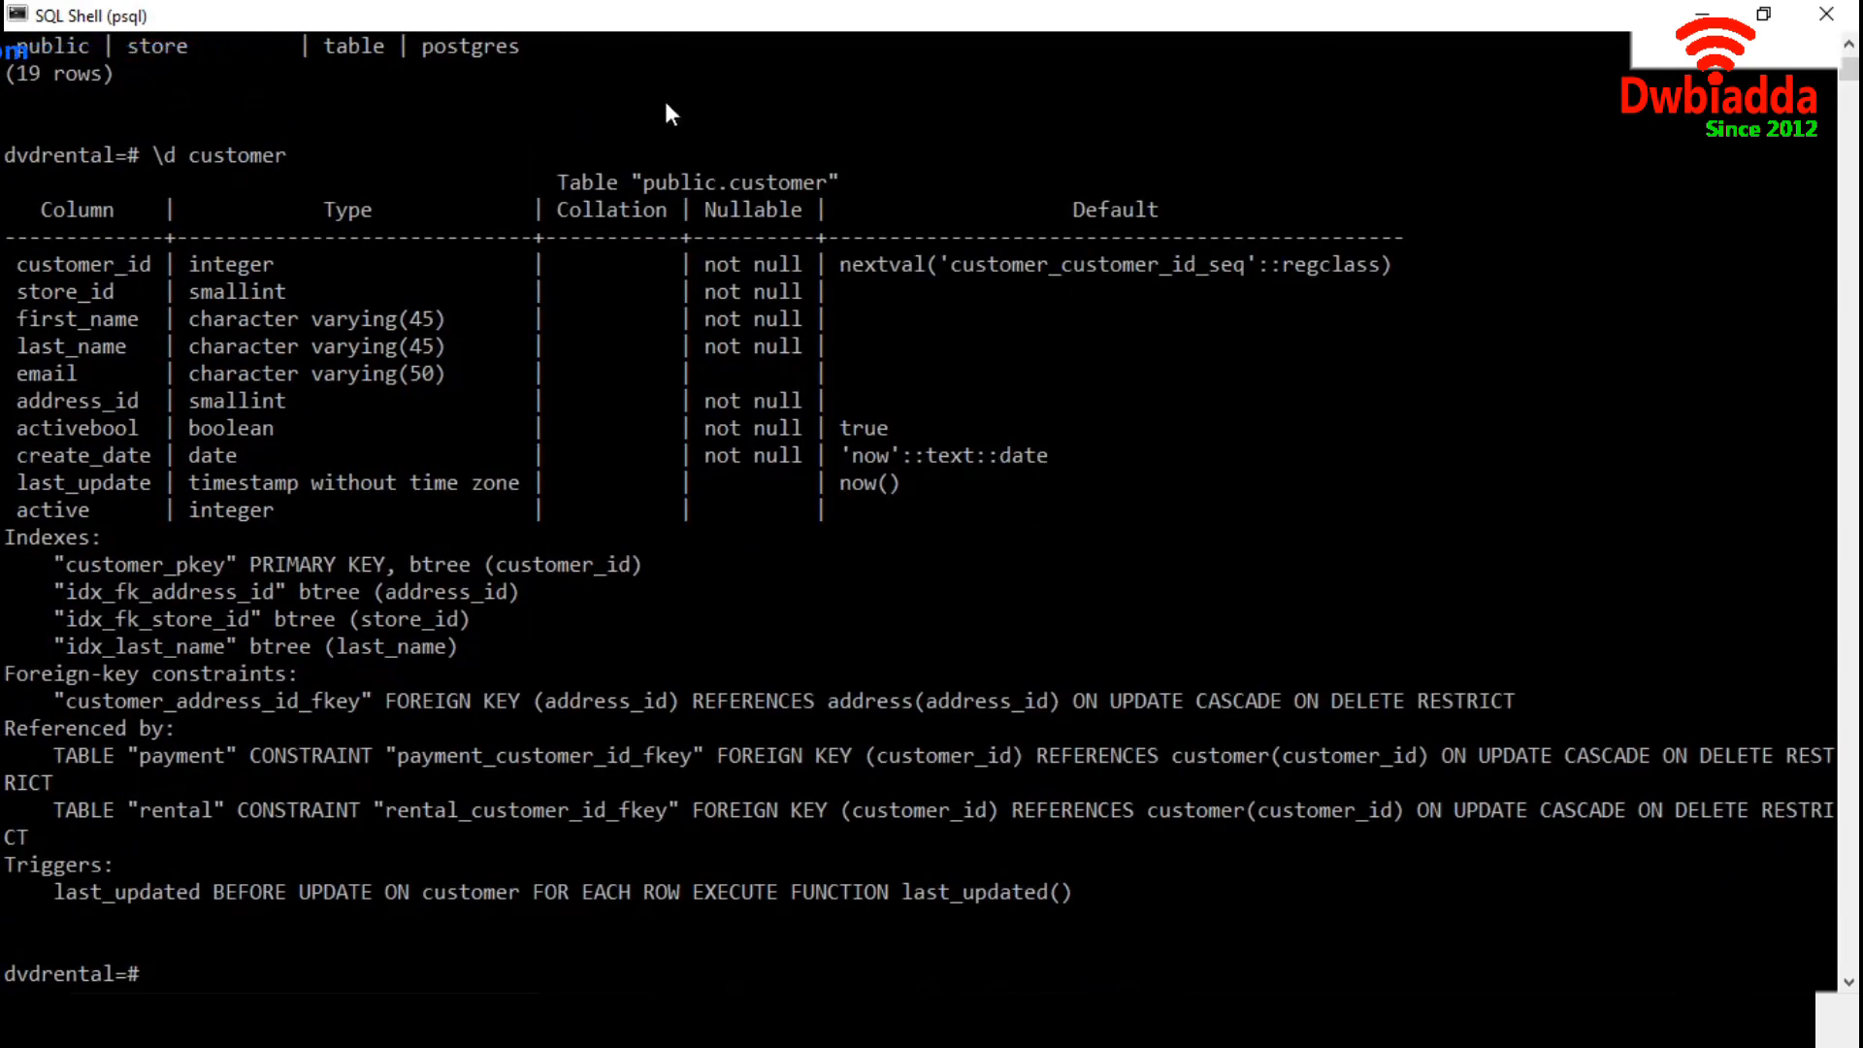
mouse_move(976, 484)
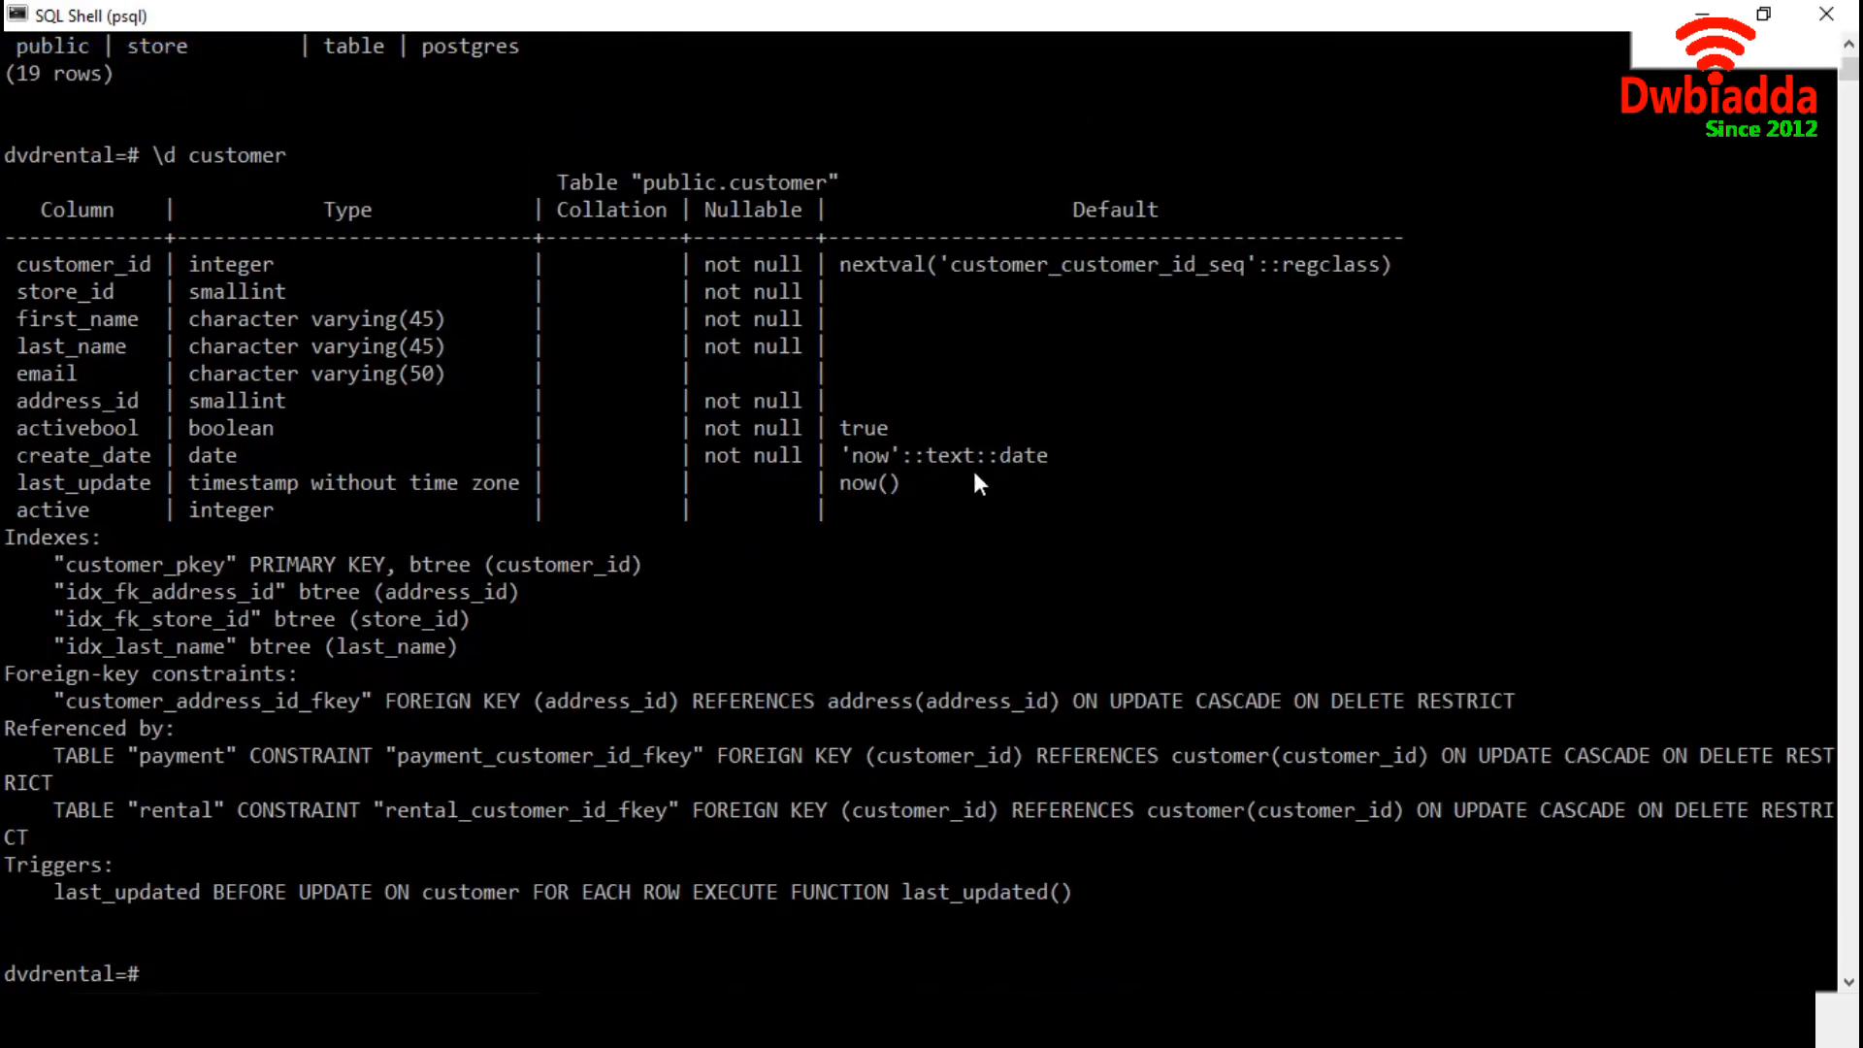
mouse_move(749, 318)
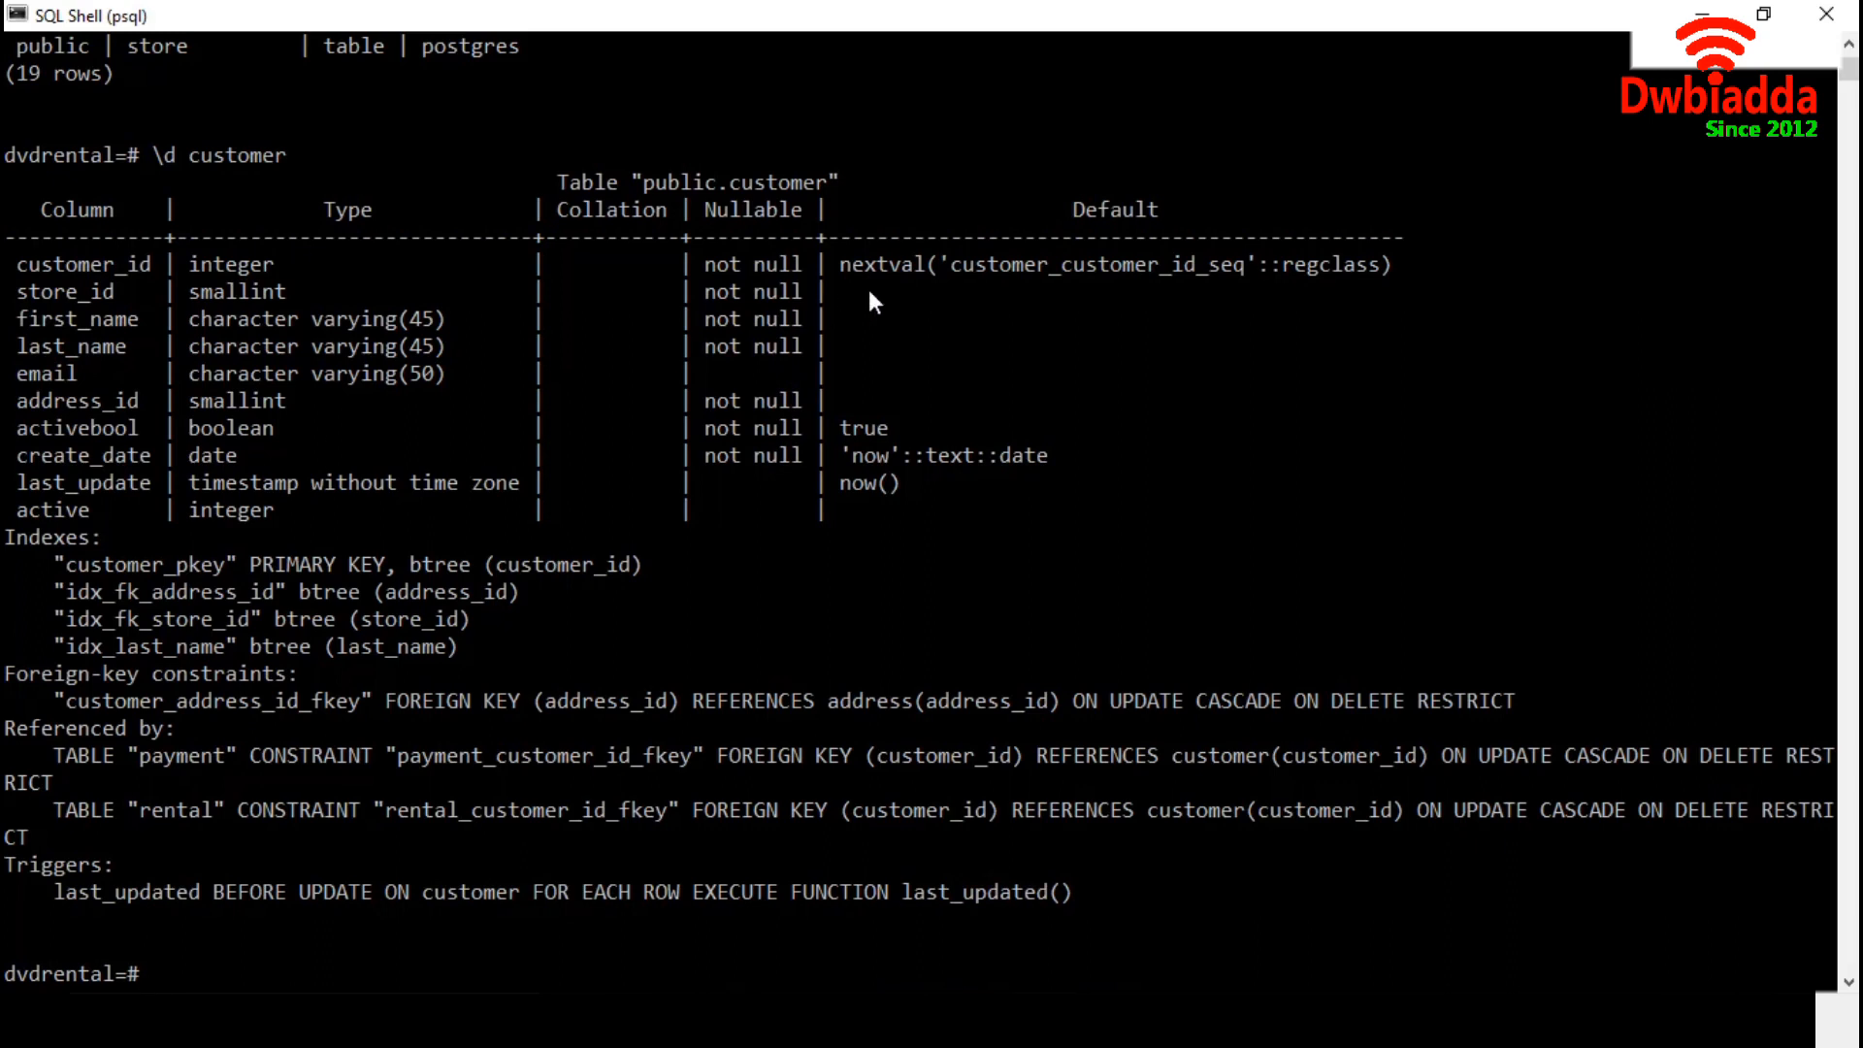
mouse_move(1064, 310)
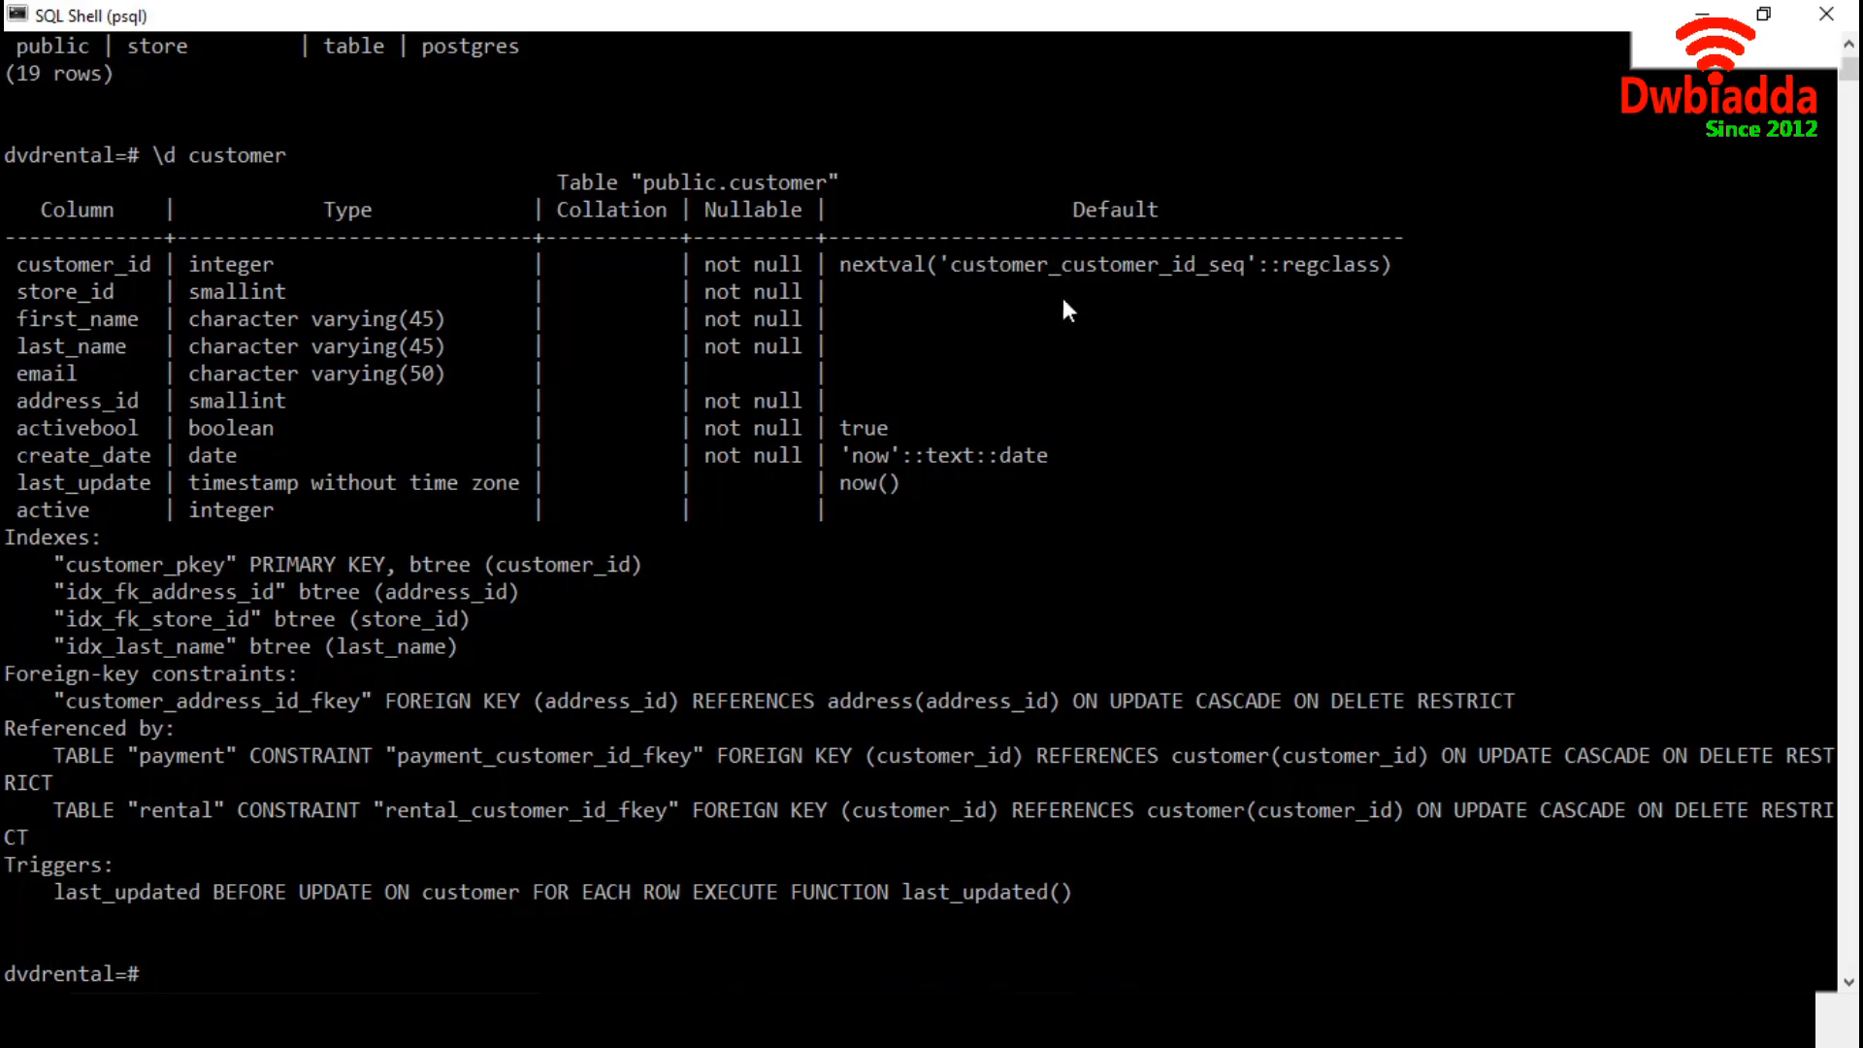
mouse_move(1065, 382)
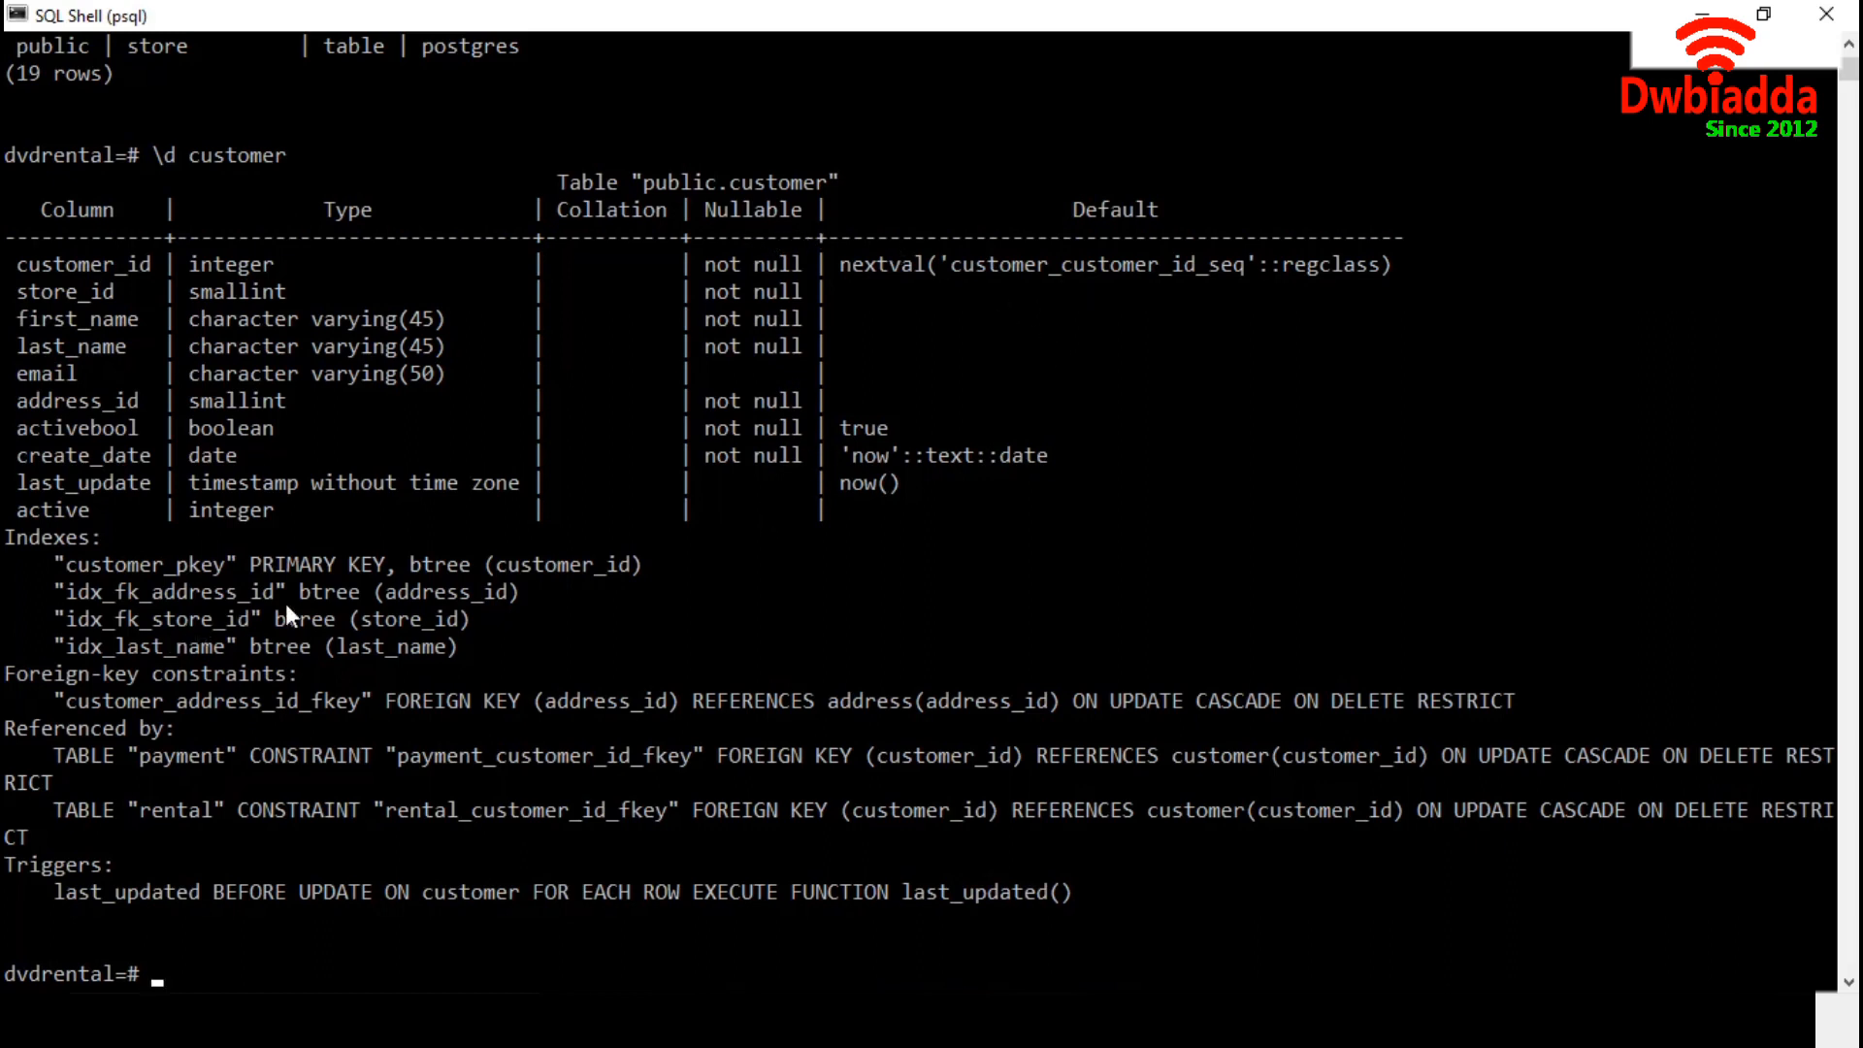
mouse_move(293, 604)
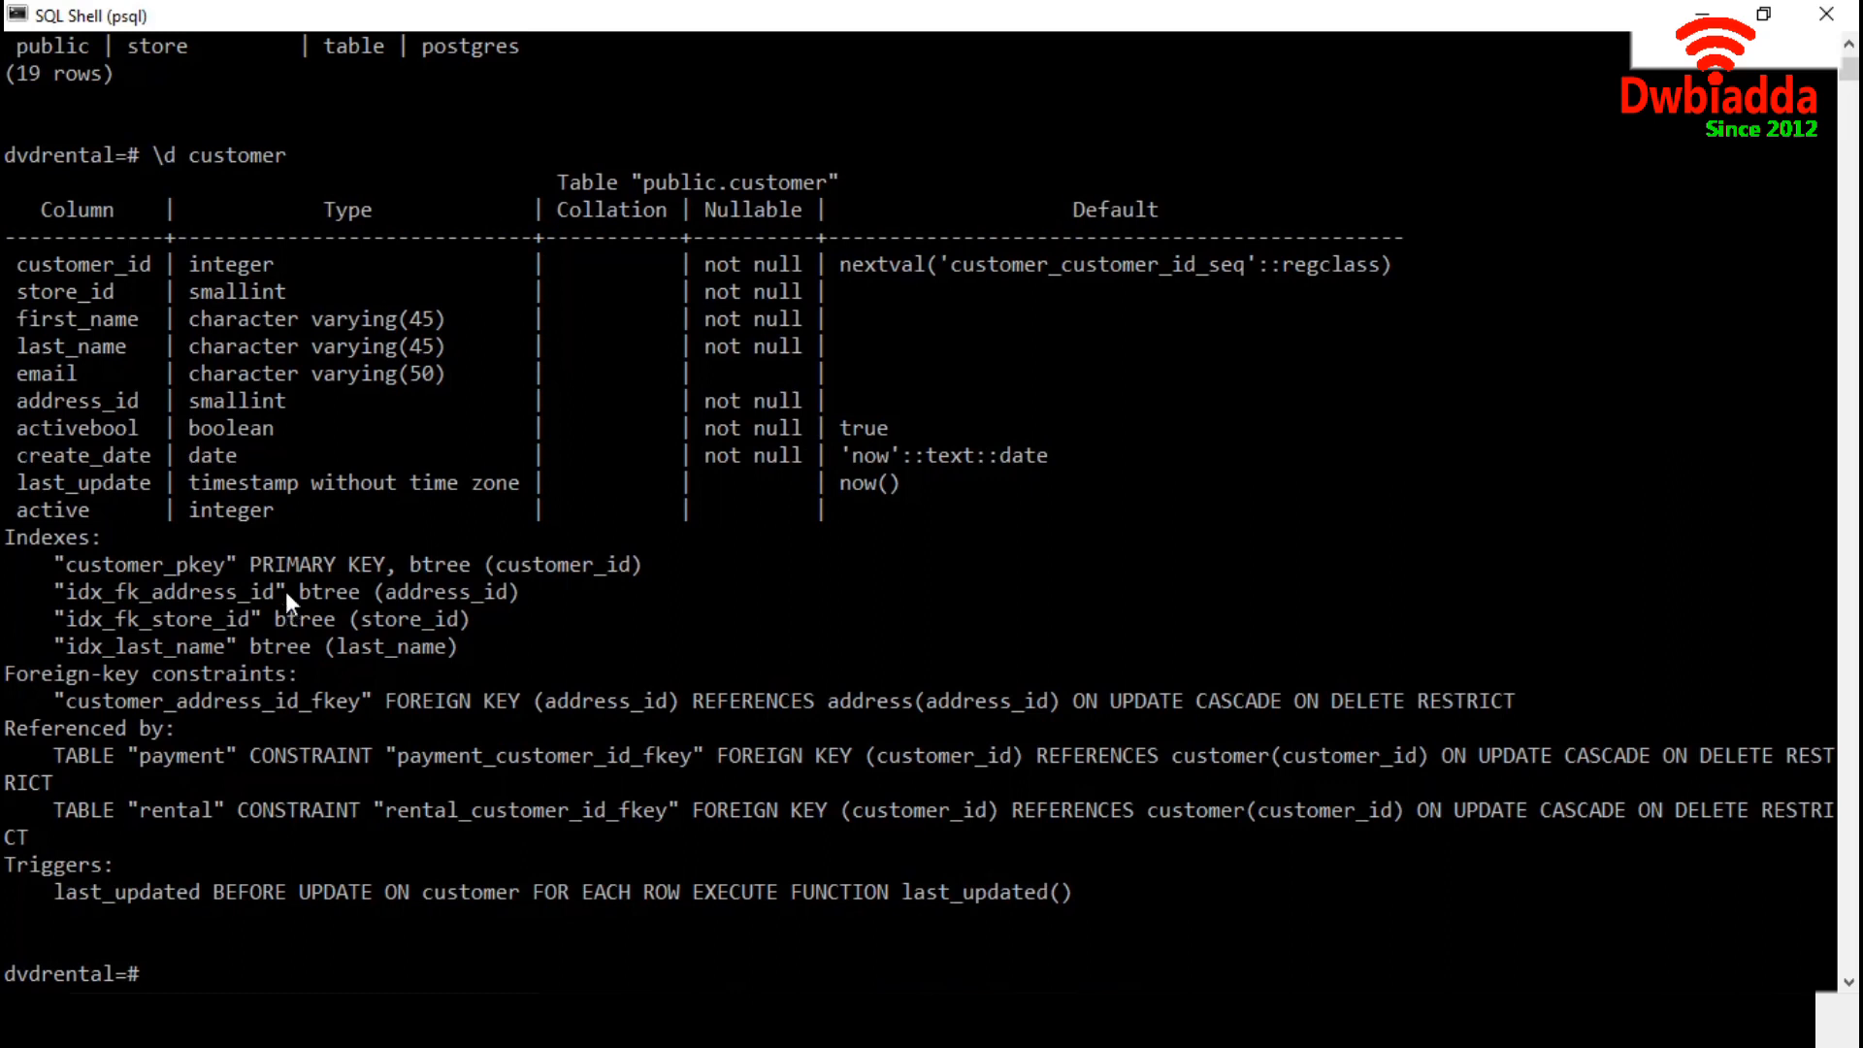
mouse_move(564, 609)
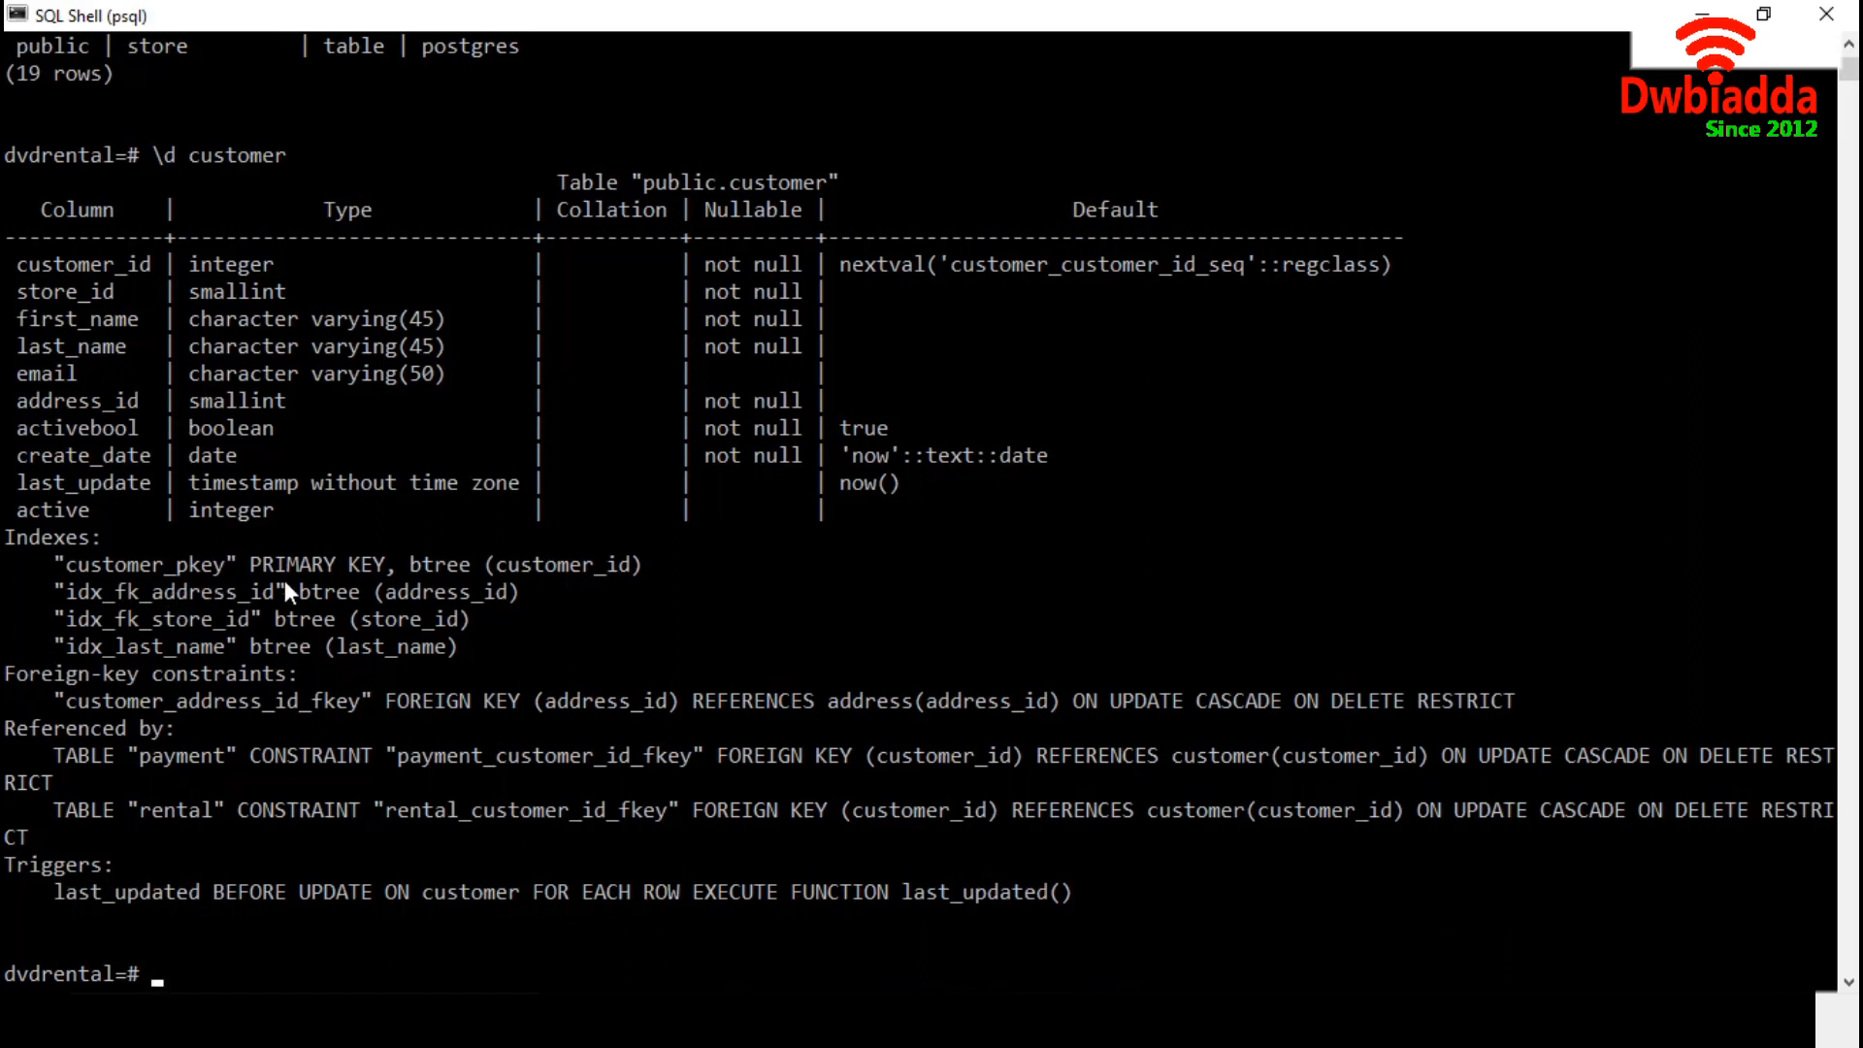
mouse_move(237, 627)
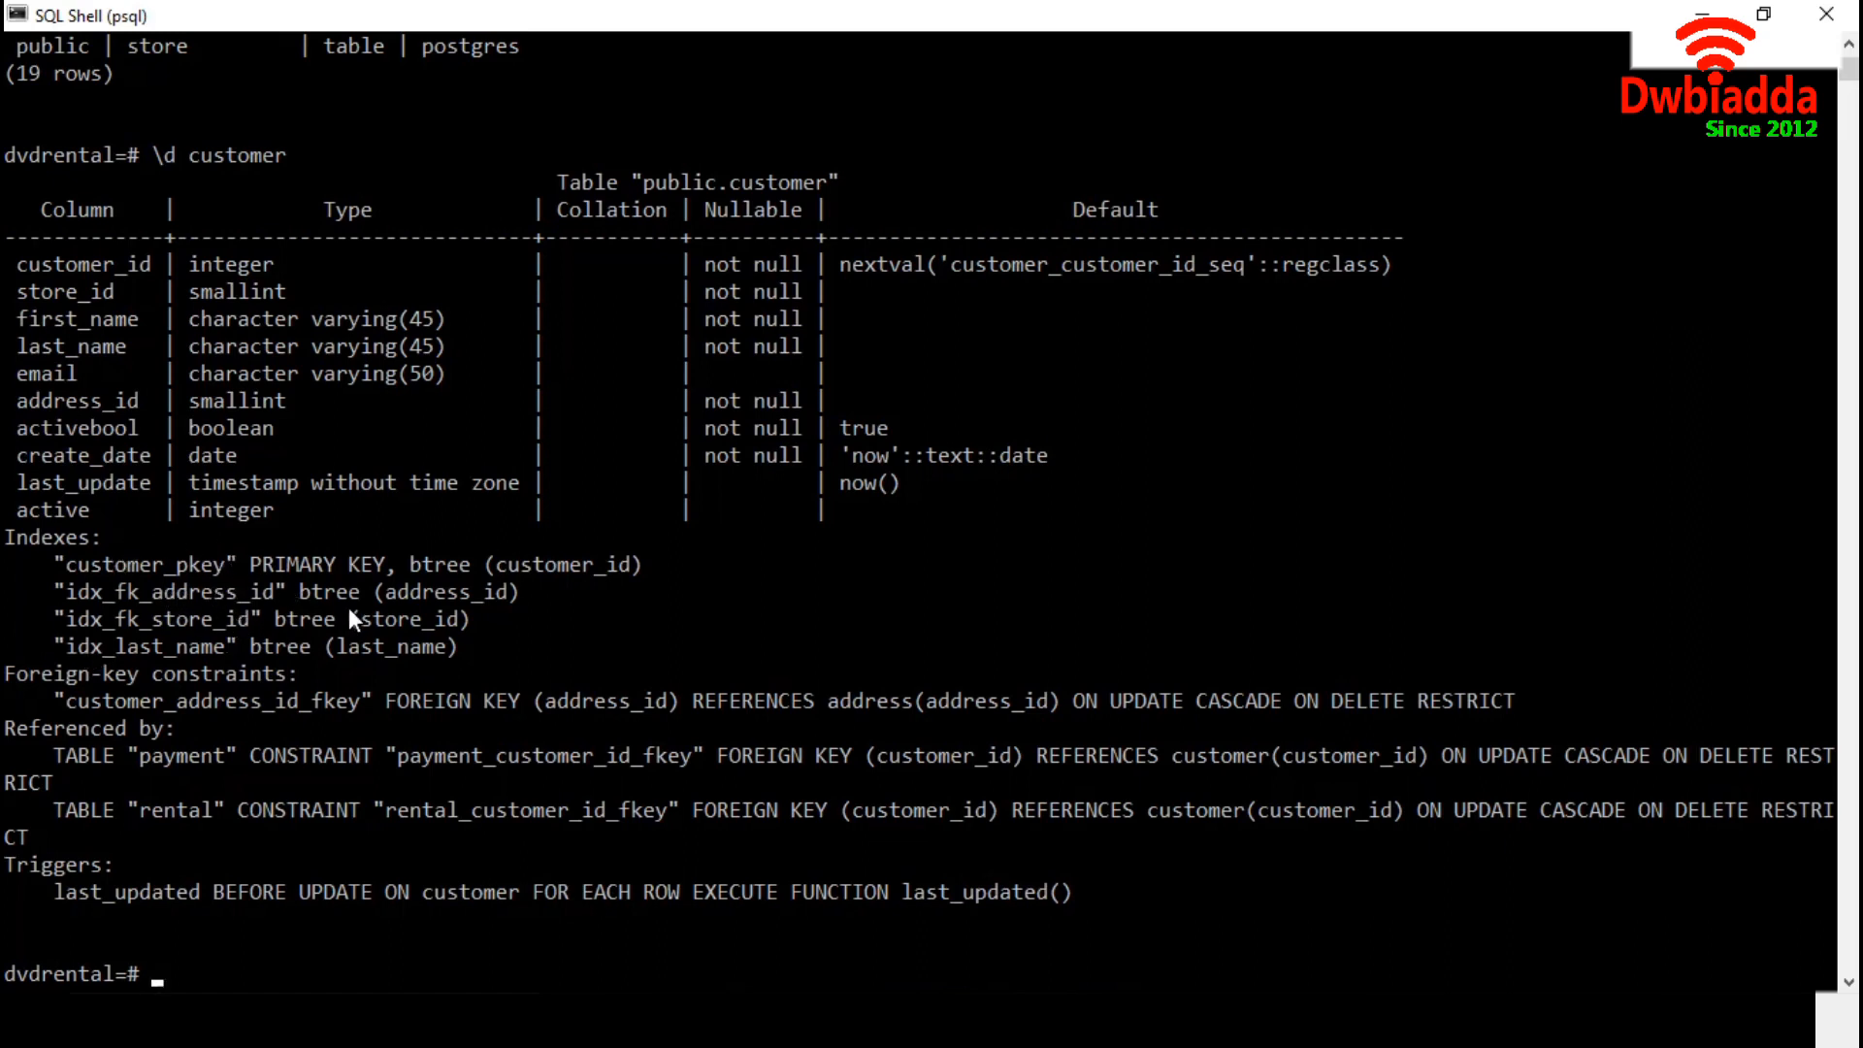
mouse_move(382, 671)
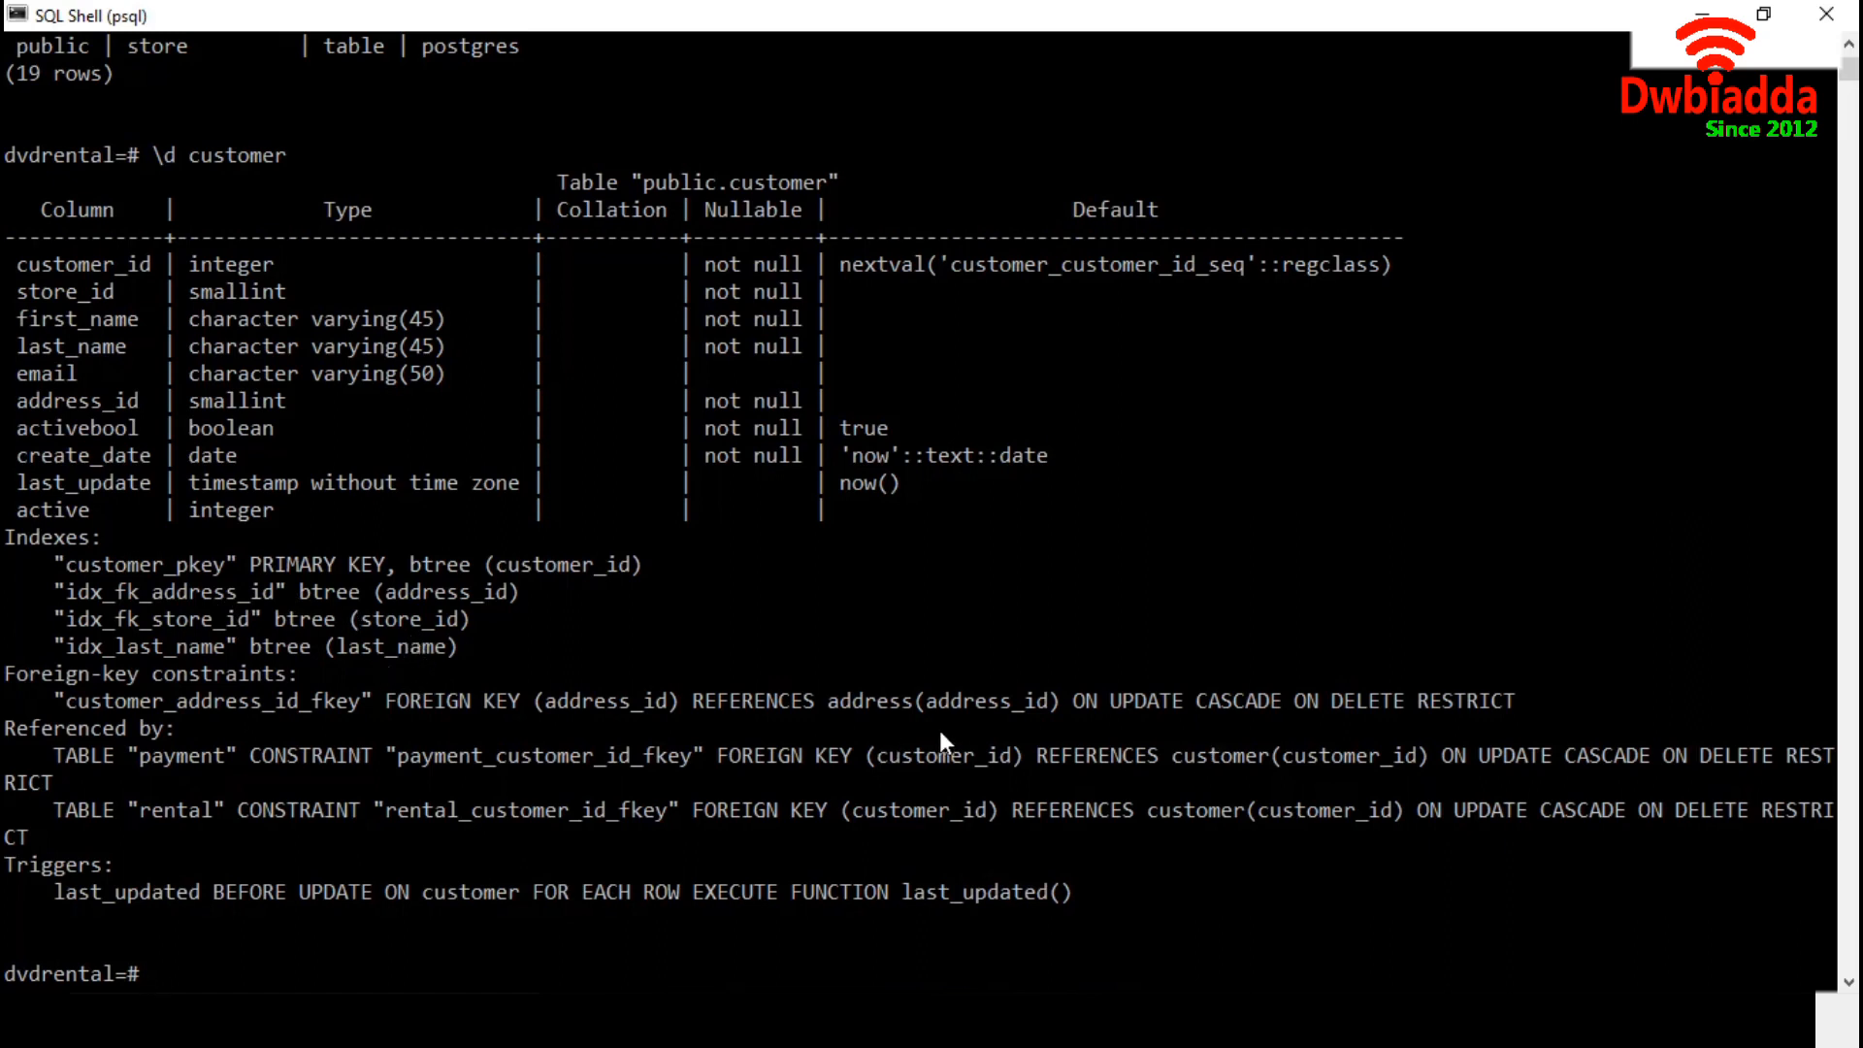
mouse_move(1029, 728)
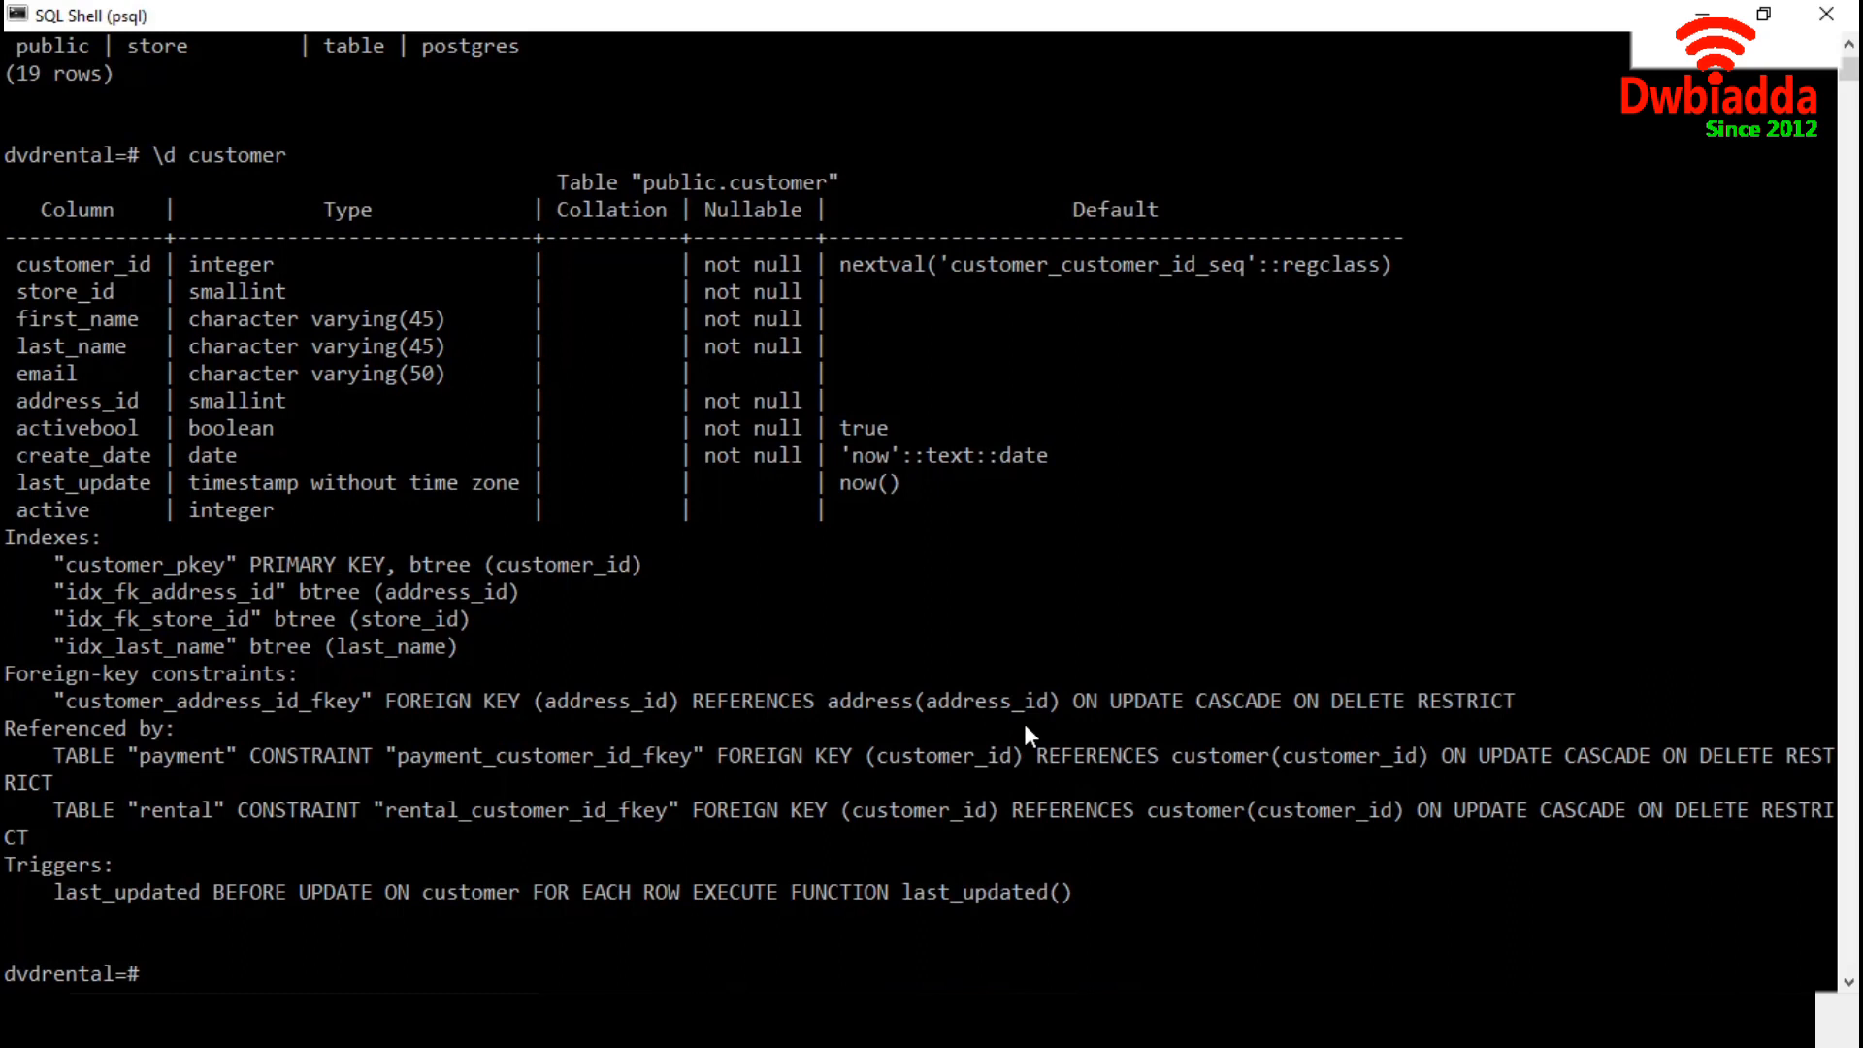
mouse_move(934, 737)
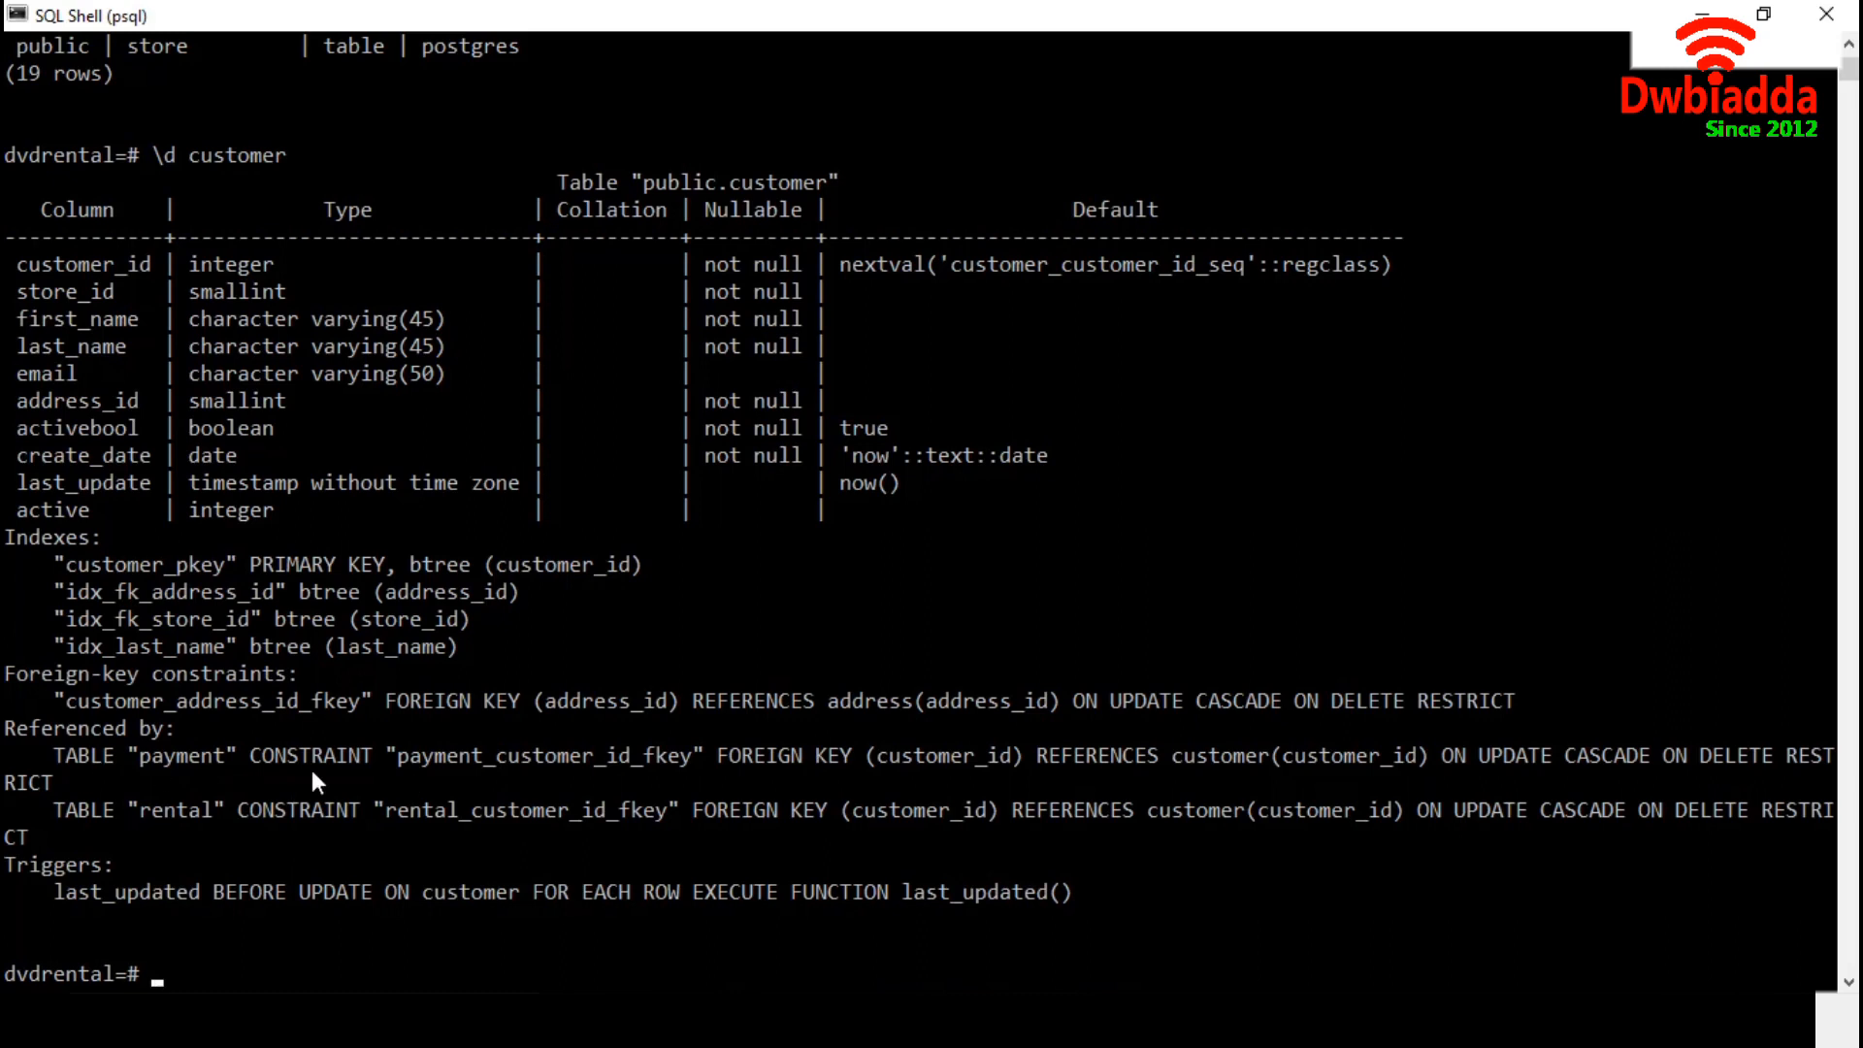
mouse_move(1282, 828)
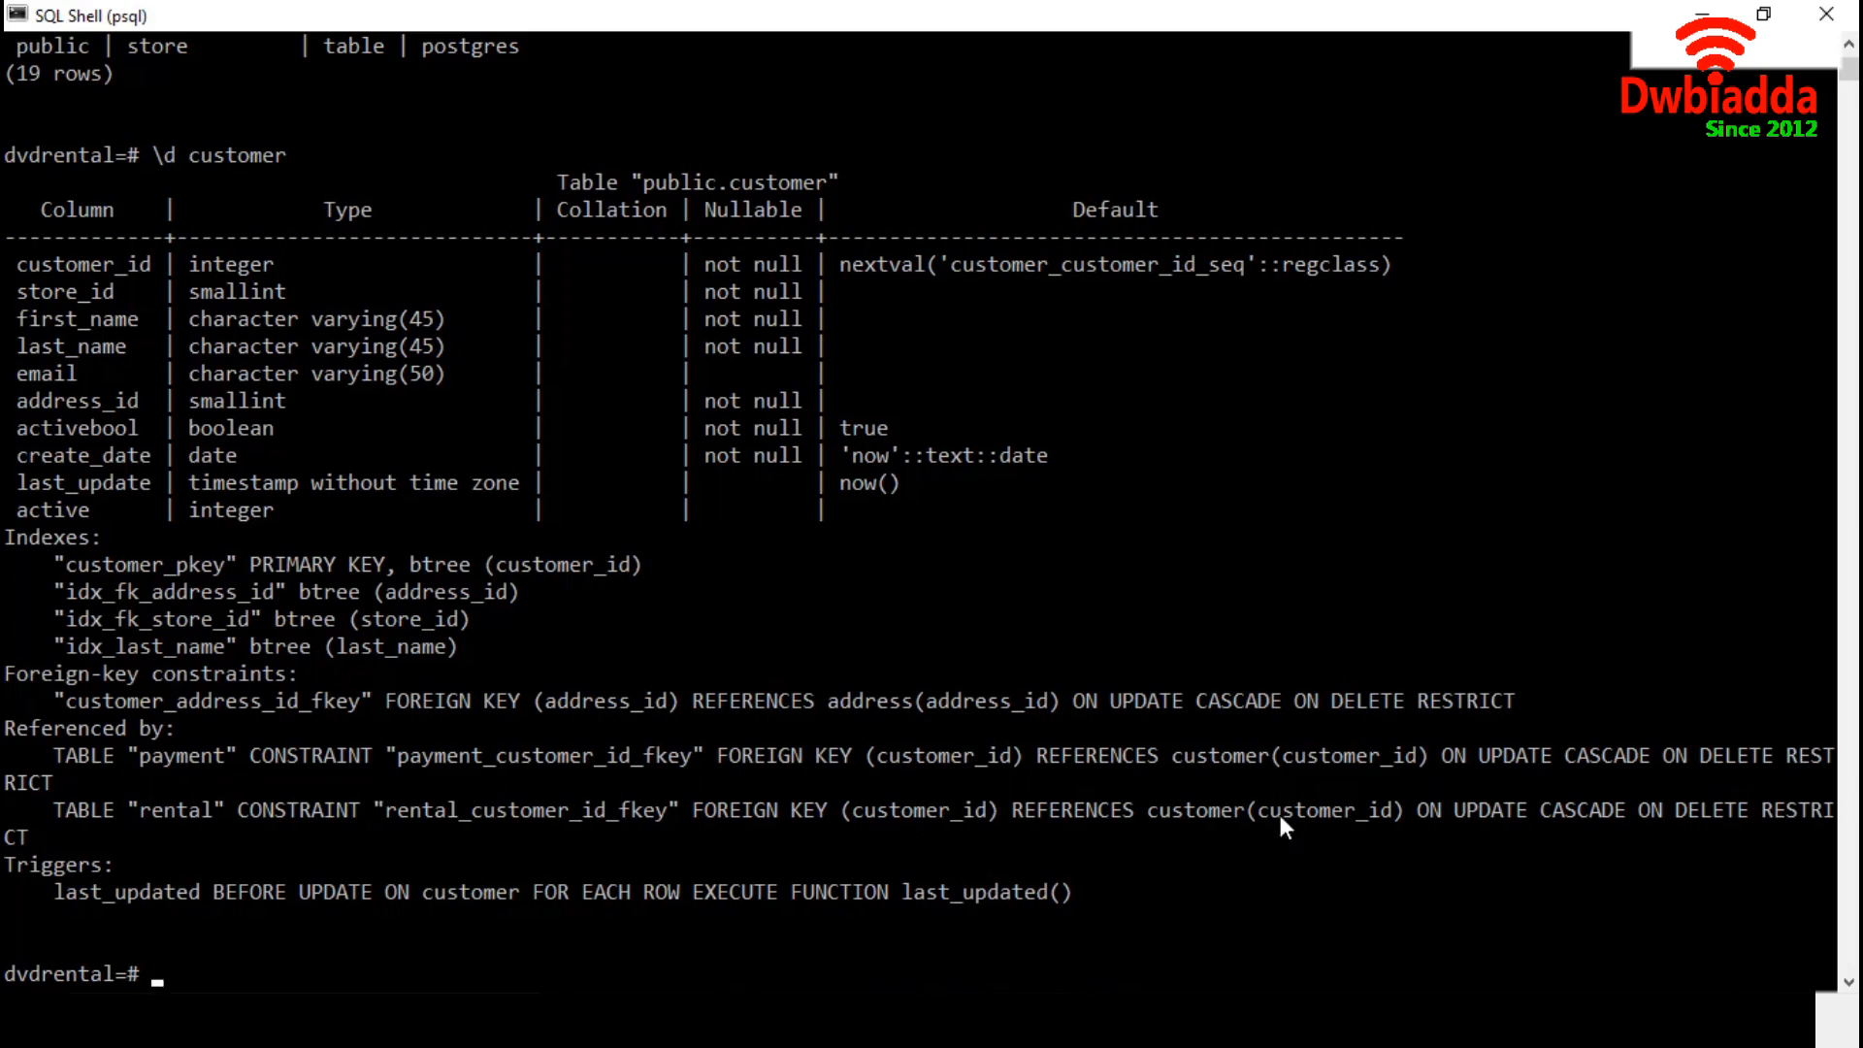
mouse_move(1098, 833)
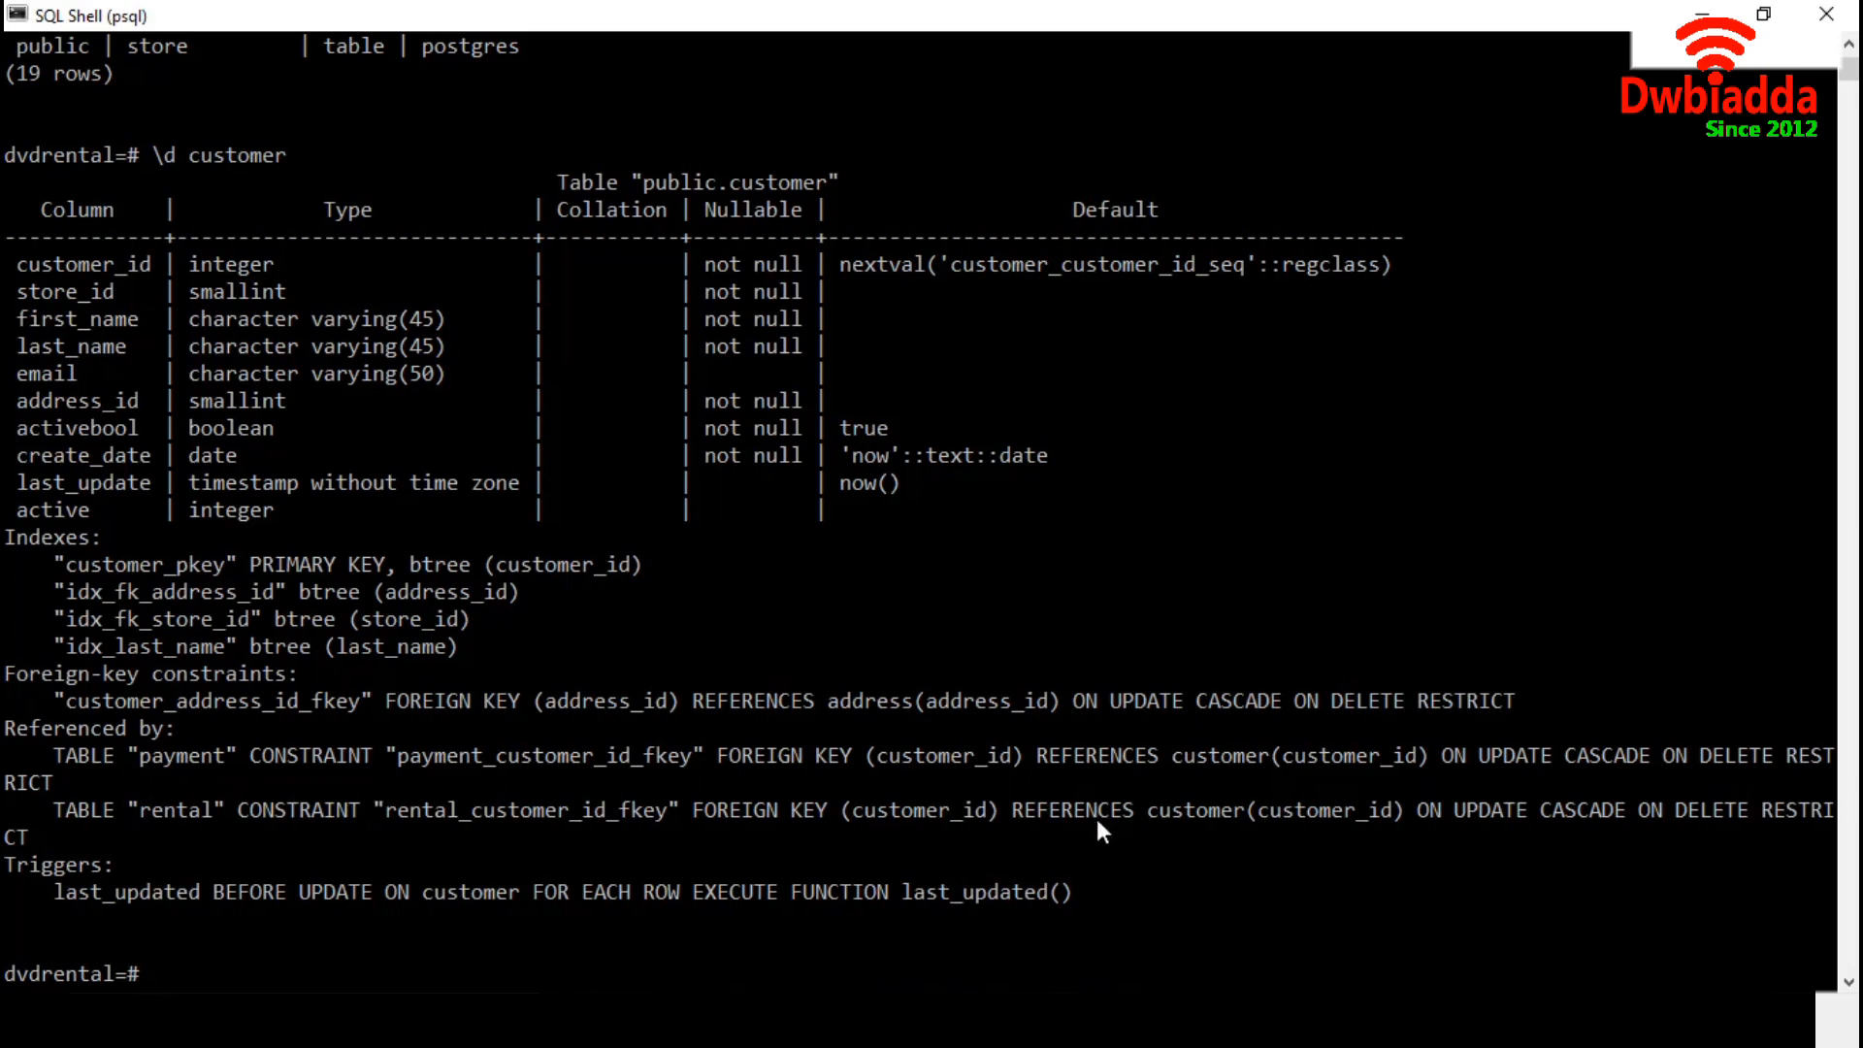
mouse_move(202, 819)
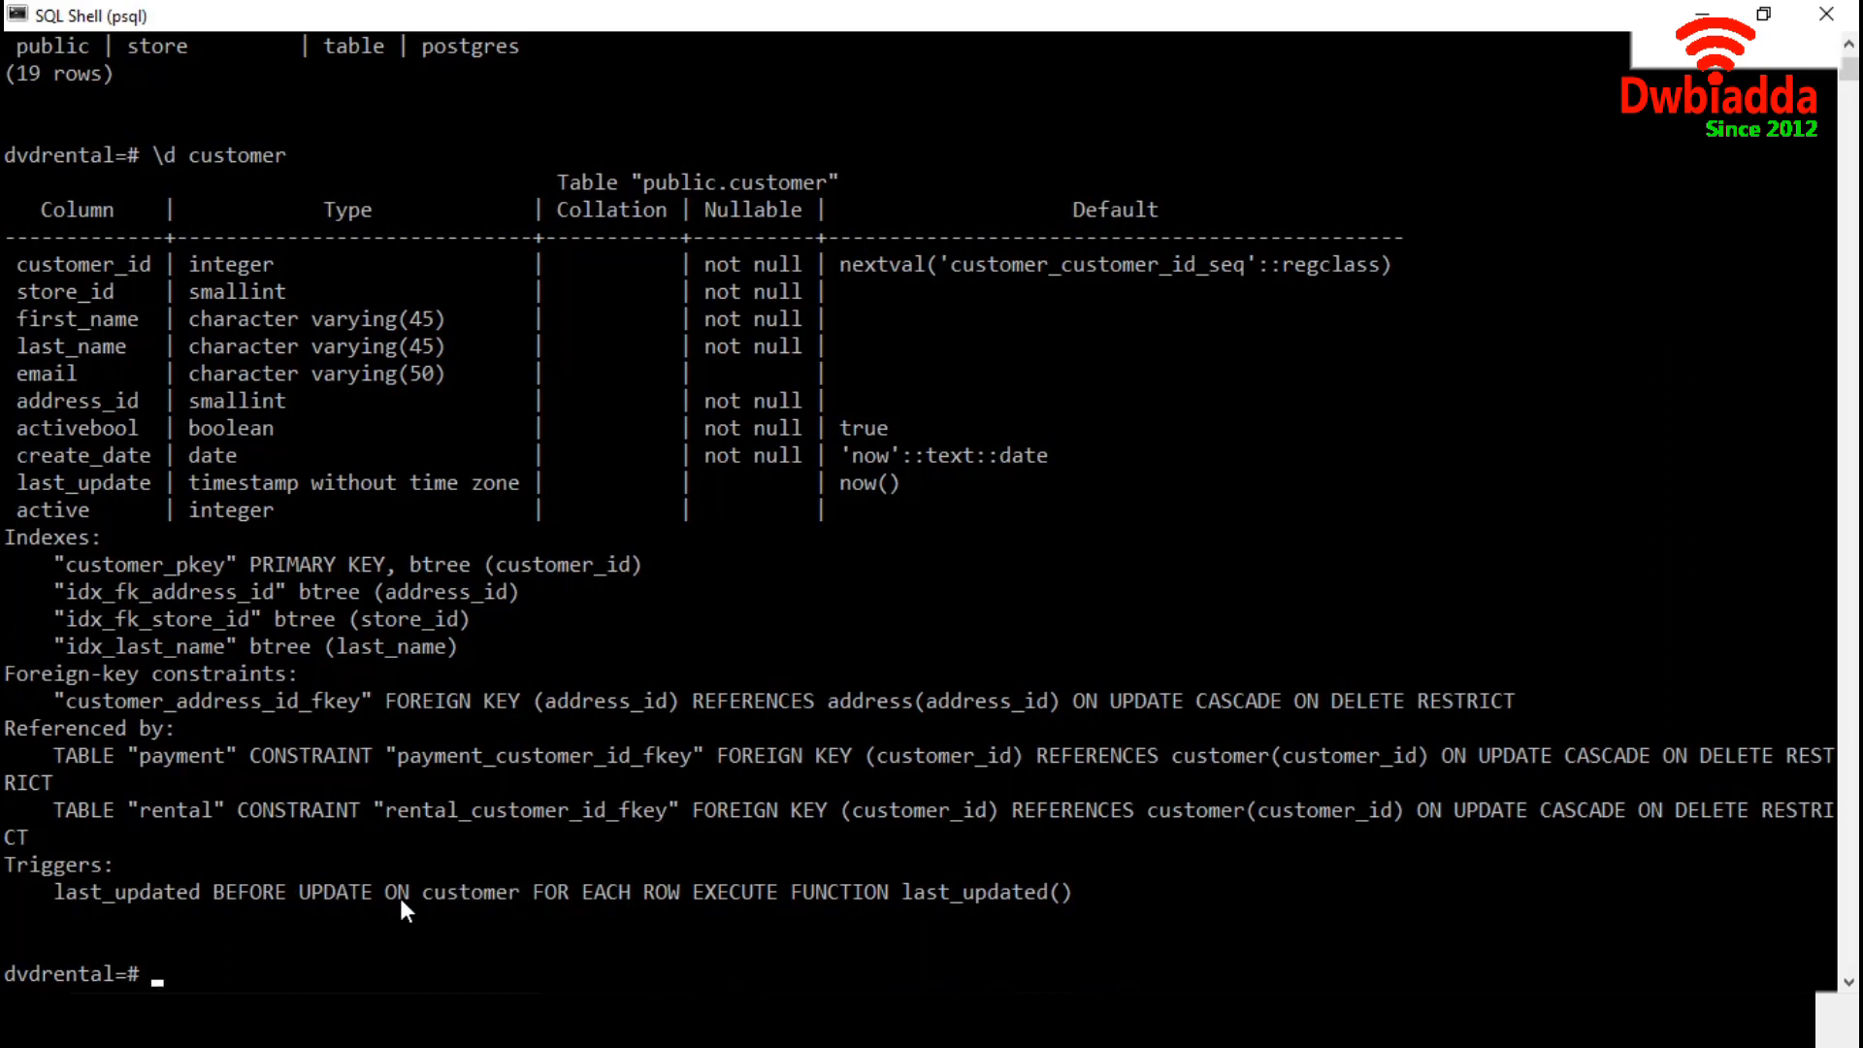
mouse_move(415, 906)
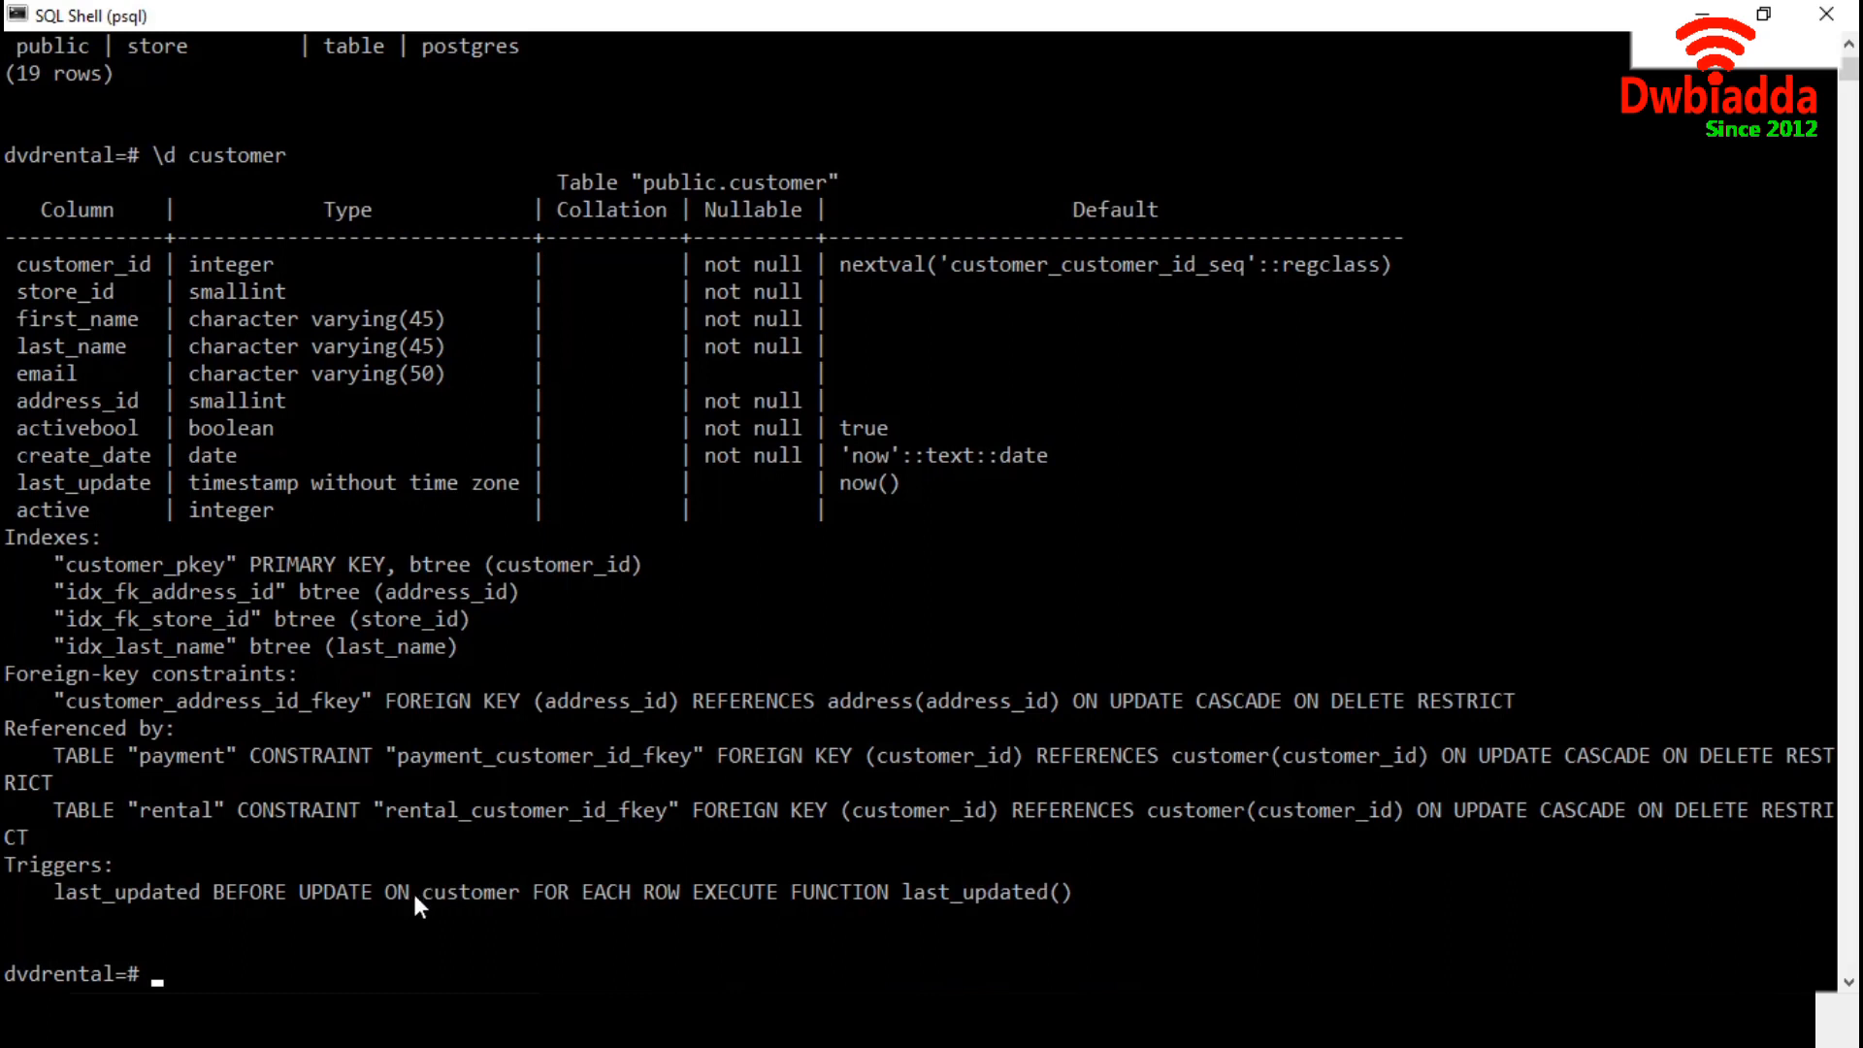
mouse_move(1057, 922)
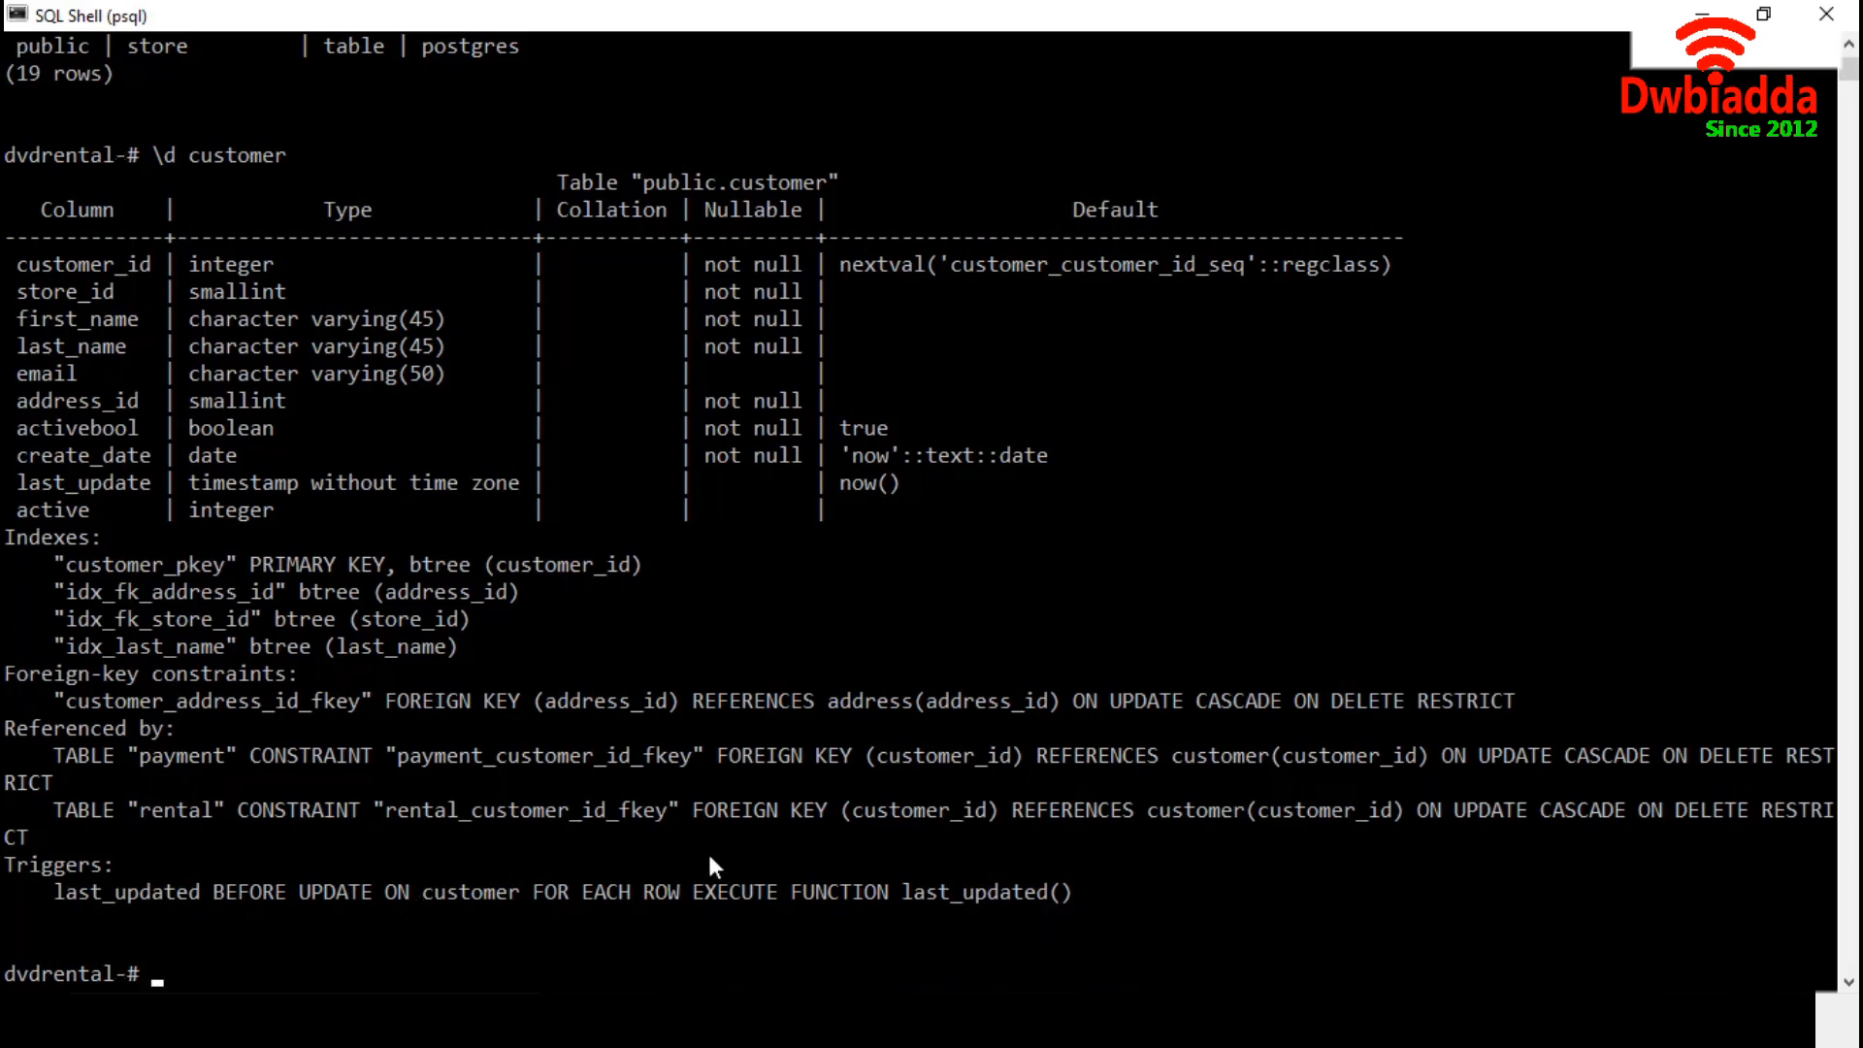
- Describe the film table with \d film, then enter \q to quit
text(\d)
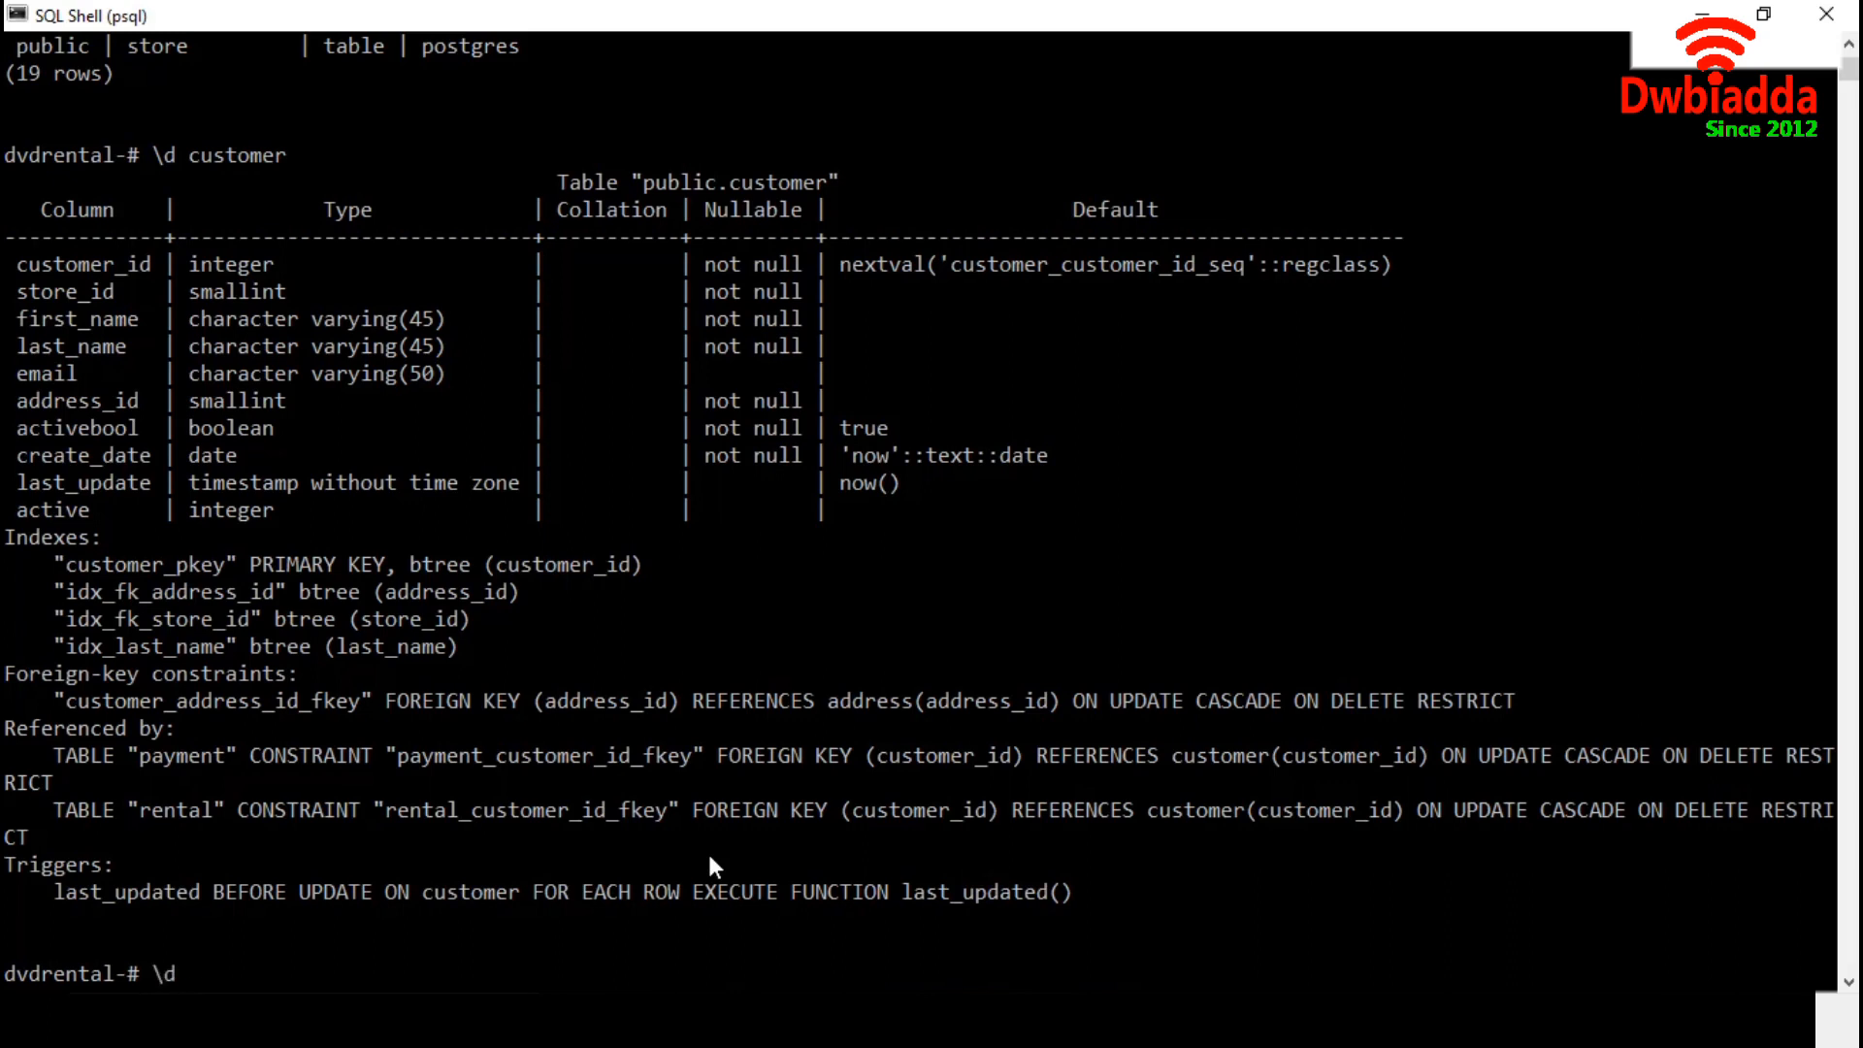
text(film)
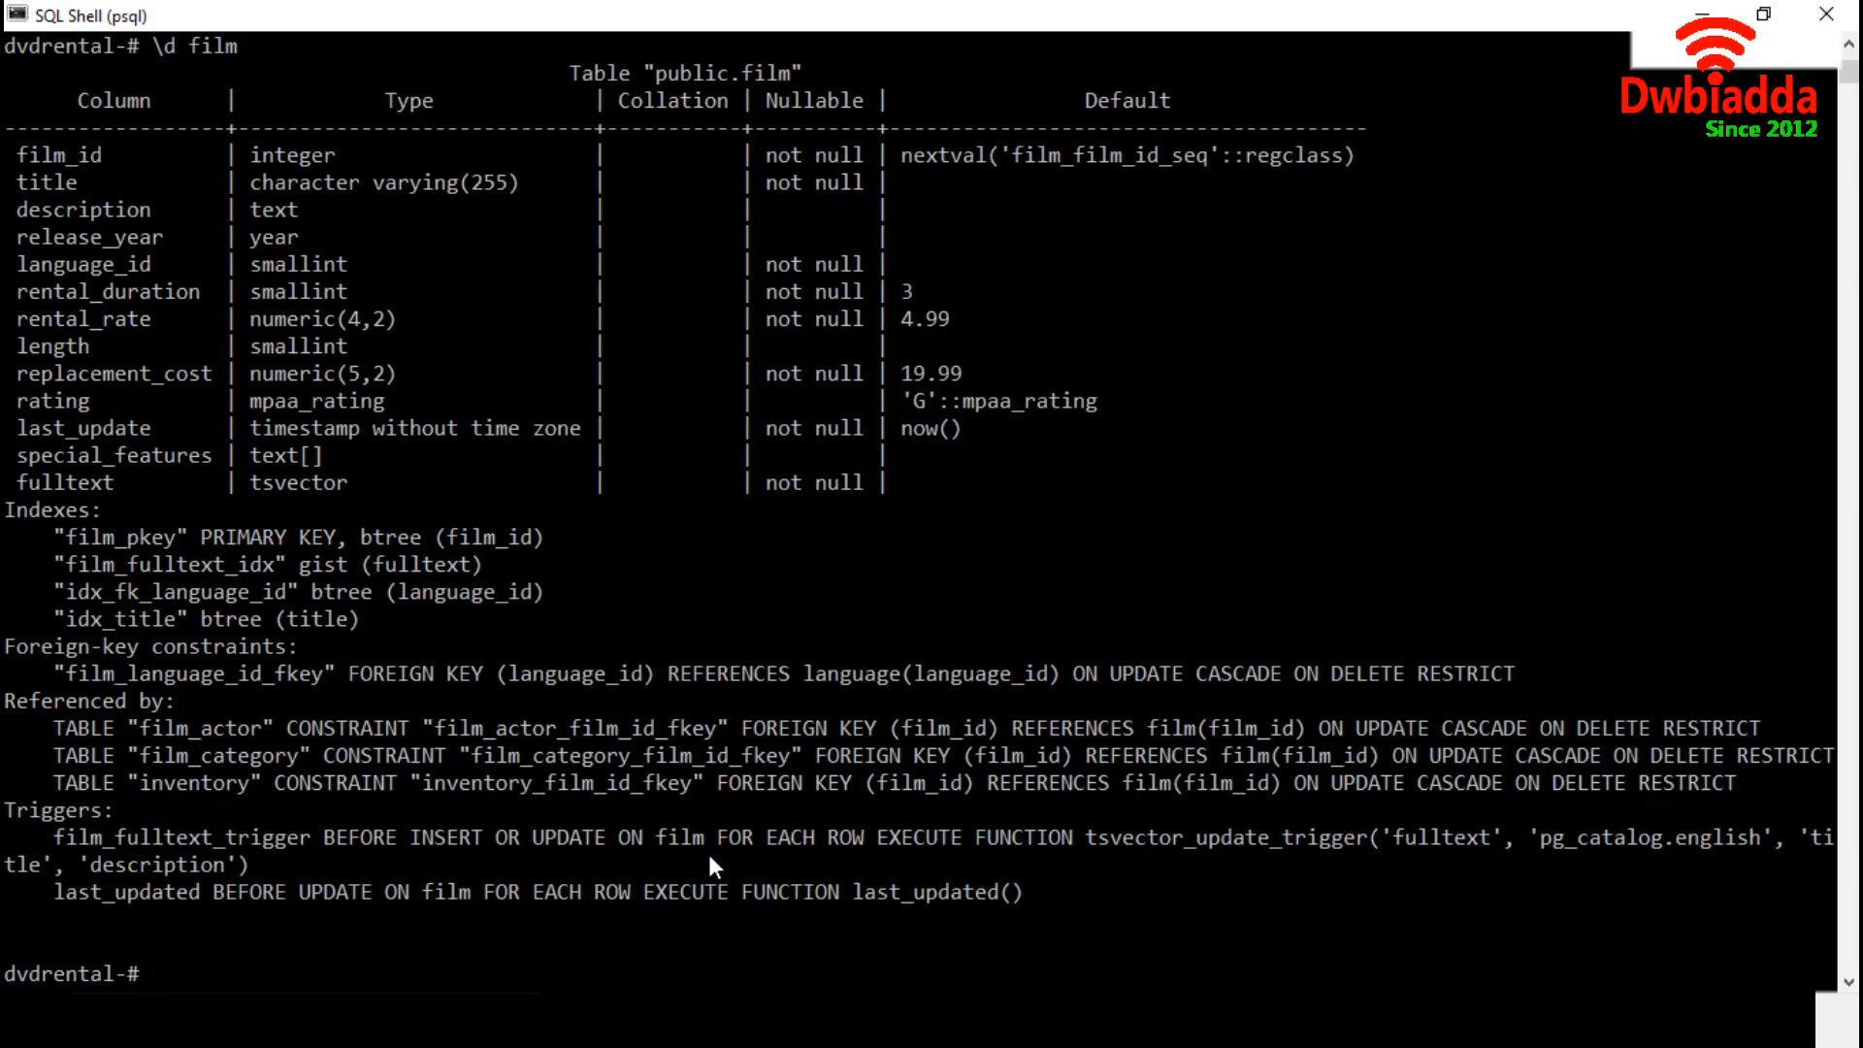
text(\)
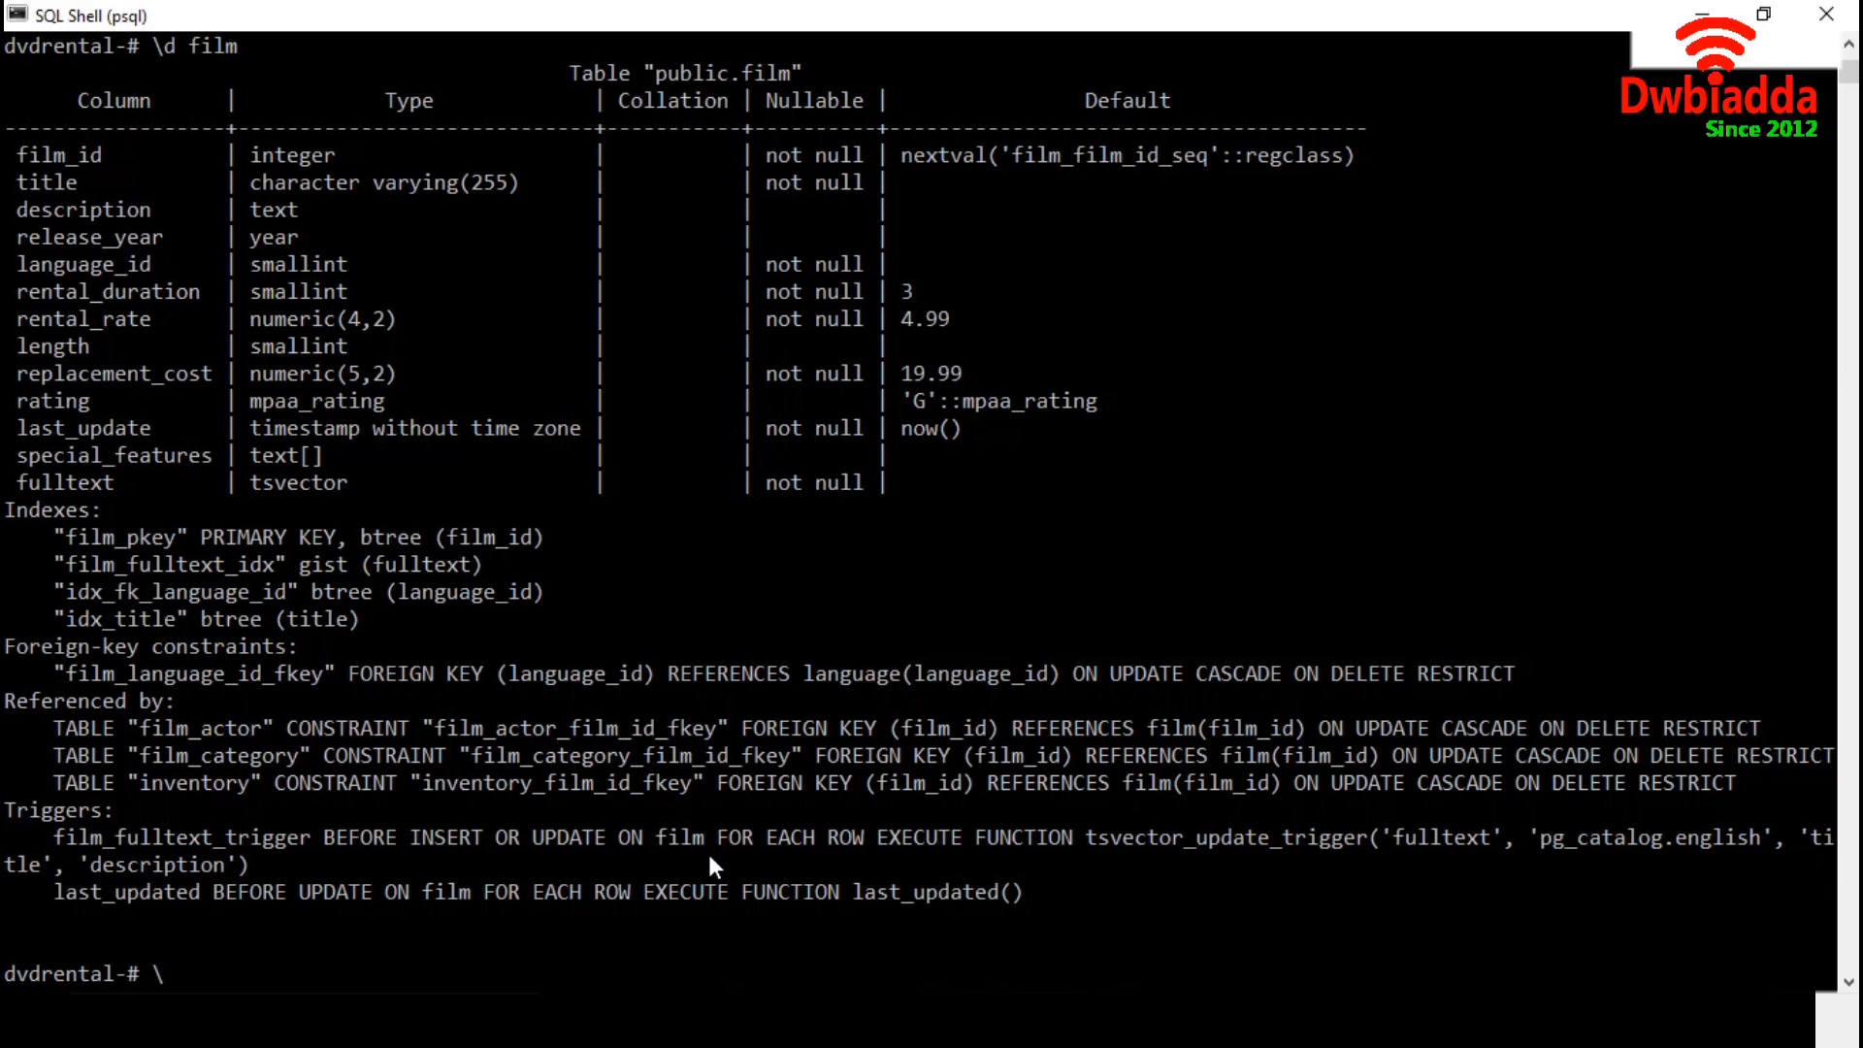
text(q)
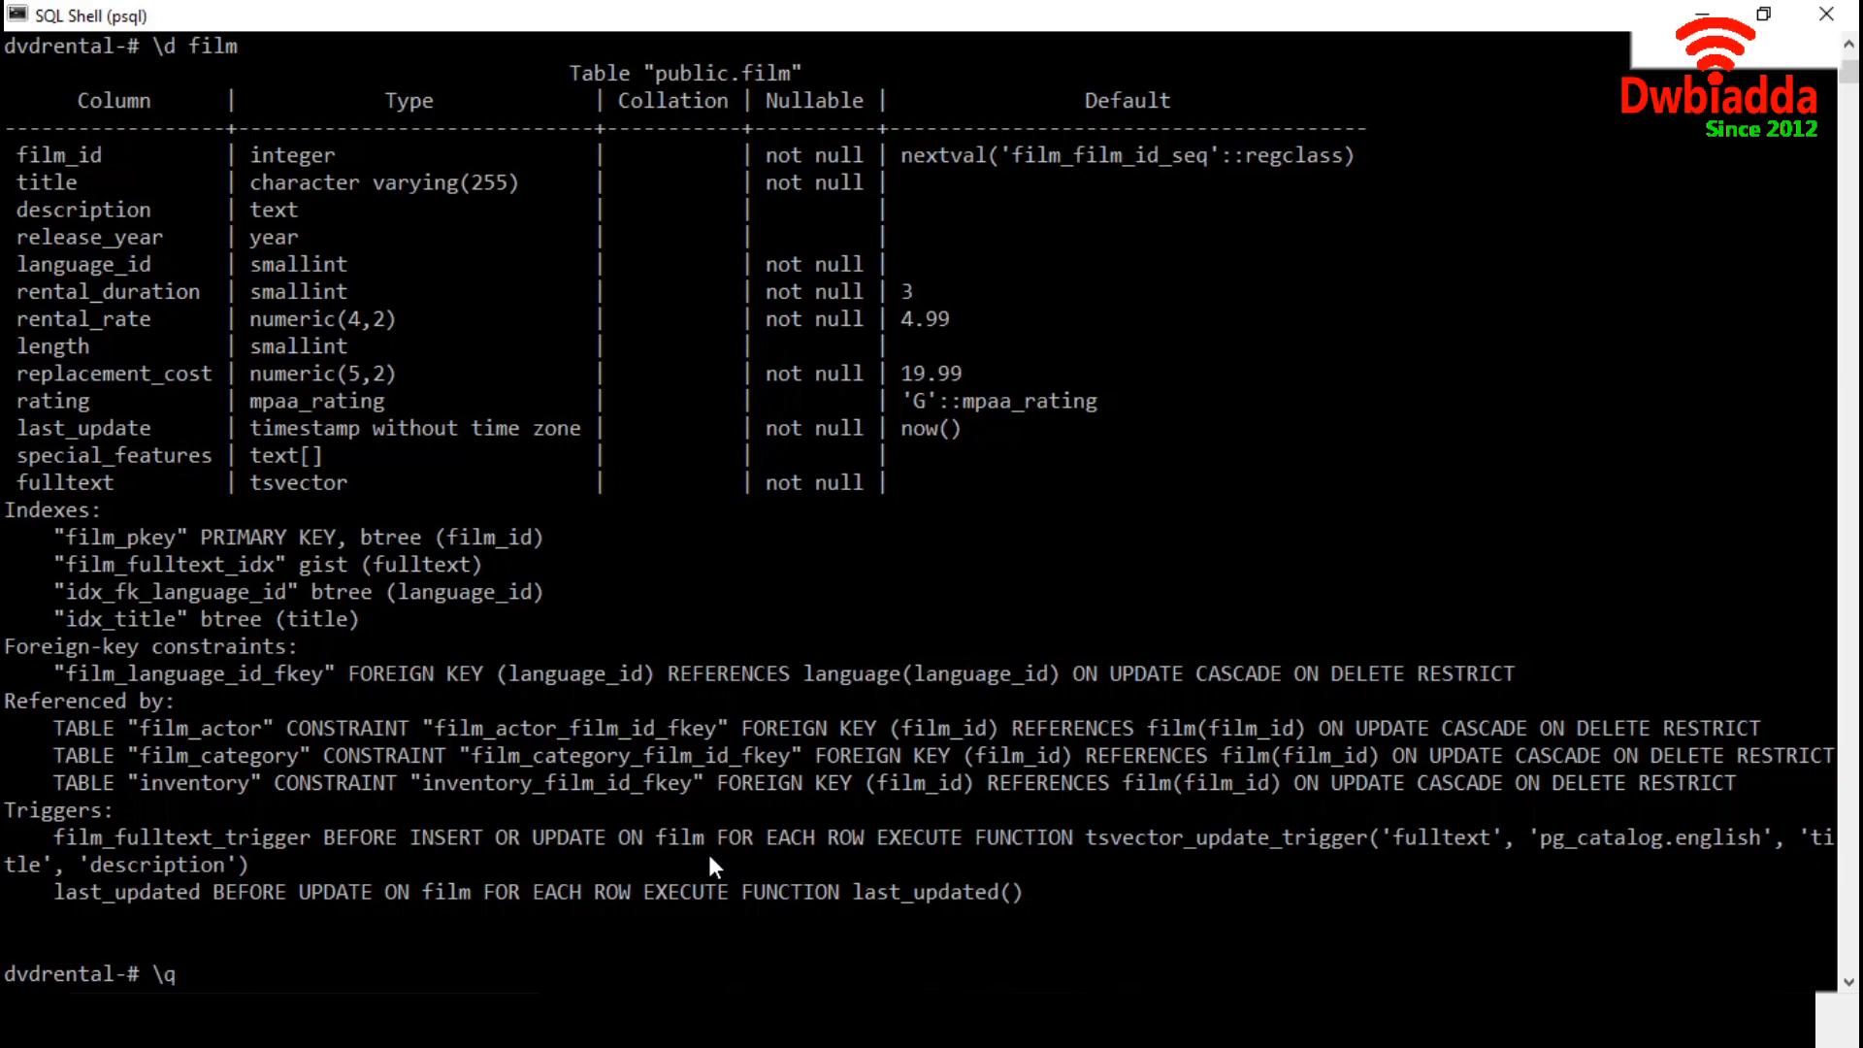